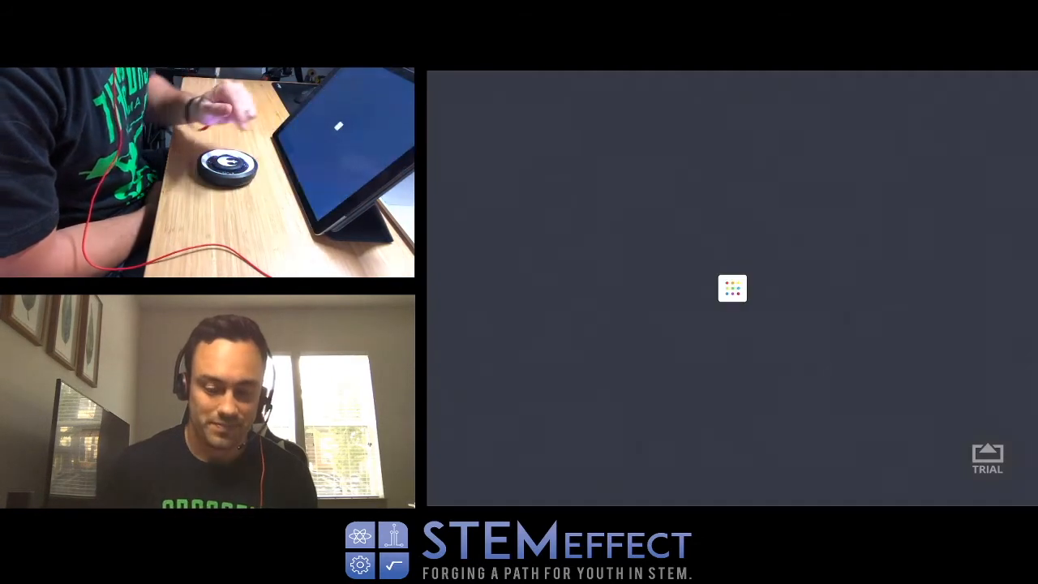
# - Open the Levitate The X-wing challenge from the challenges map once the app loads
pyautogui.click(731, 288)
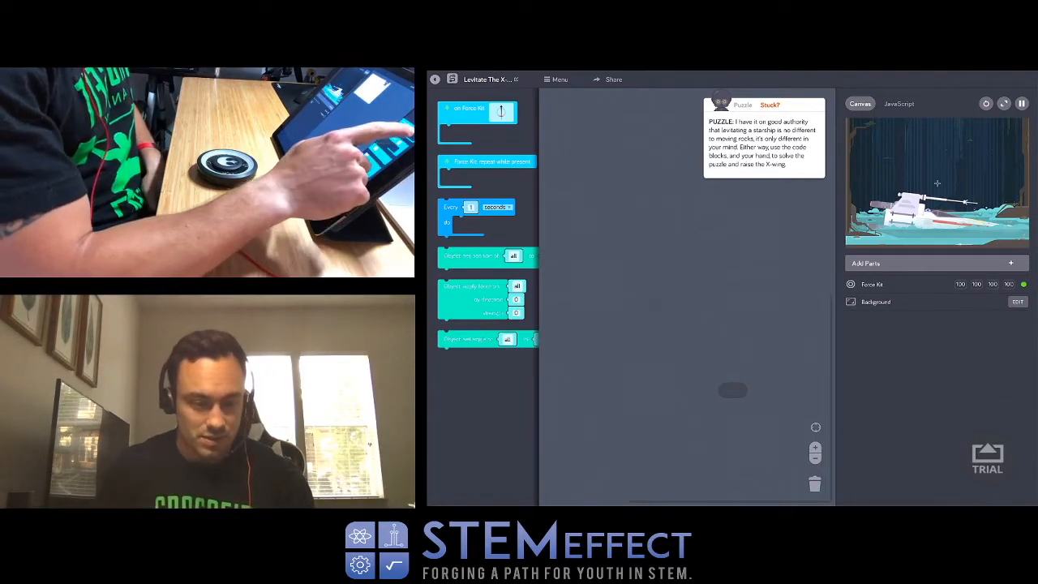
# - Place the Force Kit repeat-while-present block targeting the X-Wing, and adjust its direction and strength
pyautogui.moveTo(487, 162); pyautogui.dragTo(649, 190)
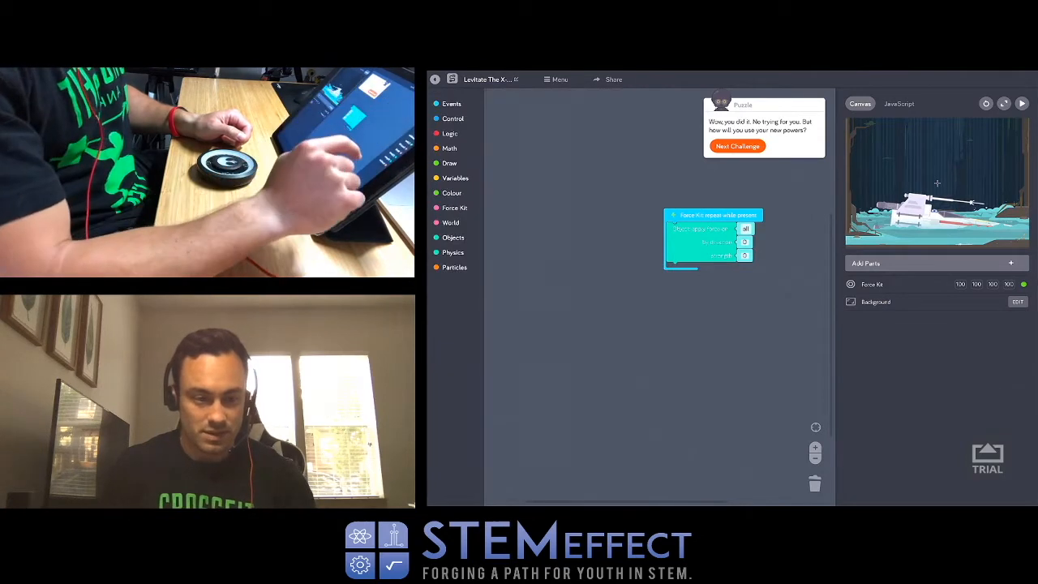
pyautogui.click(451, 103)
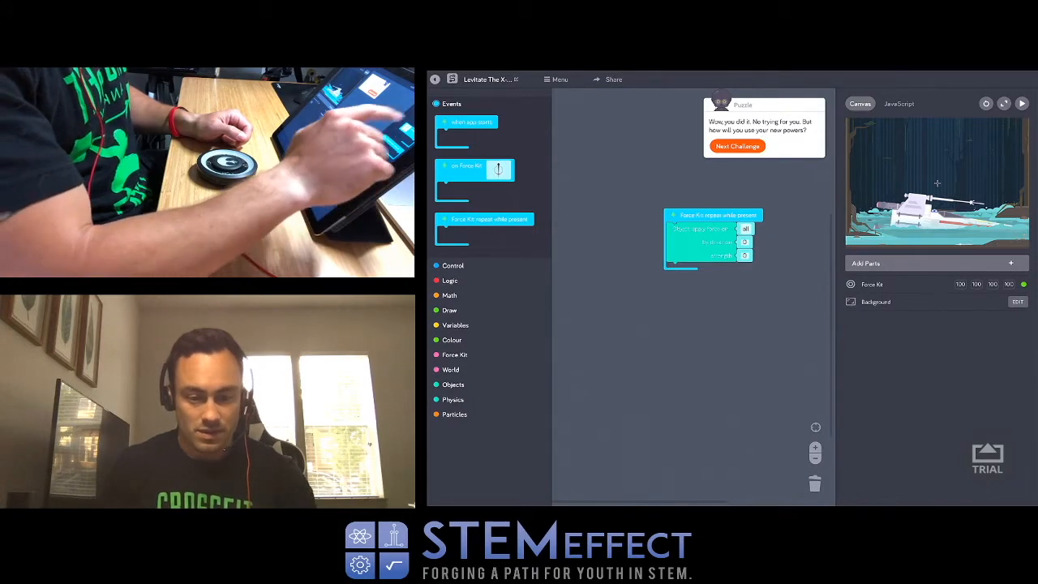
pyautogui.click(744, 228)
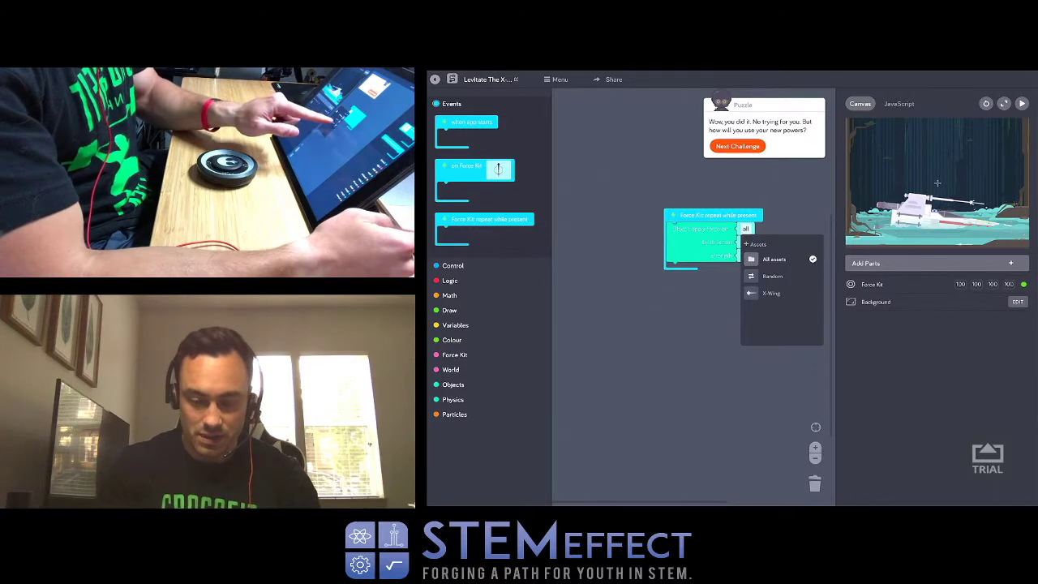
pyautogui.click(768, 293)
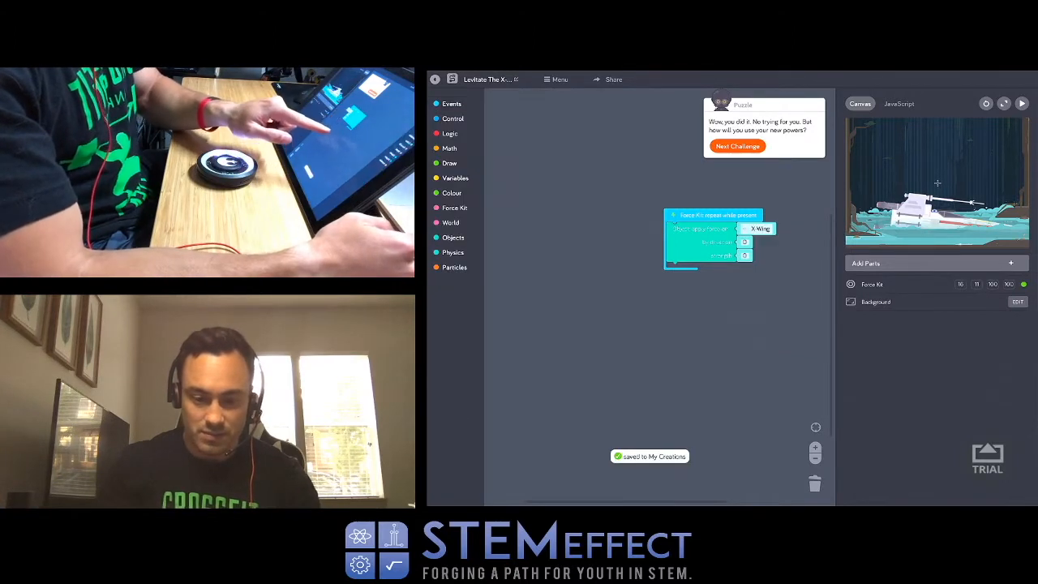
pyautogui.click(743, 242)
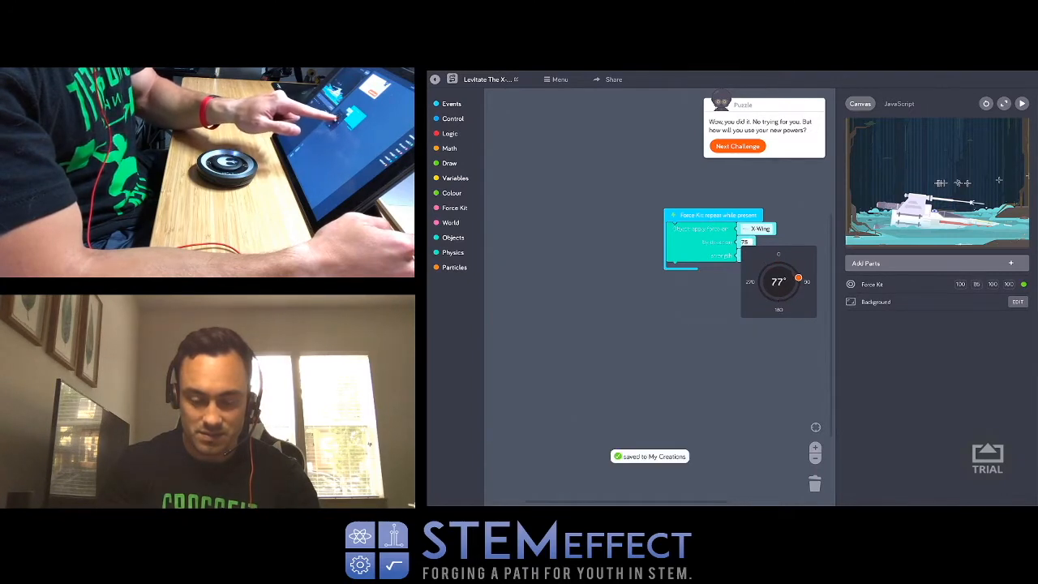
pyautogui.moveTo(798, 278); pyautogui.dragTo(781, 301)
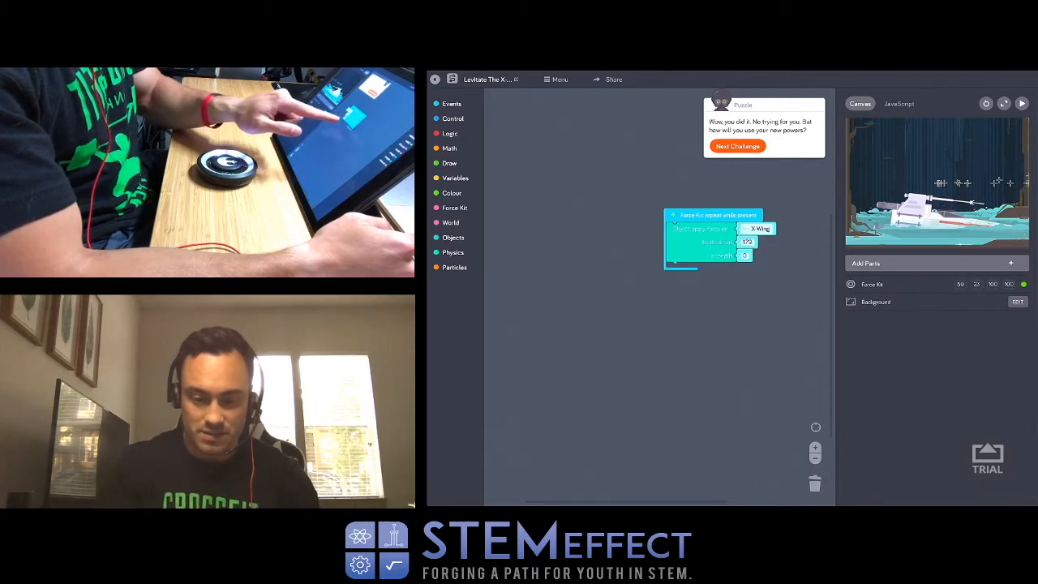
pyautogui.click(744, 241)
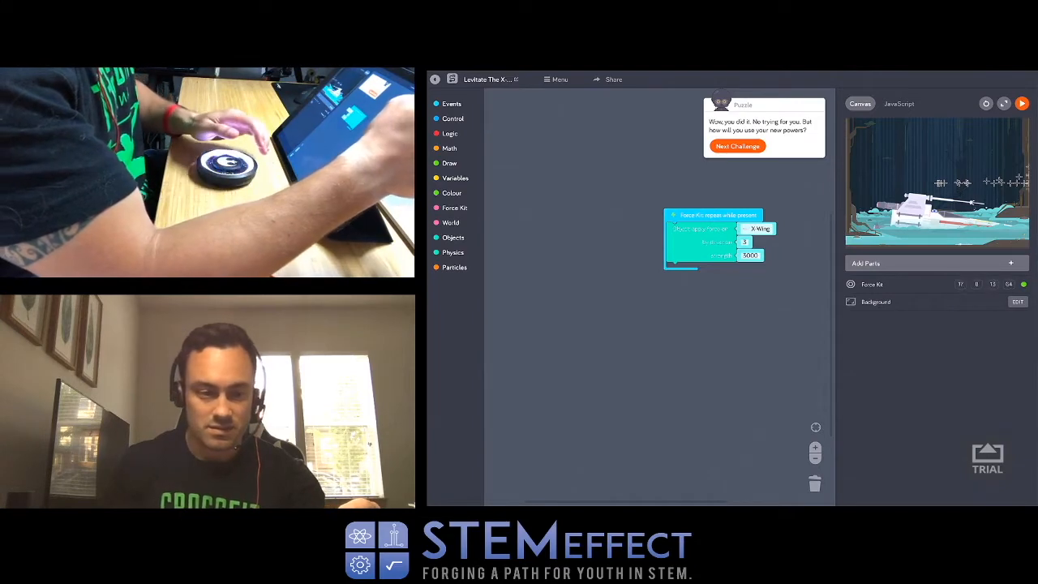
# - Reset the puzzle and rebuild the force loop on the X-Wing at direction 332, strength 600
pyautogui.click(738, 145)
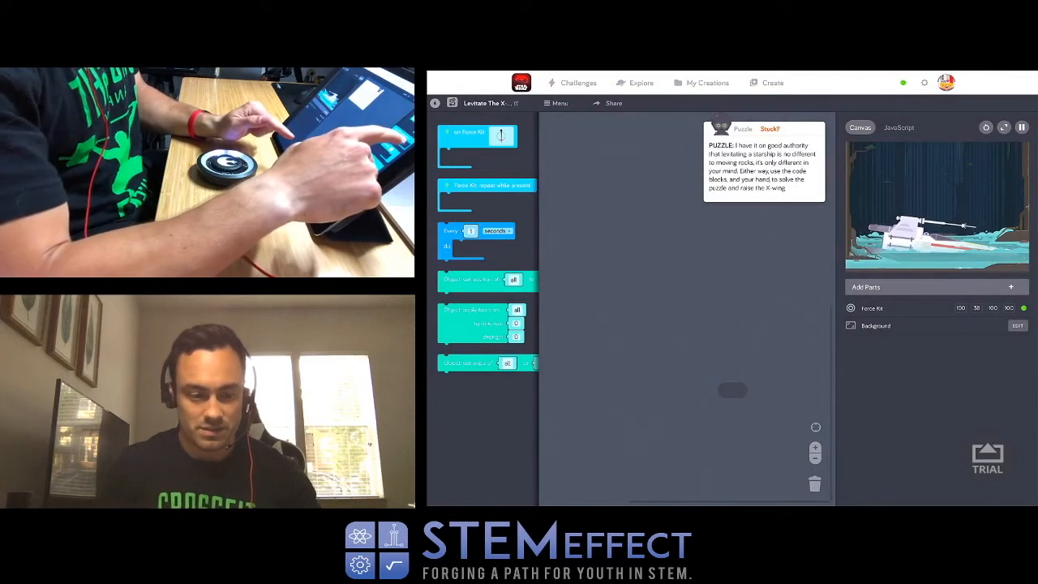
pyautogui.moveTo(486, 184); pyautogui.dragTo(653, 227)
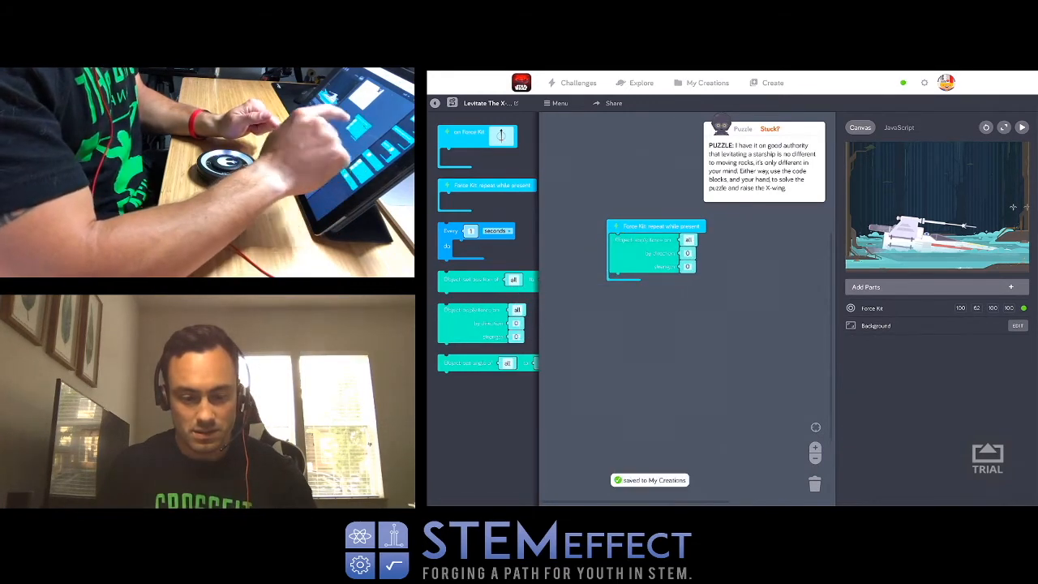
pyautogui.click(688, 239)
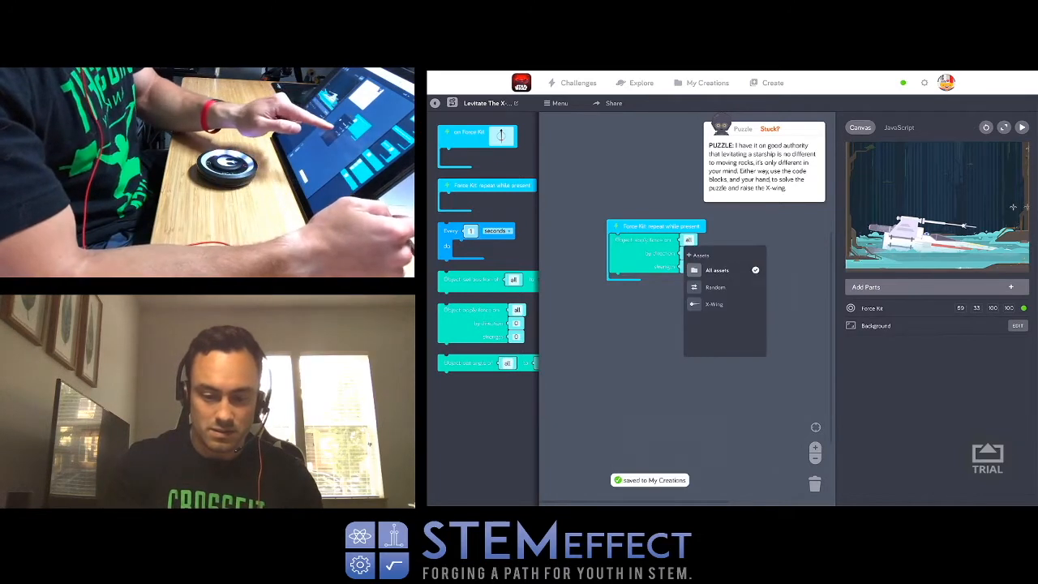
pyautogui.click(713, 304)
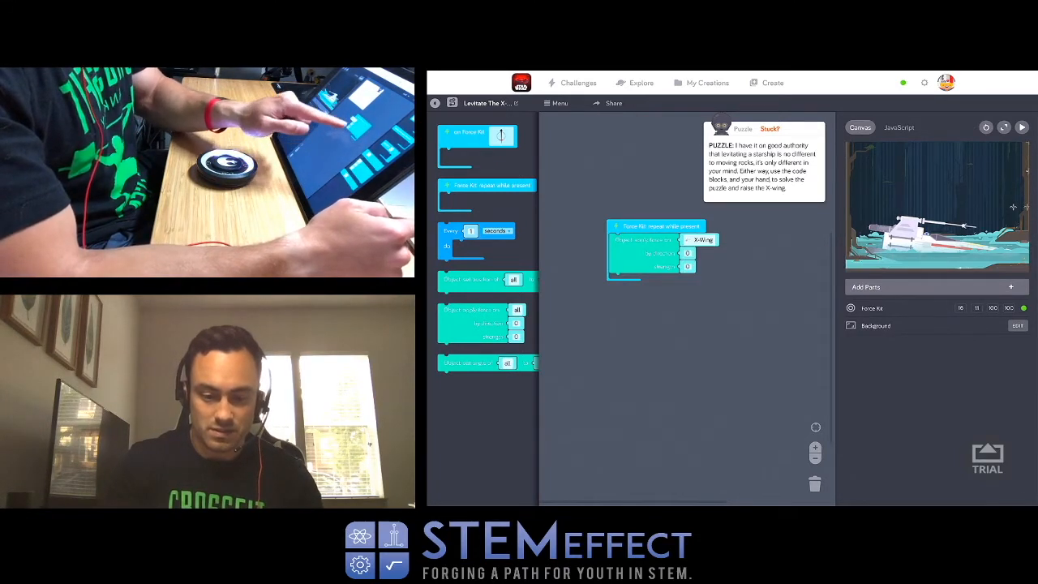
pyautogui.click(686, 252)
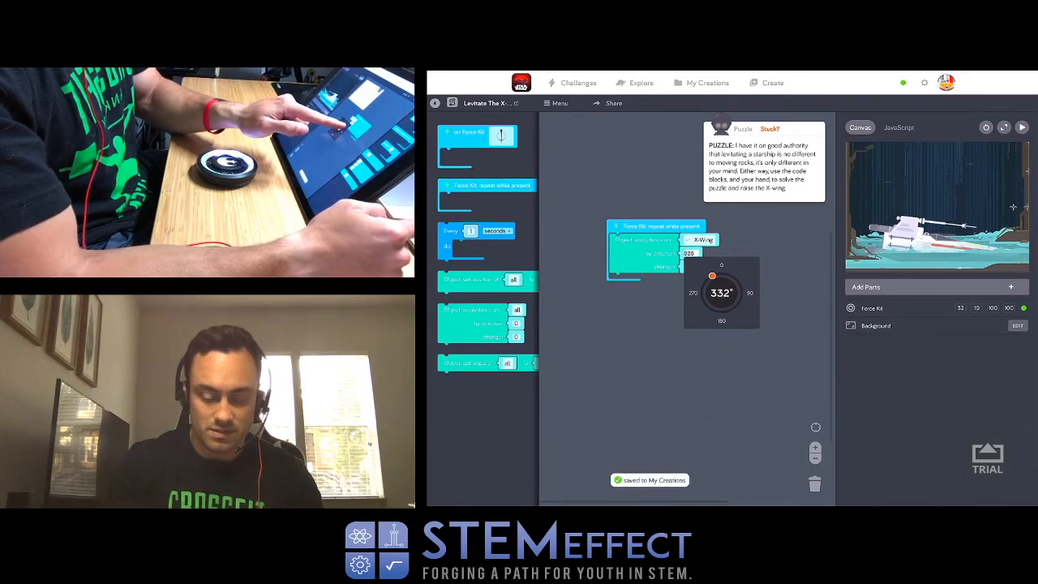
pyautogui.click(690, 253)
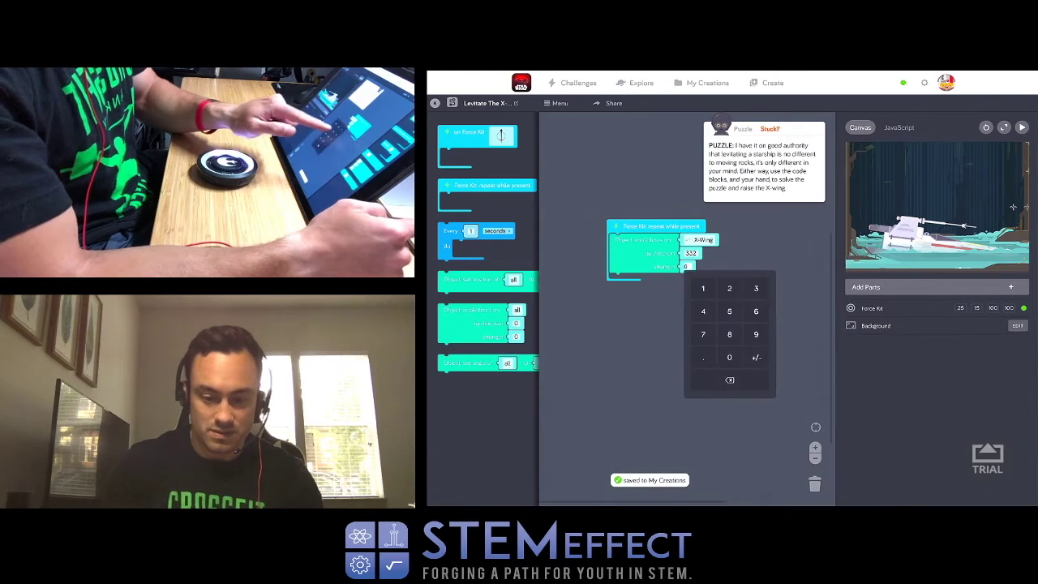
pyautogui.click(729, 358)
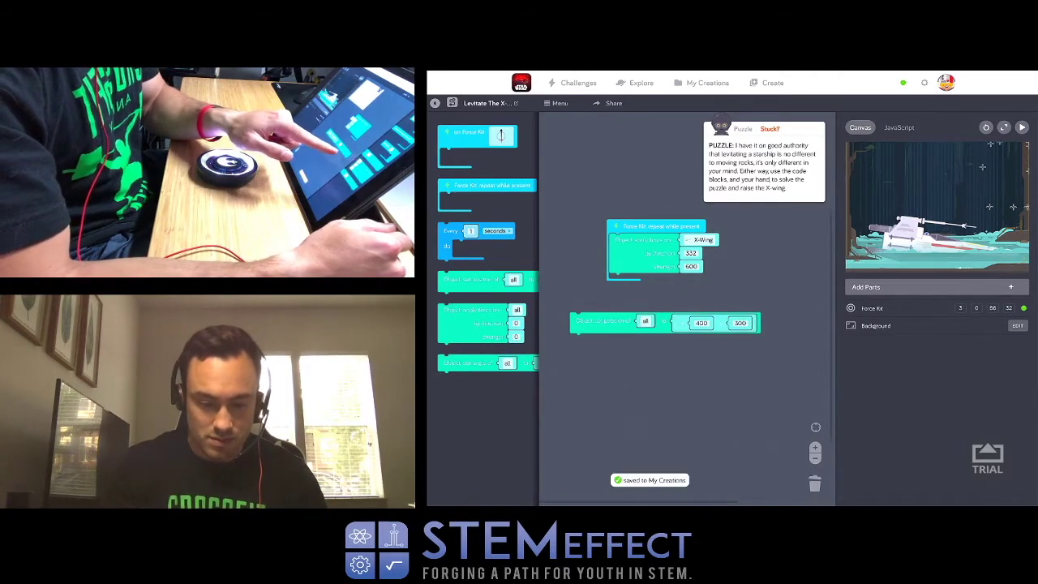
# - Point the set-position block at the X-Wing
pyautogui.click(645, 321)
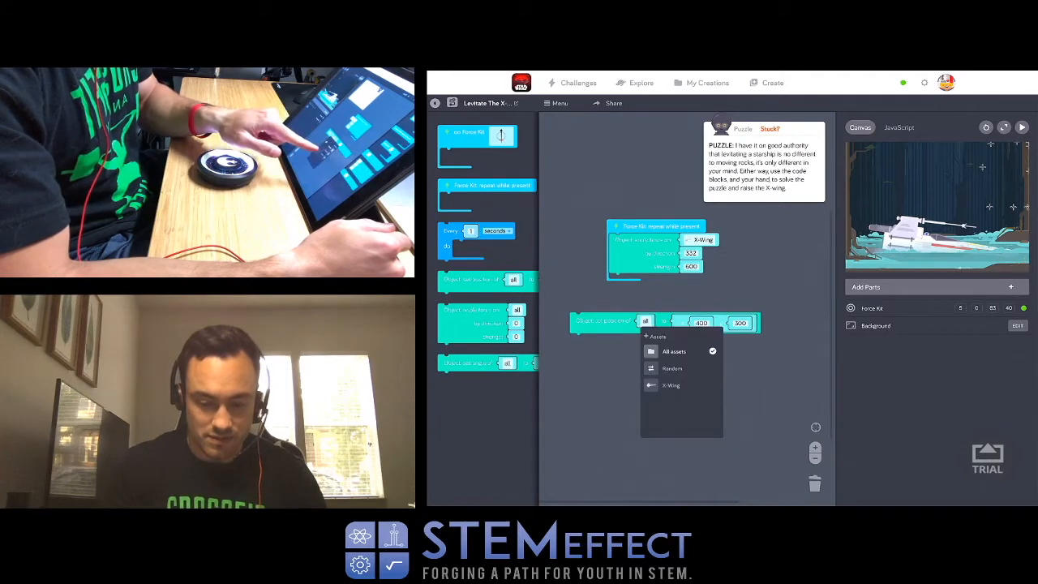
pyautogui.click(671, 385)
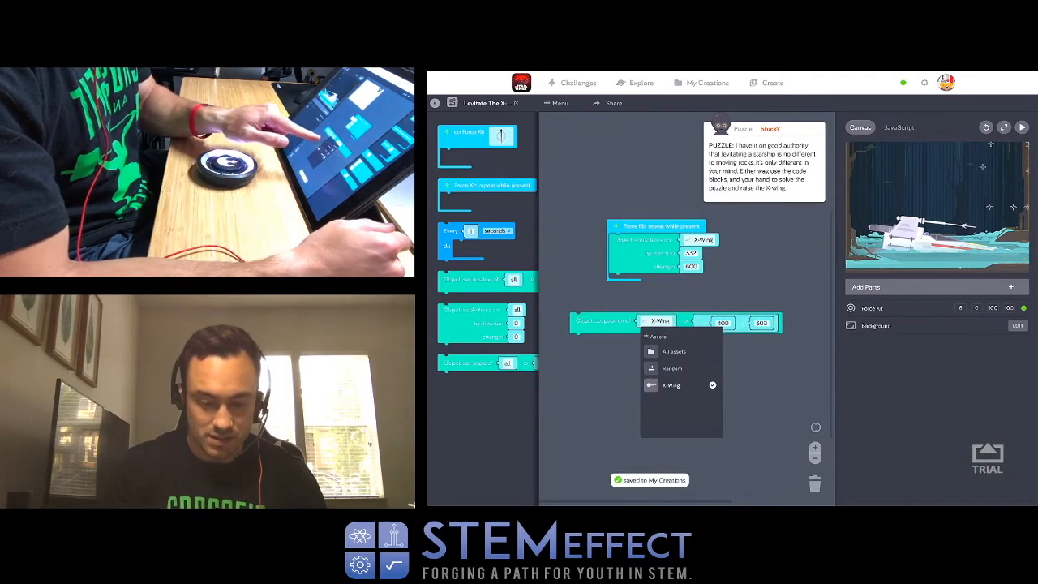
pyautogui.click(671, 384)
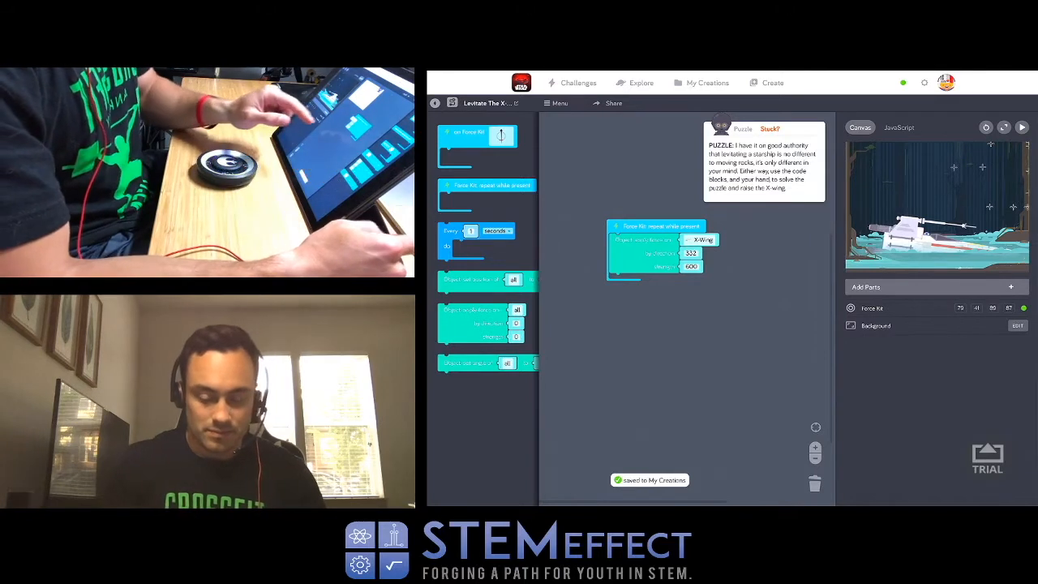
# - Turn the force direction dial to 360 and enter a new strength value
pyautogui.click(689, 253)
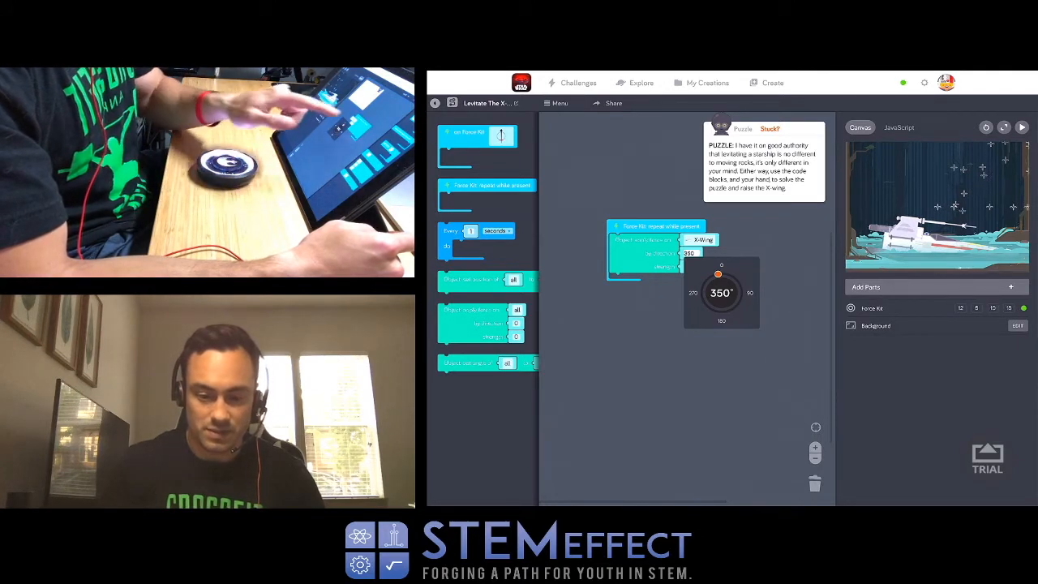
pyautogui.click(700, 239)
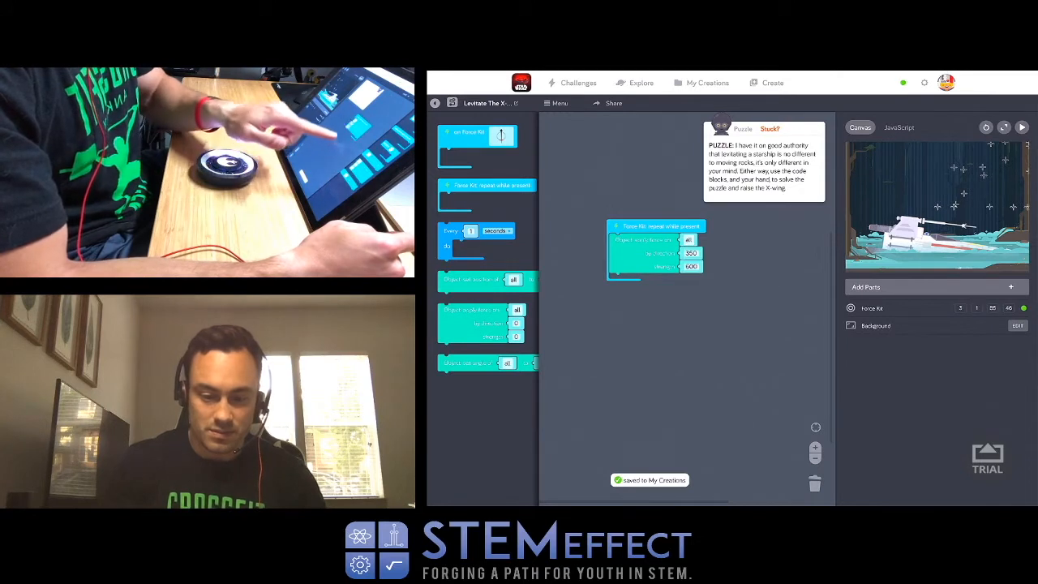
pyautogui.click(689, 266)
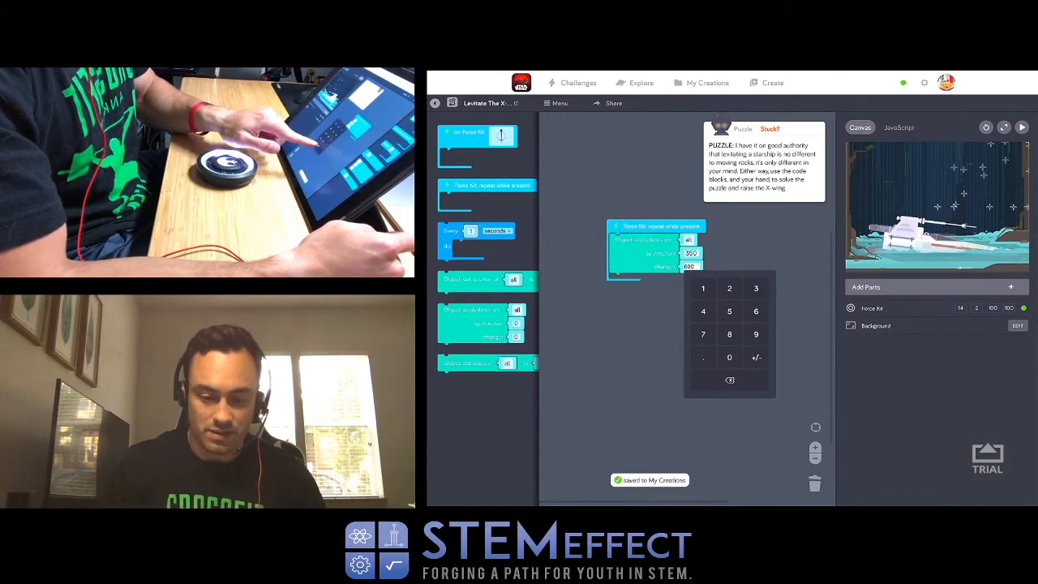
pyautogui.click(729, 357)
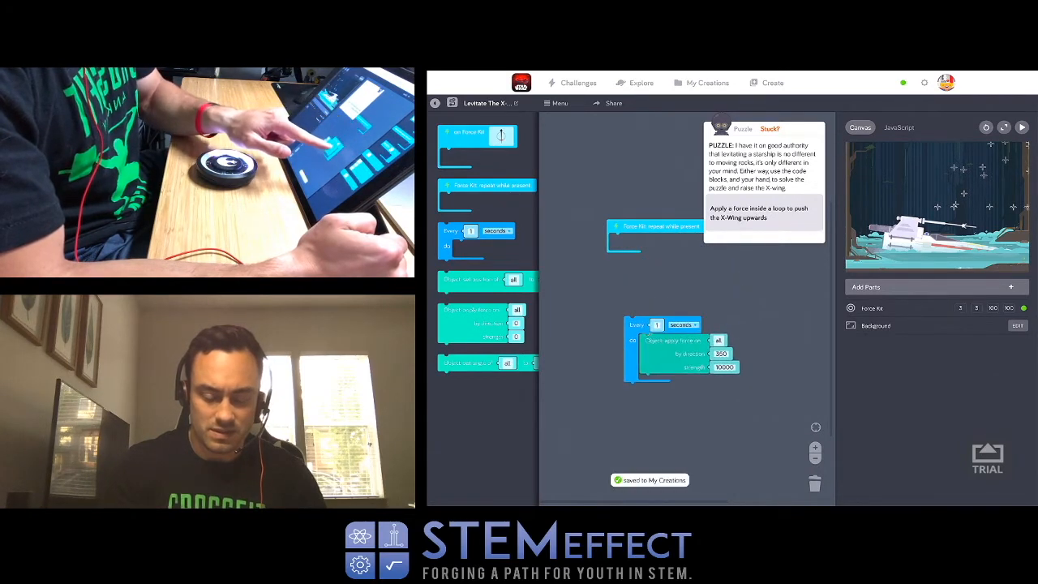
# - Target the timed force loop at the X-Wing and drag the block into position
pyautogui.click(718, 339)
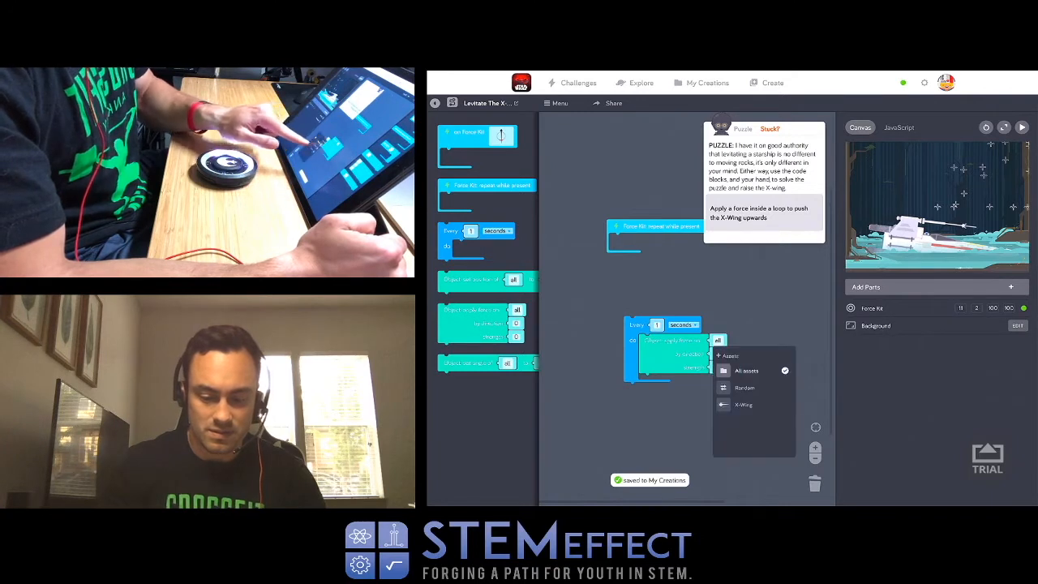
pyautogui.click(743, 403)
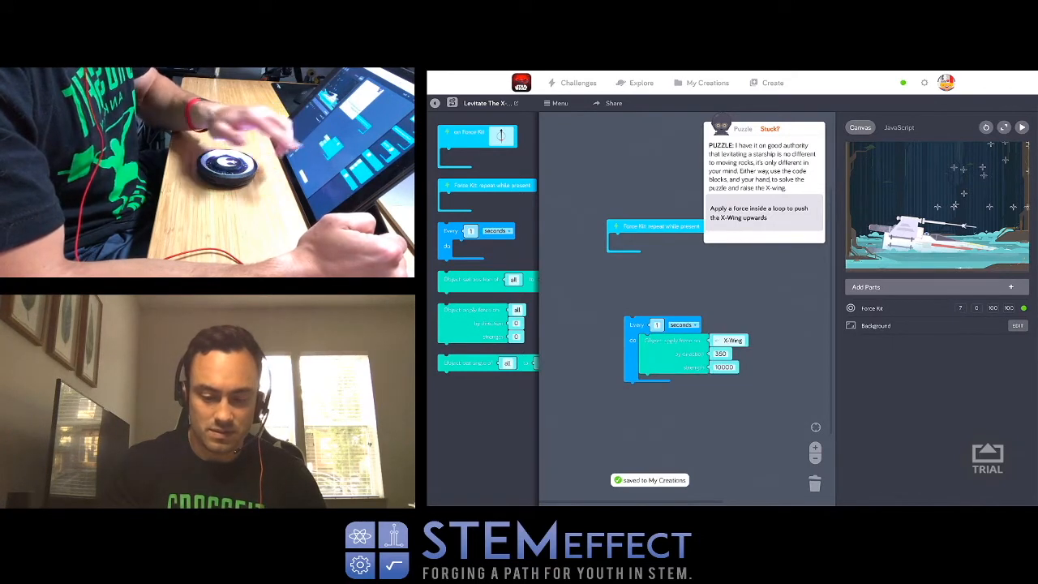
pyautogui.moveTo(656, 349); pyautogui.dragTo(657, 239)
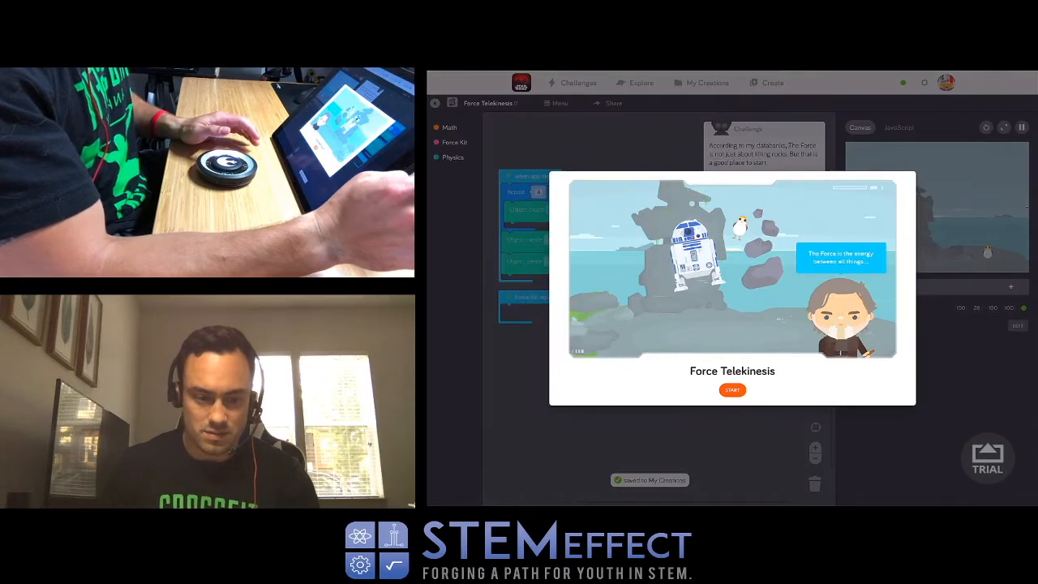
# - Start Force Telekinesis and put a math block holding Force Kit height into strength
pyautogui.click(732, 390)
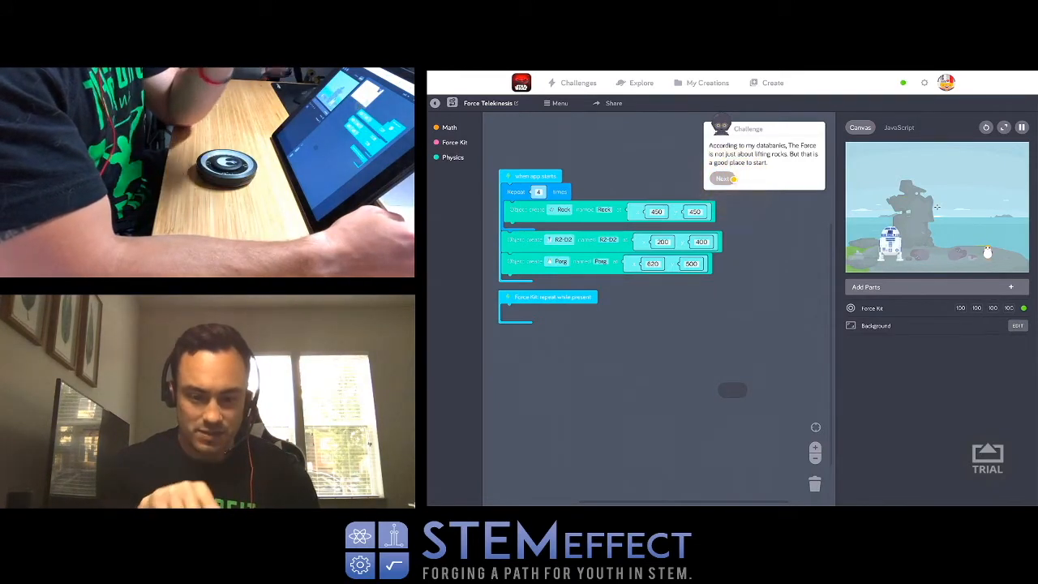
pyautogui.click(722, 178)
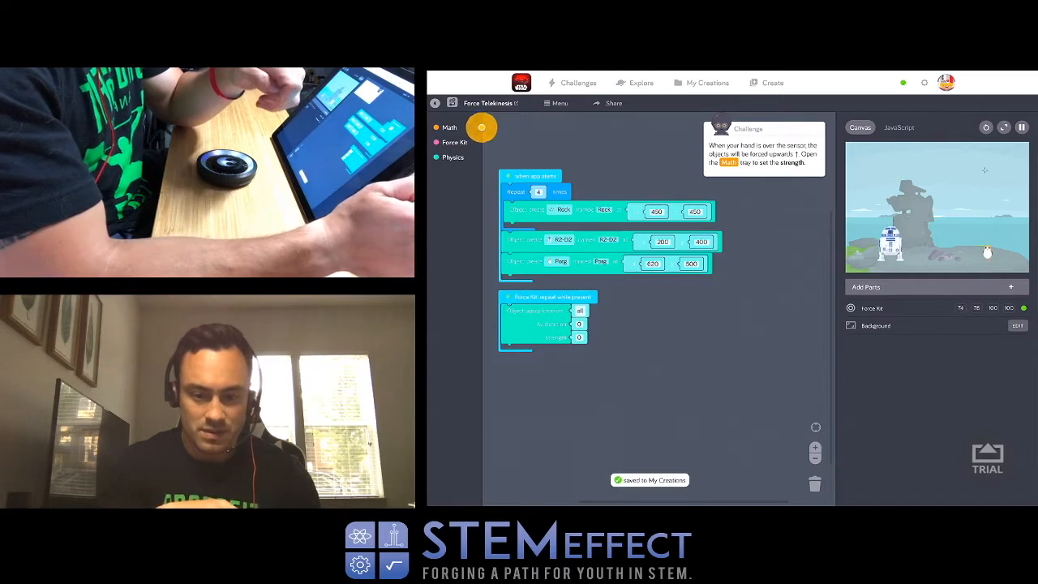
pyautogui.click(449, 127)
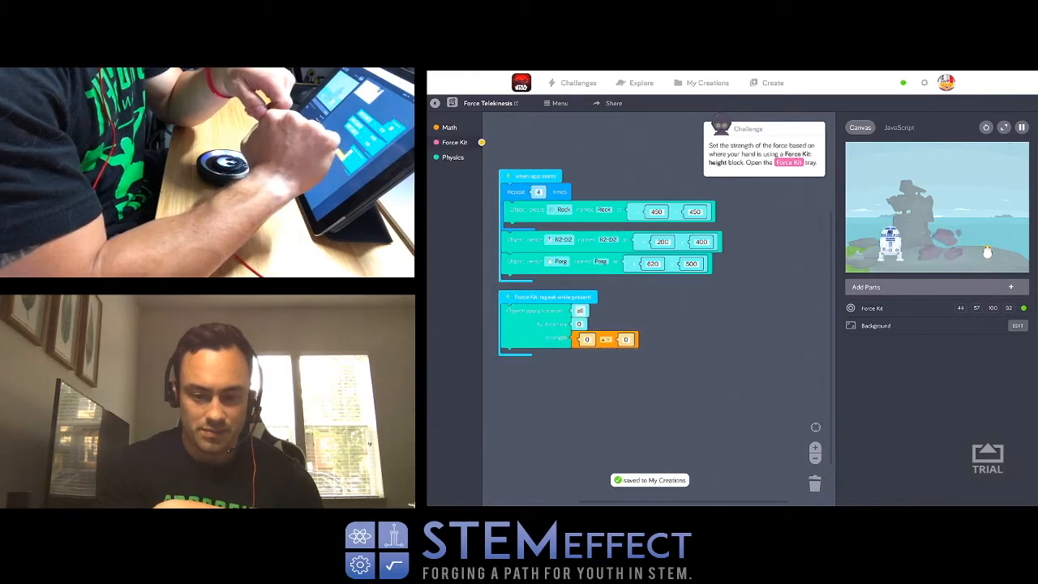
pyautogui.click(455, 141)
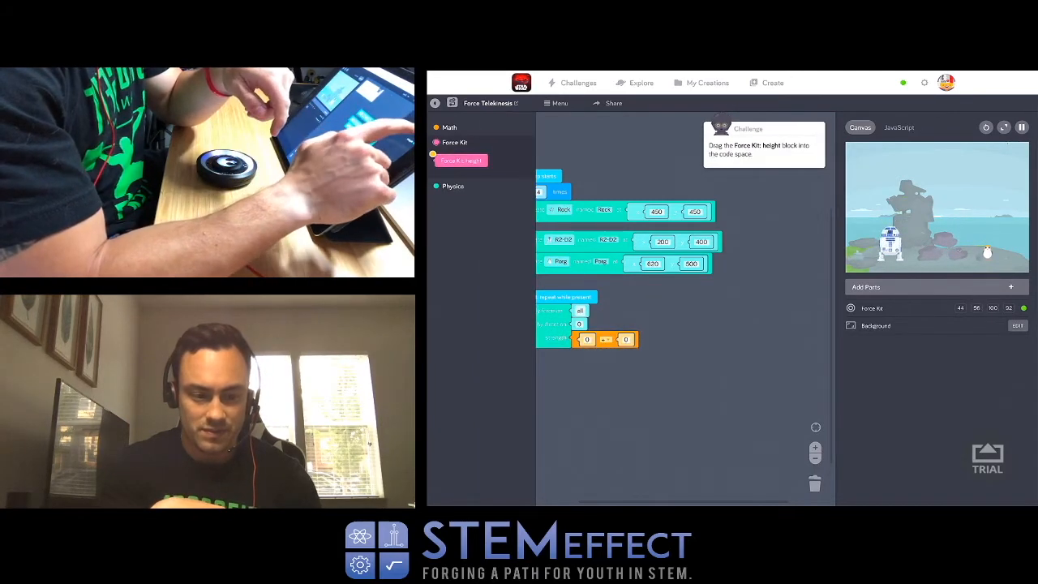
pyautogui.moveTo(462, 159); pyautogui.dragTo(609, 341)
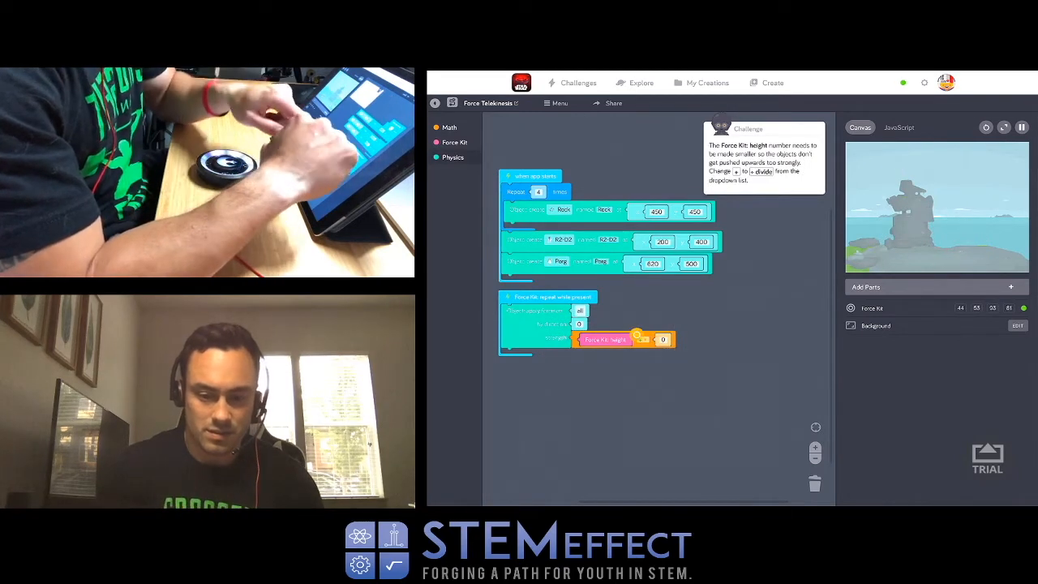
# - Change the math operator to divide and set the divisor to 2
pyautogui.click(643, 339)
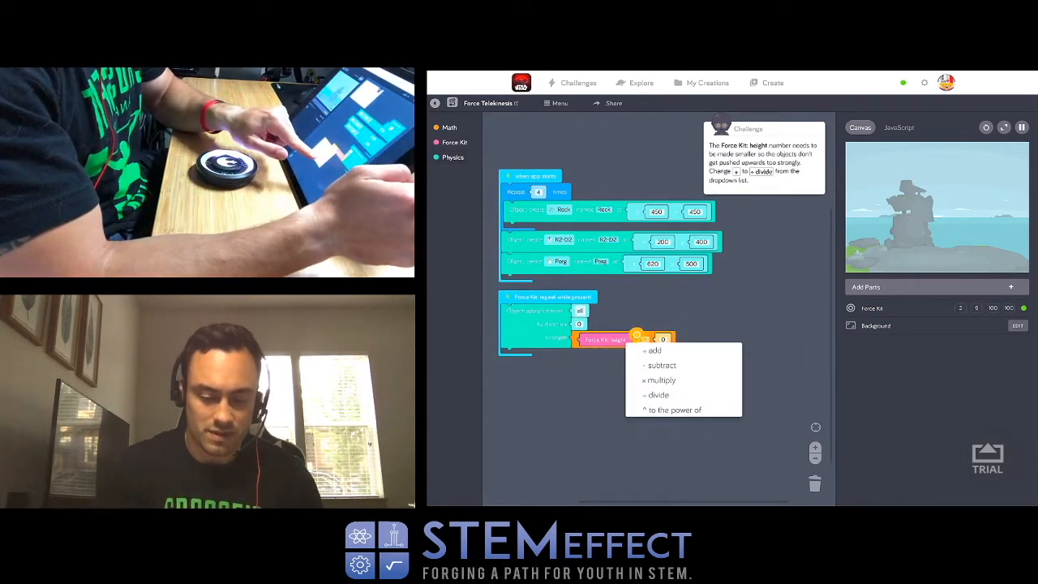
pyautogui.click(658, 395)
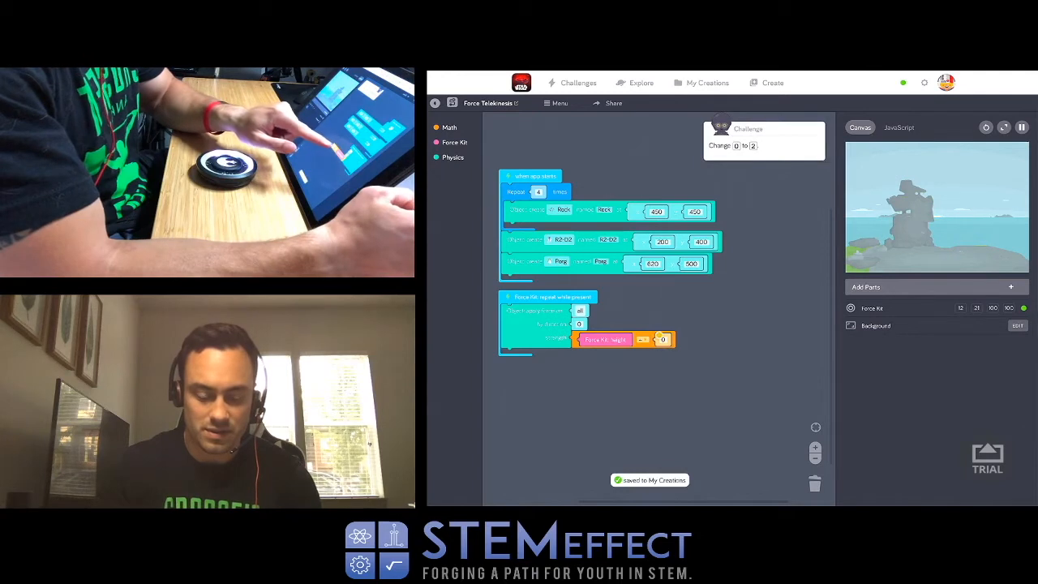
pyautogui.click(662, 339)
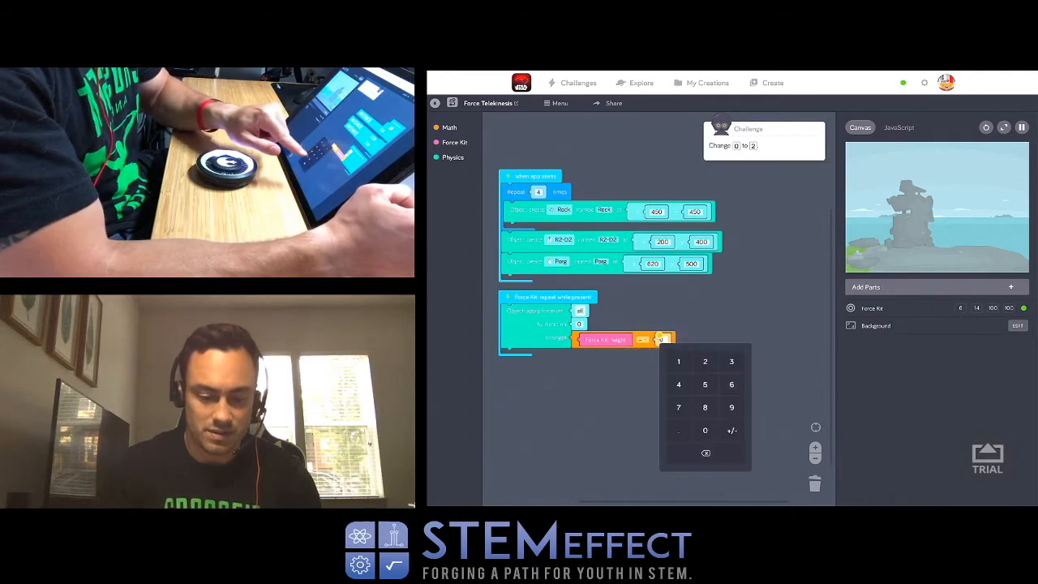
pyautogui.click(705, 361)
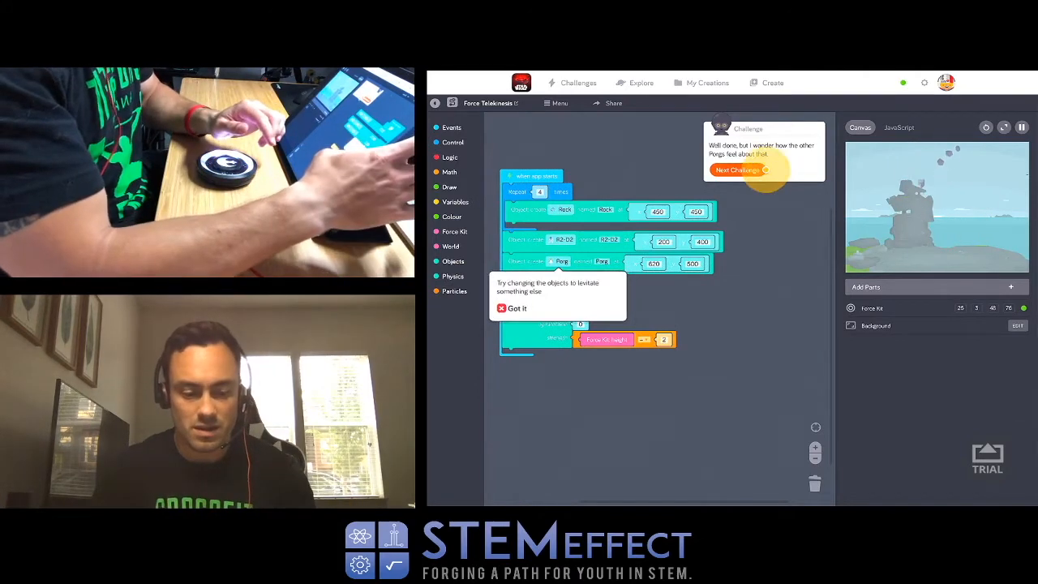
pyautogui.click(739, 170)
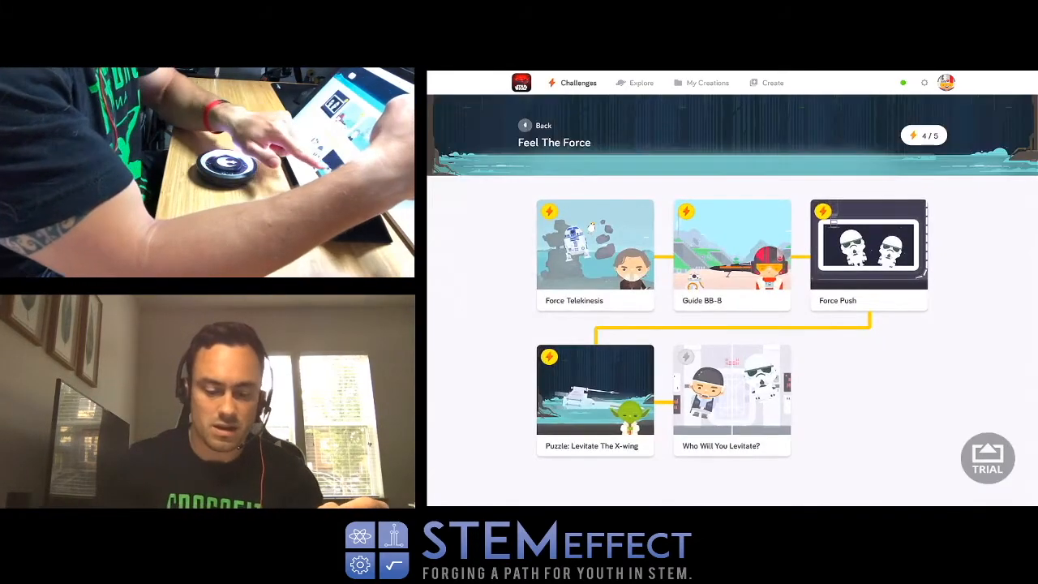
pyautogui.click(594, 390)
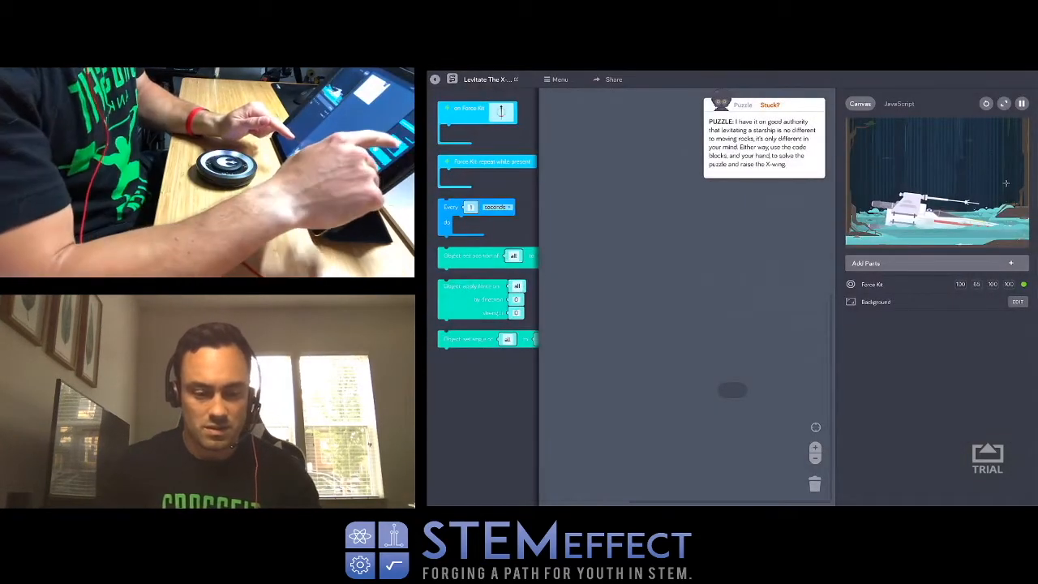
pyautogui.moveTo(486, 160); pyautogui.dragTo(677, 248)
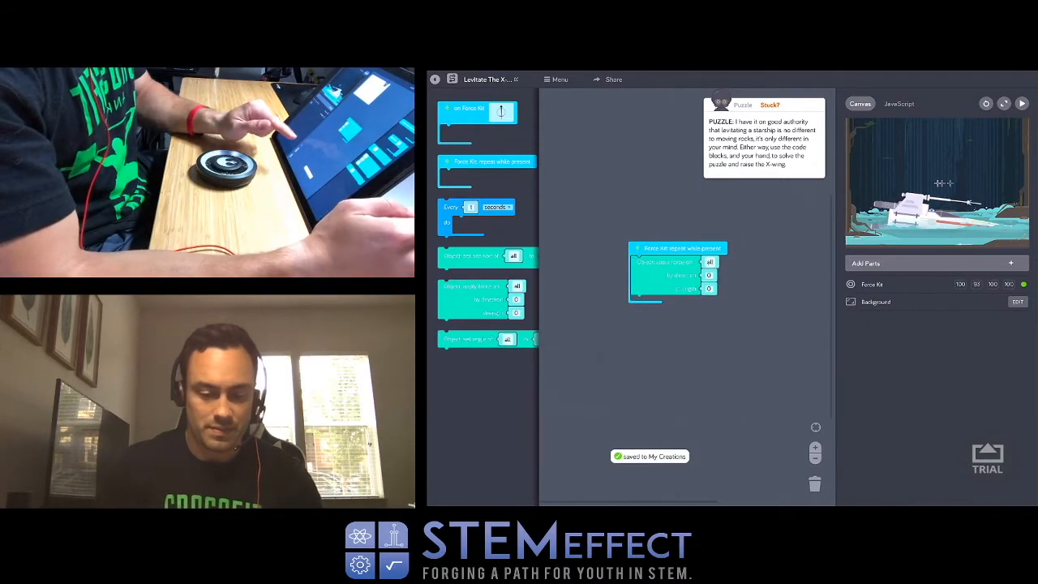
pyautogui.click(710, 262)
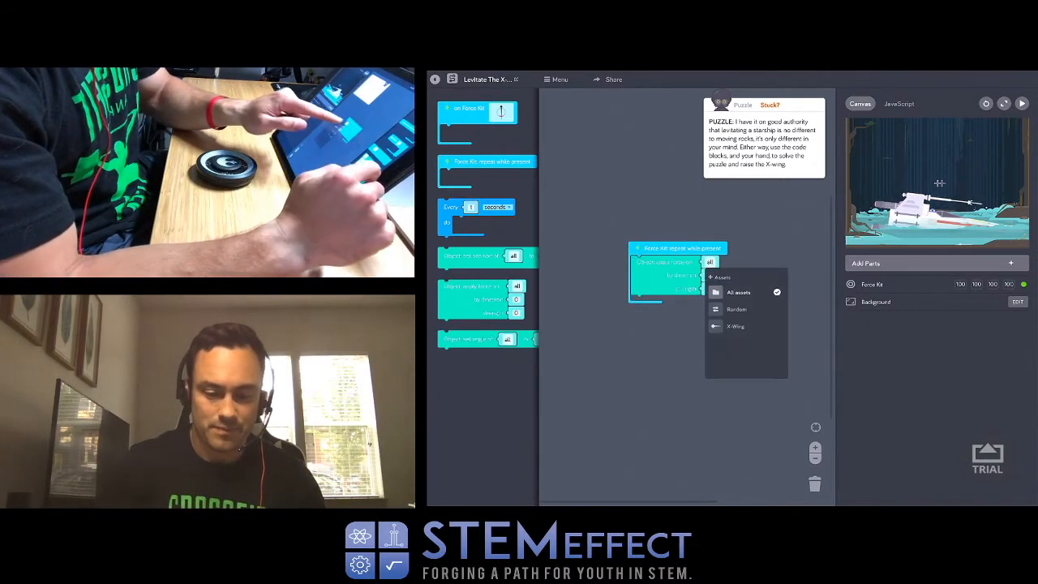
pyautogui.click(735, 326)
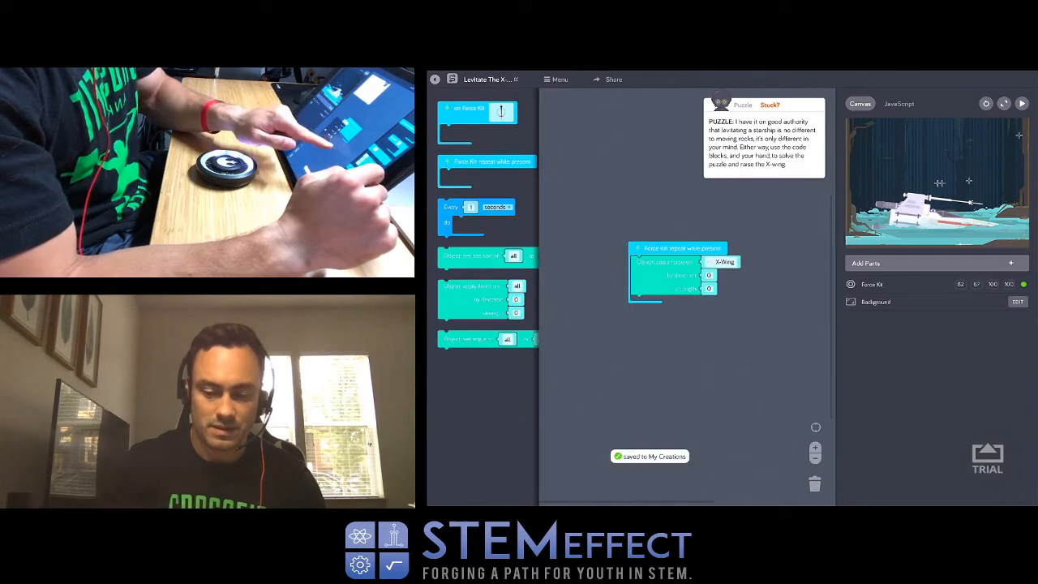
pyautogui.click(707, 275)
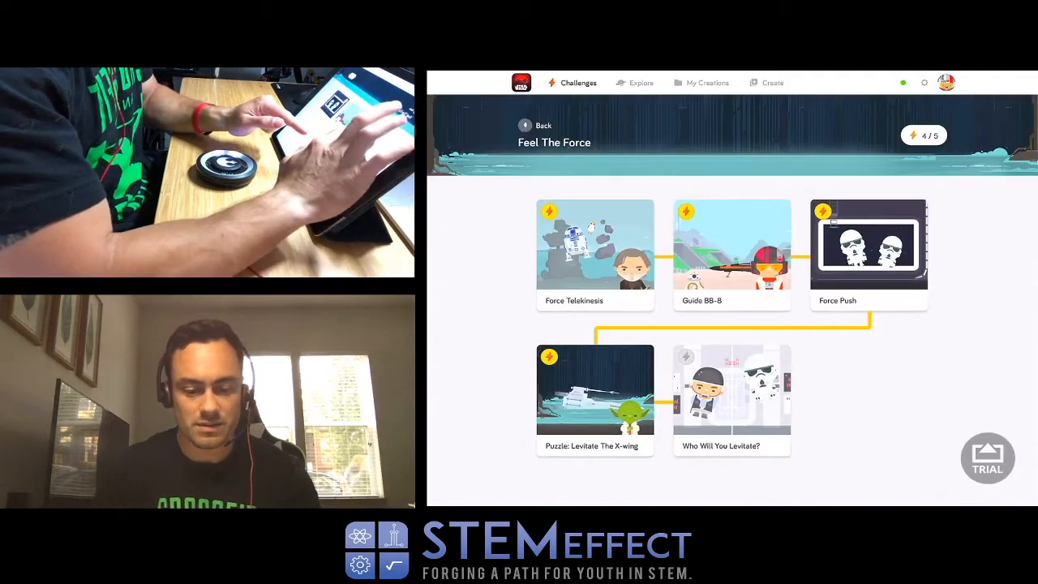
# - Reopen Force Telekinesis, add math and Force Kit height blocks to strength, then move on
pyautogui.click(594, 244)
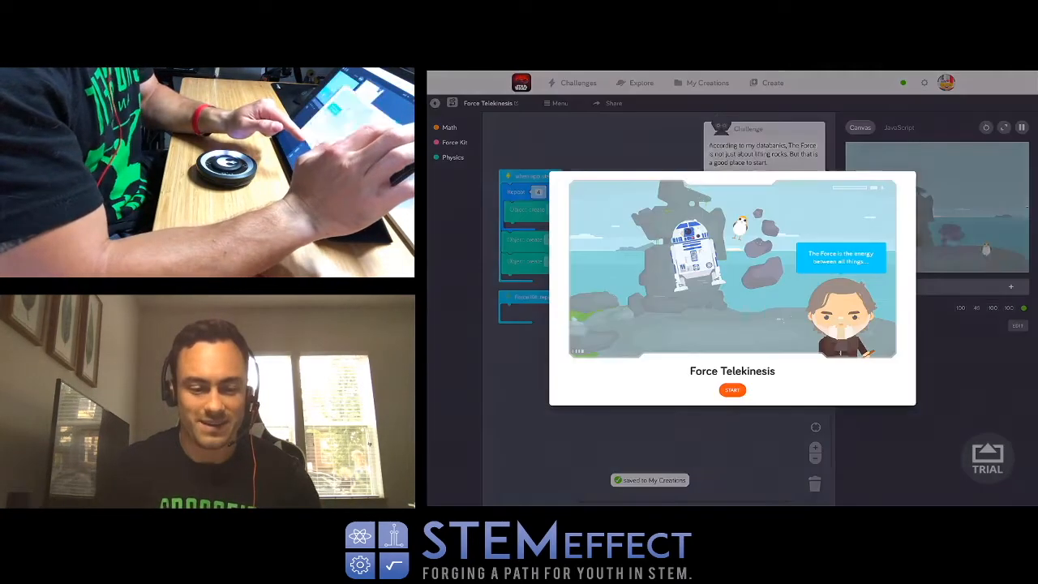
pyautogui.click(731, 390)
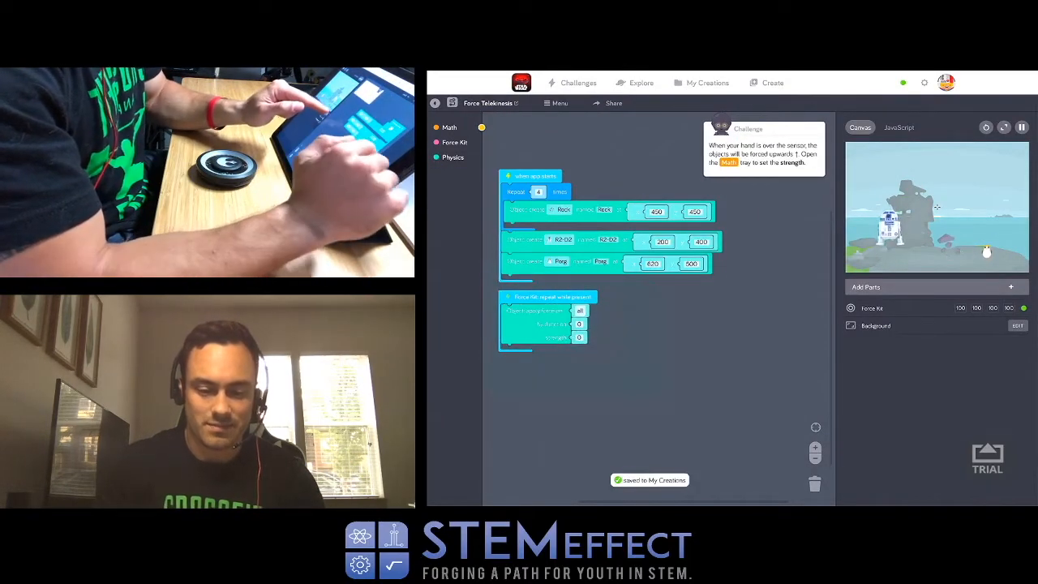
pyautogui.click(449, 127)
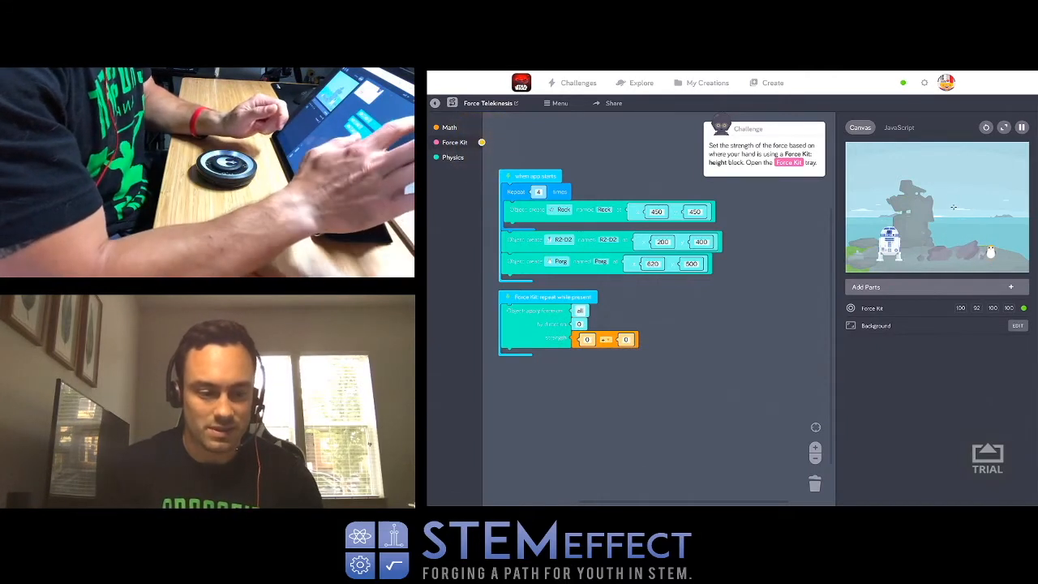
pyautogui.click(455, 142)
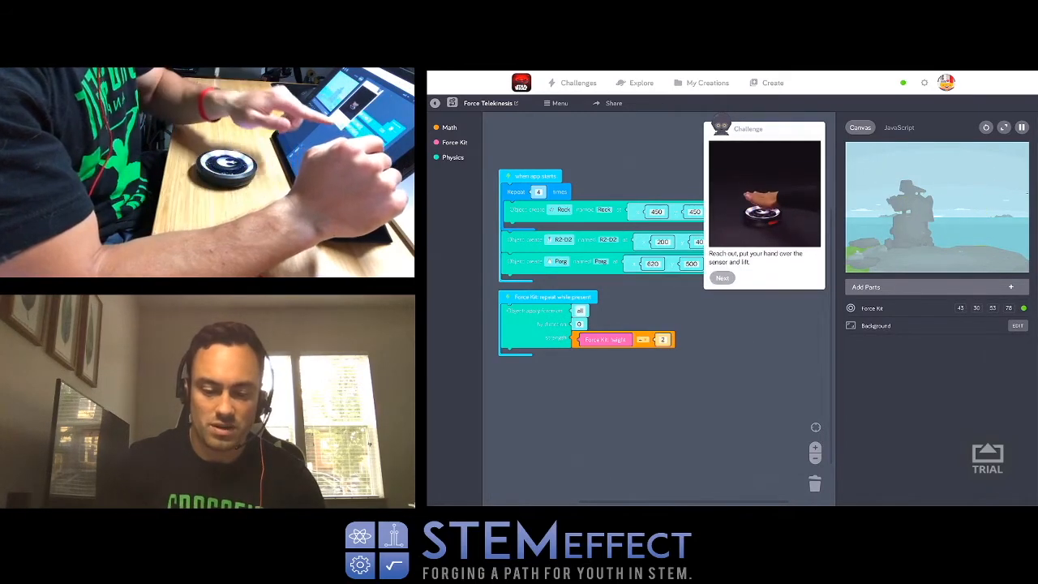
pyautogui.click(722, 278)
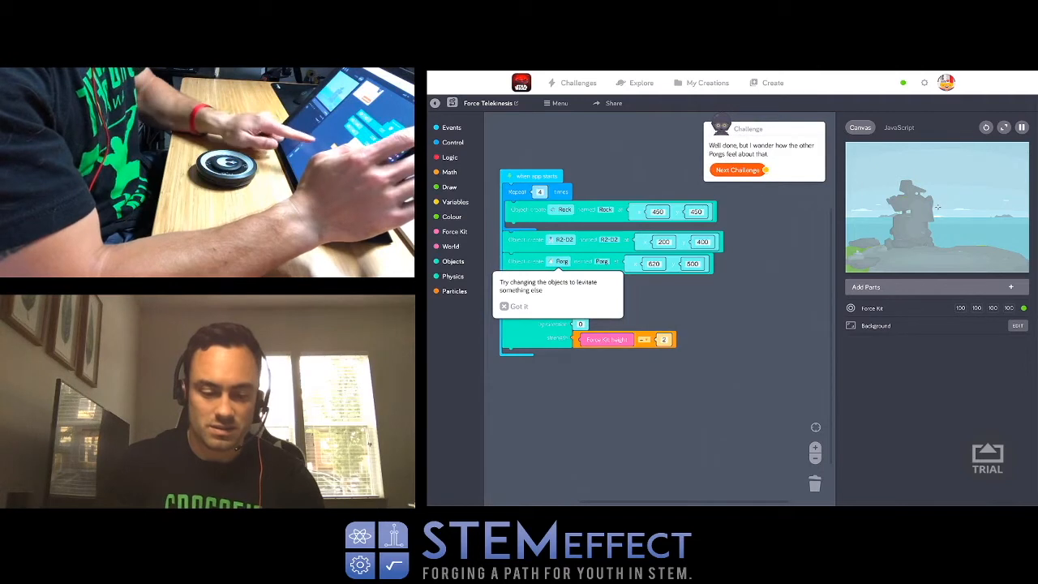
pyautogui.click(513, 306)
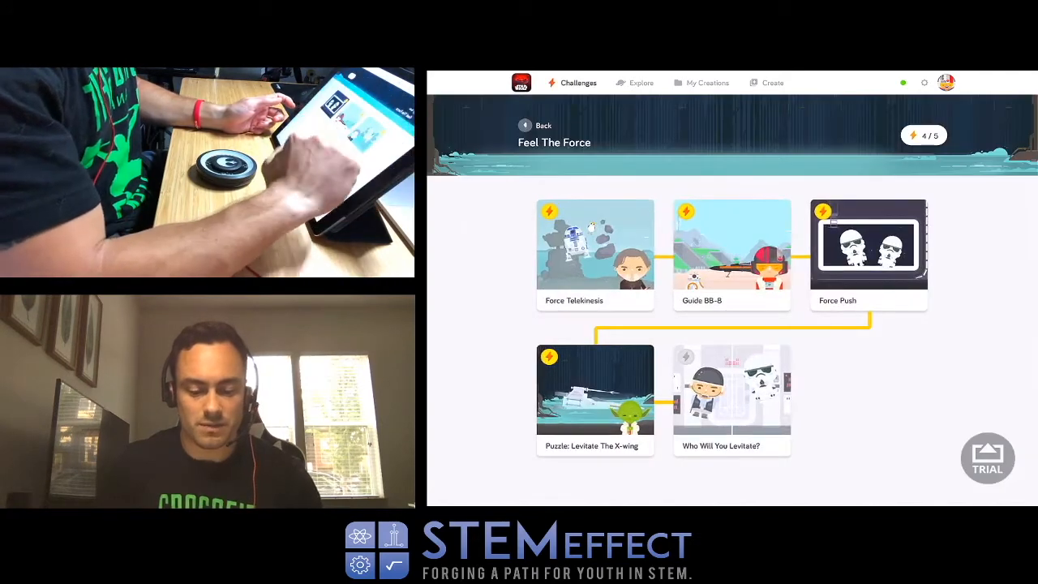
# - Reopen Levitate The X-wing and add a repeat-while-present force loop with strength 10000
pyautogui.click(594, 390)
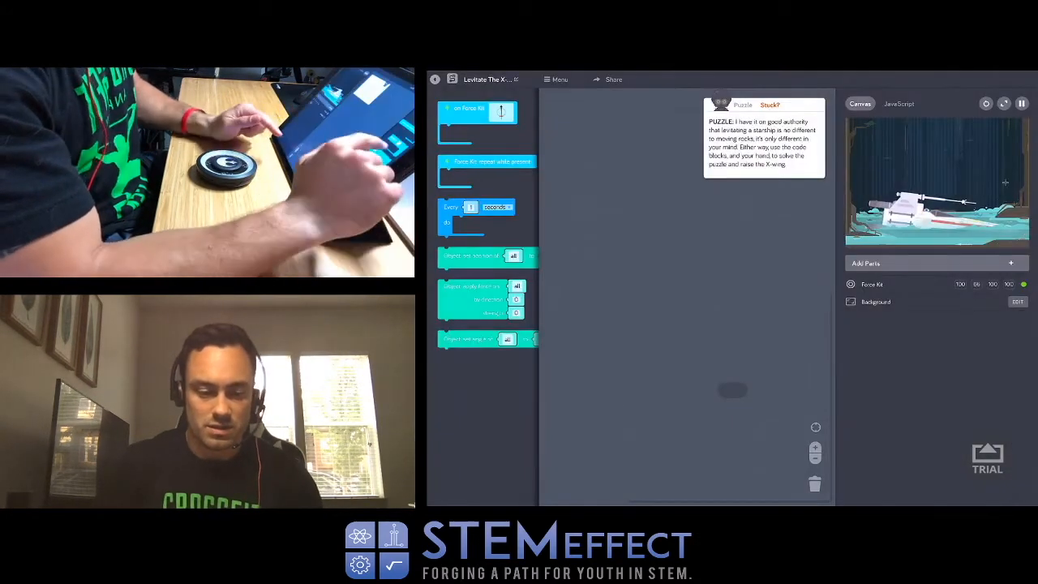
pyautogui.moveTo(486, 161); pyautogui.dragTo(665, 238)
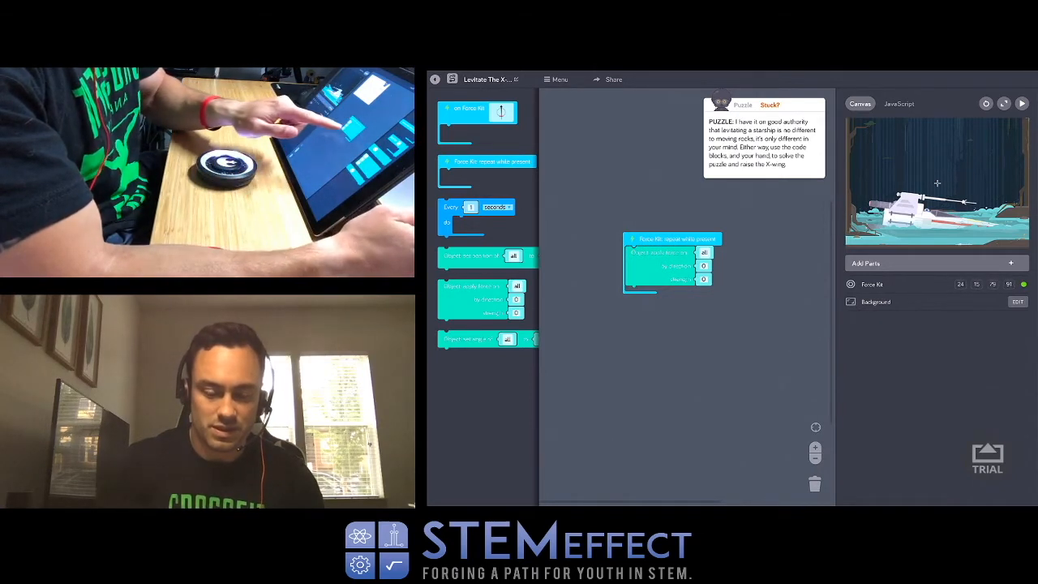
pyautogui.click(703, 278)
pyautogui.write('10000')
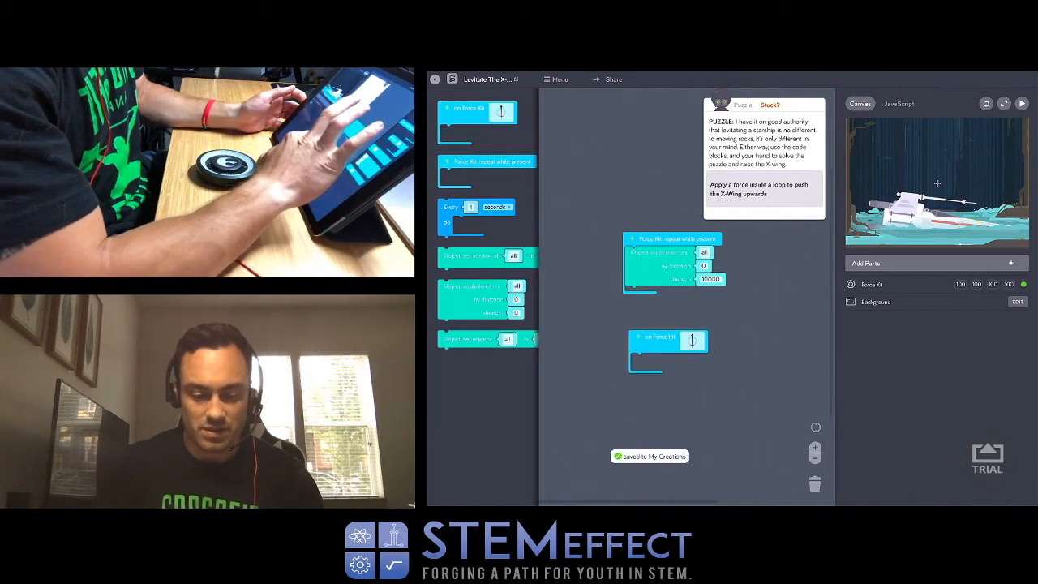
# - Keep the swipe direction as Forward and move the apply-force code under the swipe event
pyautogui.click(692, 339)
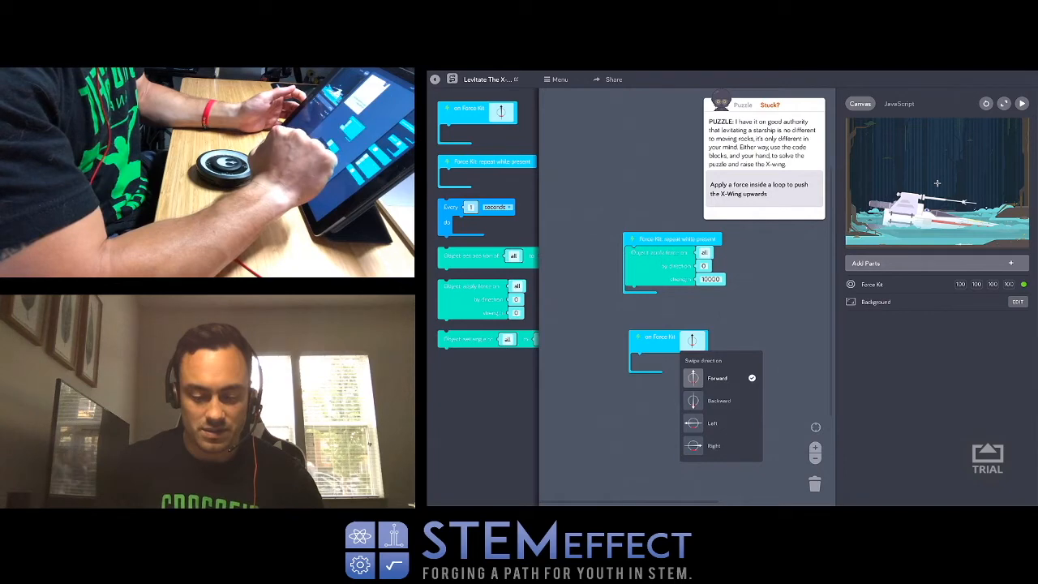
pyautogui.click(717, 378)
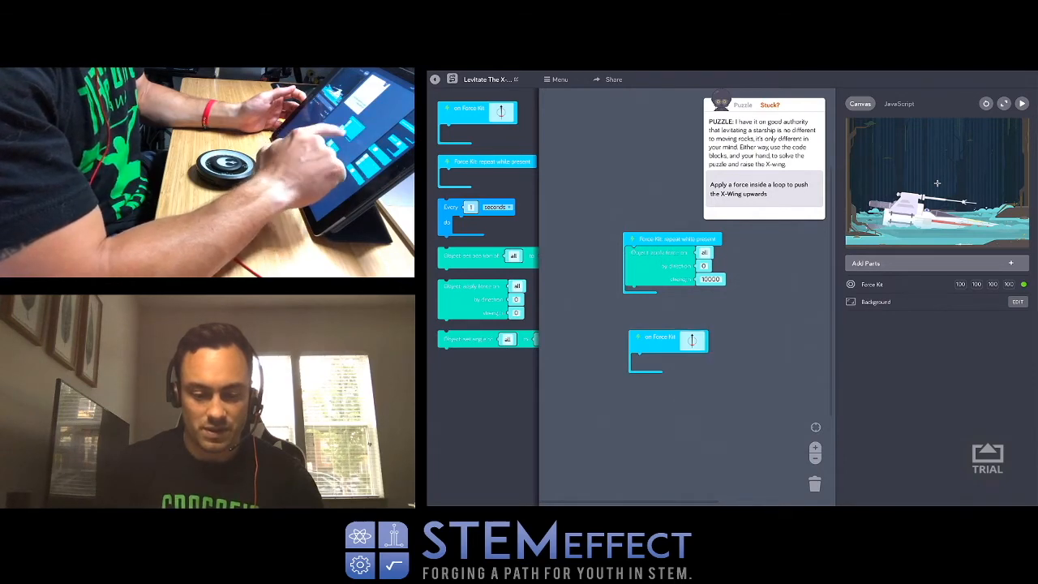
pyautogui.moveTo(673, 259); pyautogui.dragTo(681, 365)
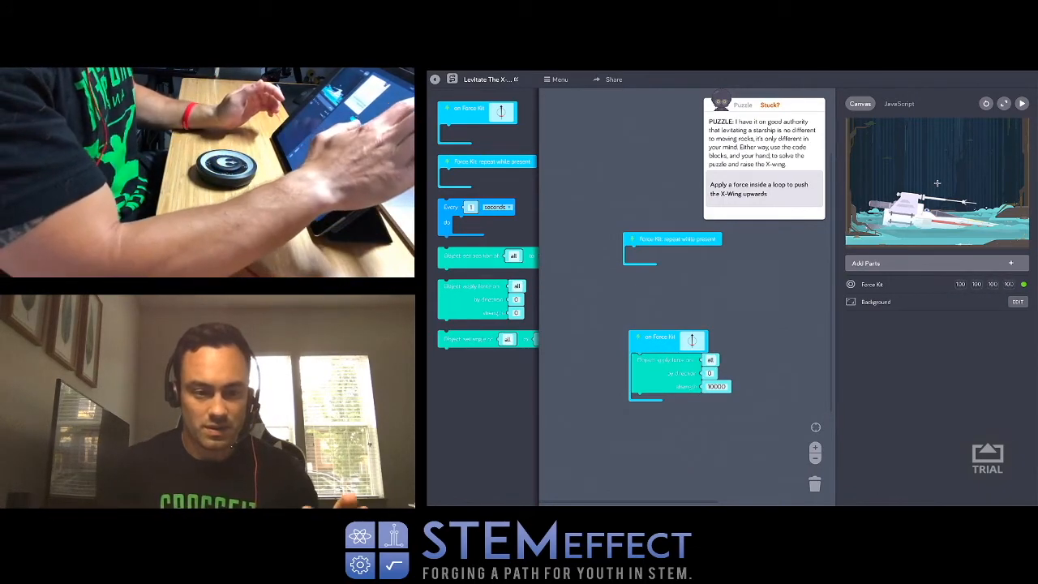
# - Return the force code to the loop and wrap it in an every-milliseconds timer
pyautogui.click(491, 79)
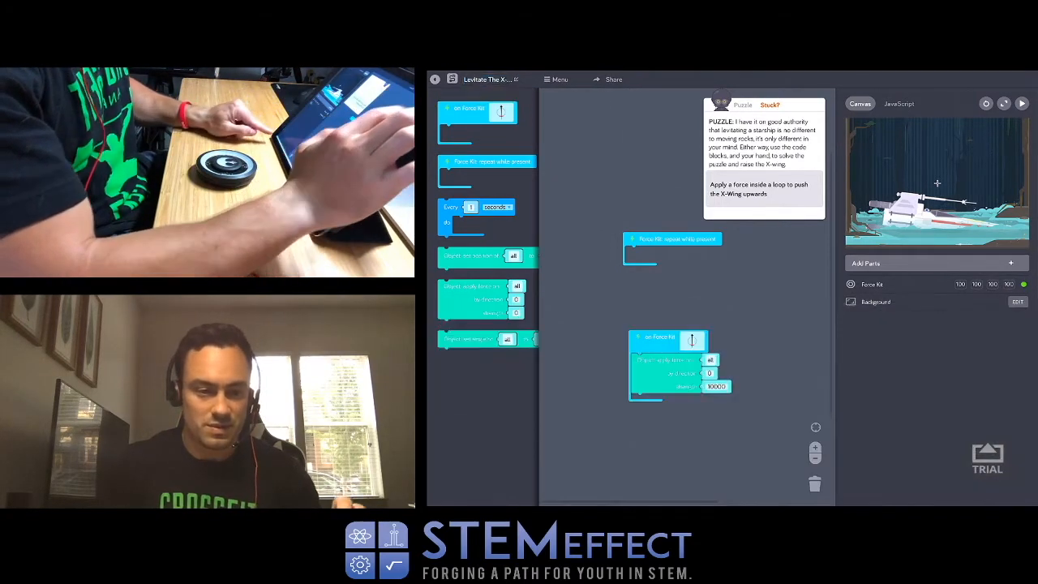
pyautogui.click(557, 79)
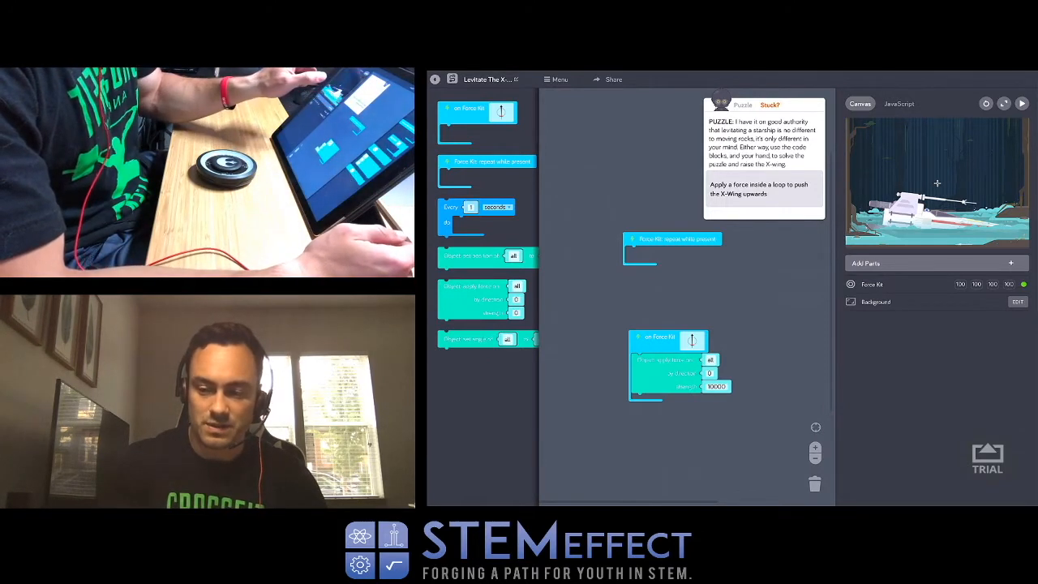
pyautogui.click(985, 104)
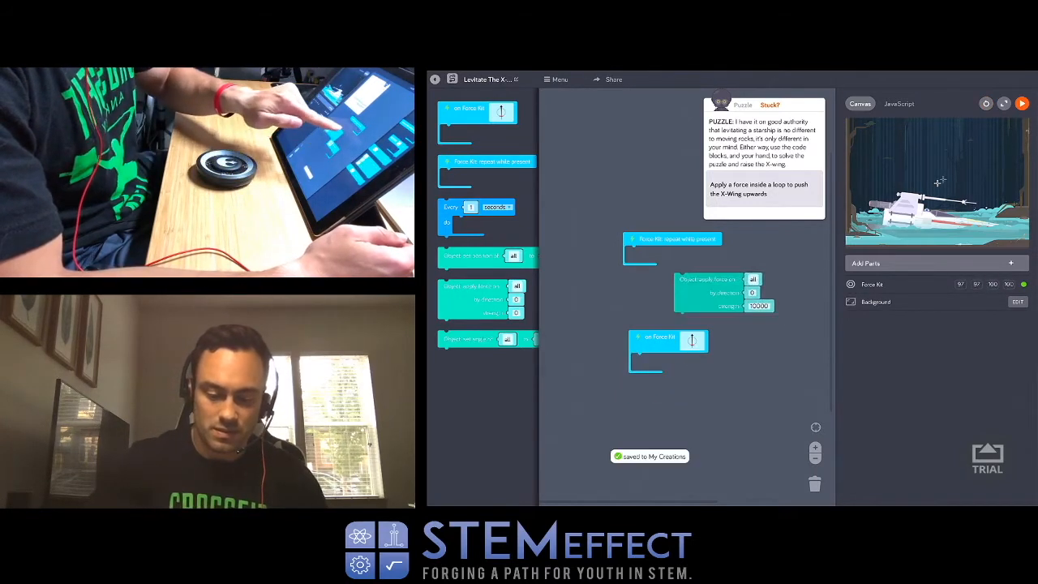
pyautogui.moveTo(722, 292); pyautogui.dragTo(681, 361)
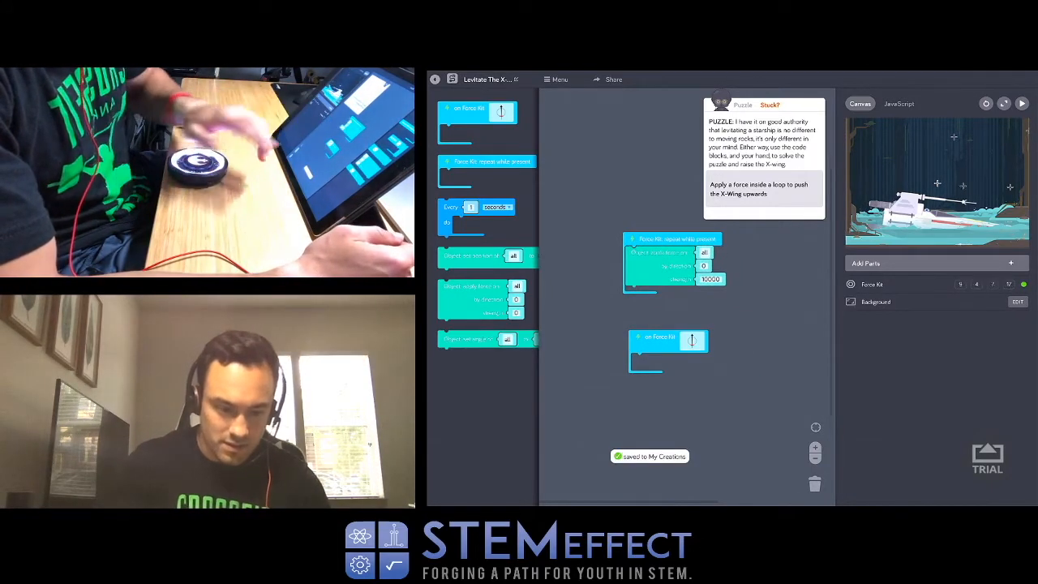
pyautogui.moveTo(478, 207); pyautogui.dragTo(612, 221)
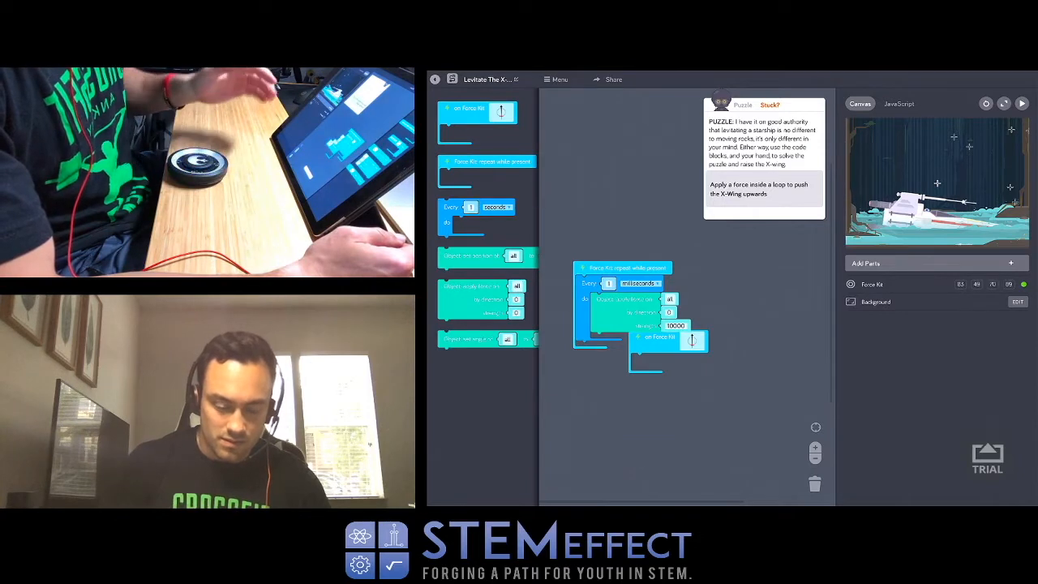
pyautogui.moveTo(691, 339); pyautogui.dragTo(746, 381)
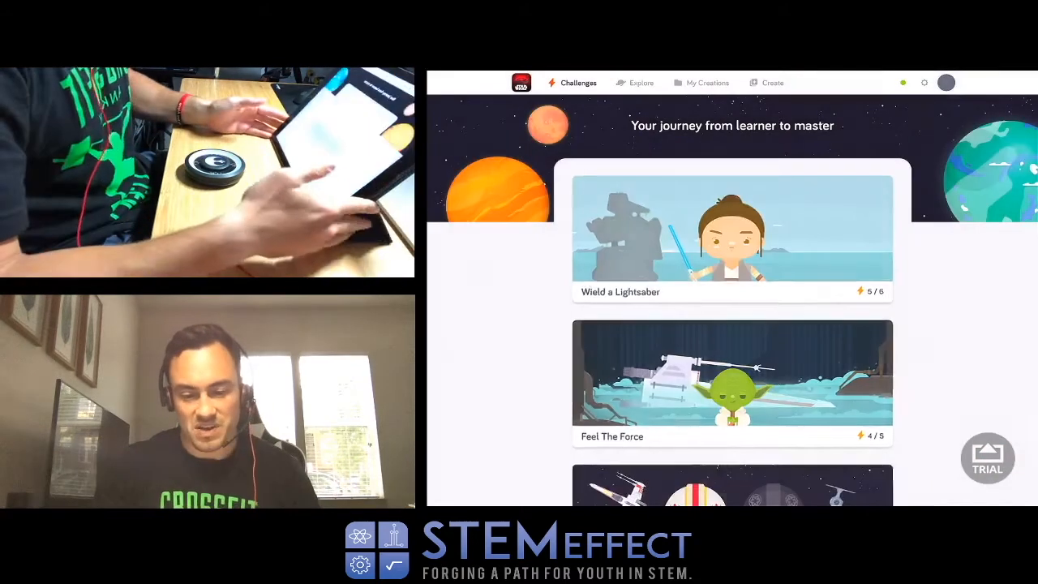
# - Open the next challenge card from the journey page and let it load
pyautogui.click(732, 381)
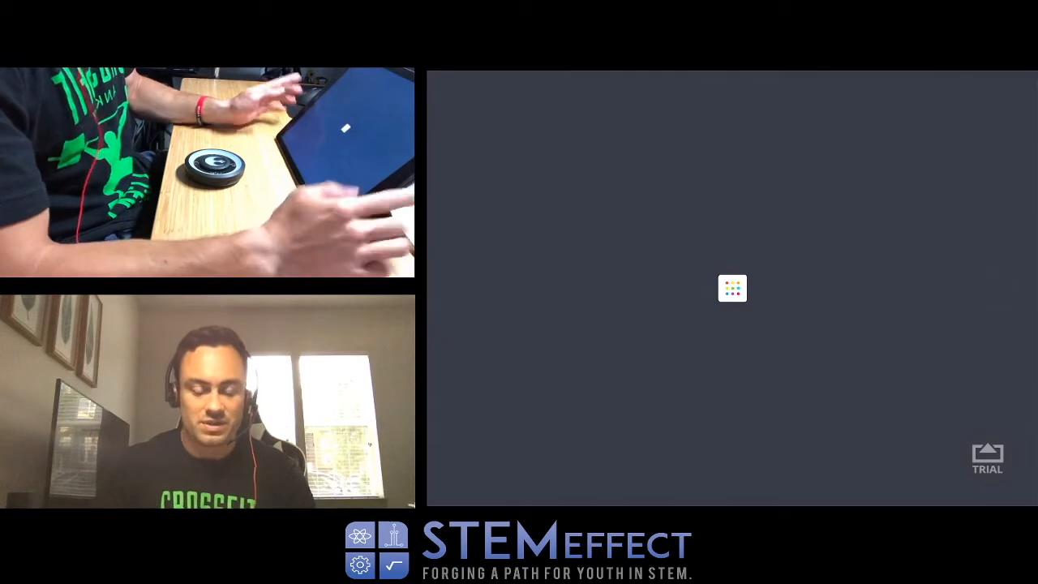
pyautogui.click(732, 288)
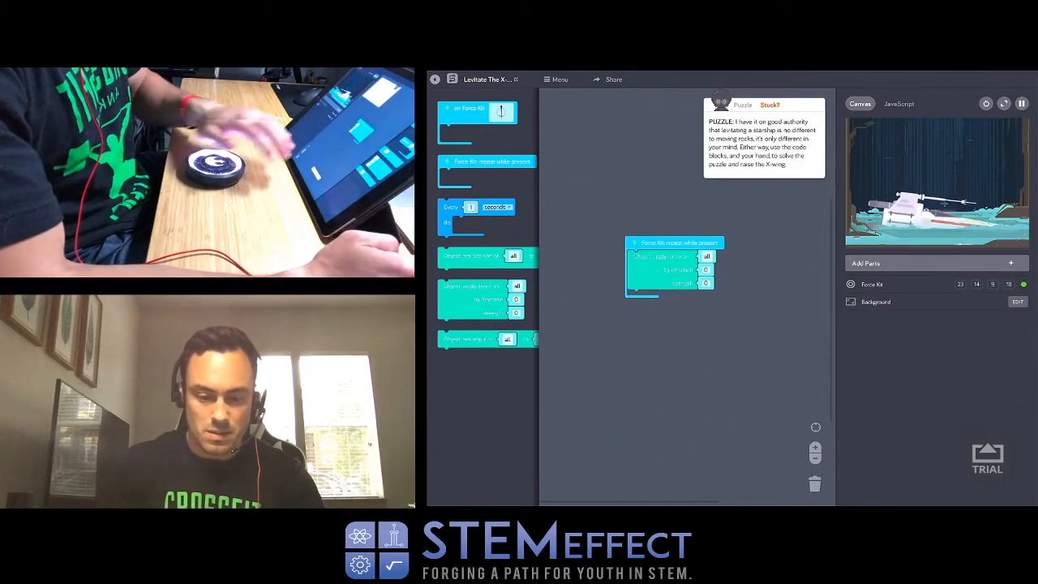
# - Raise the levitation force strength to 500
pyautogui.click(704, 282)
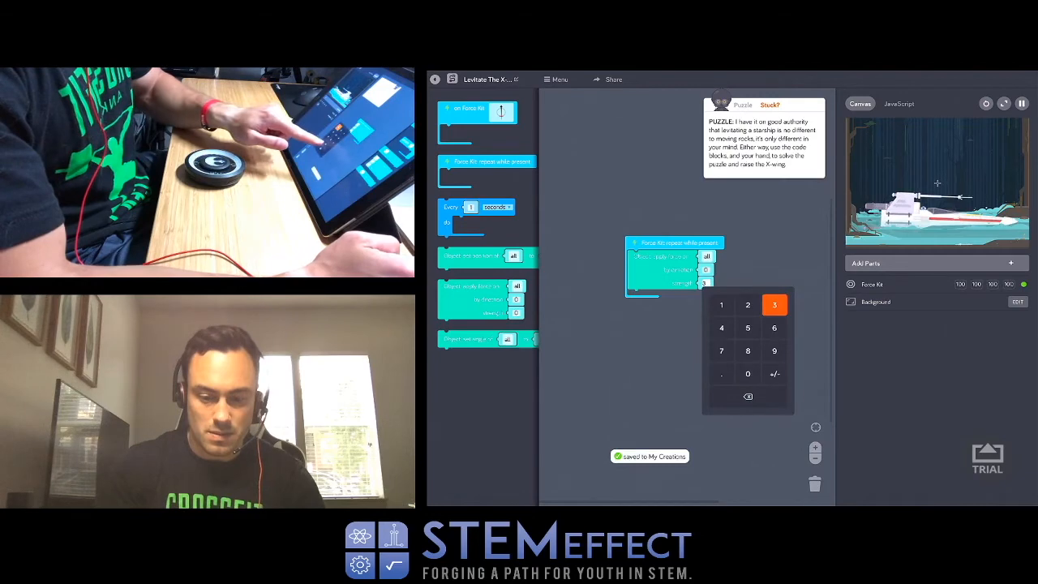
pyautogui.click(746, 373)
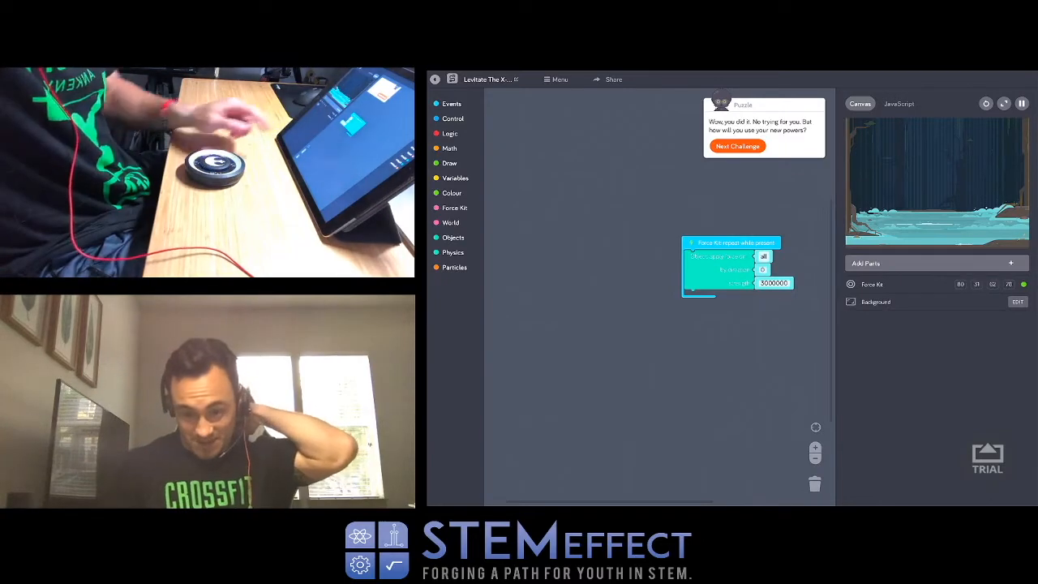
pyautogui.click(773, 282)
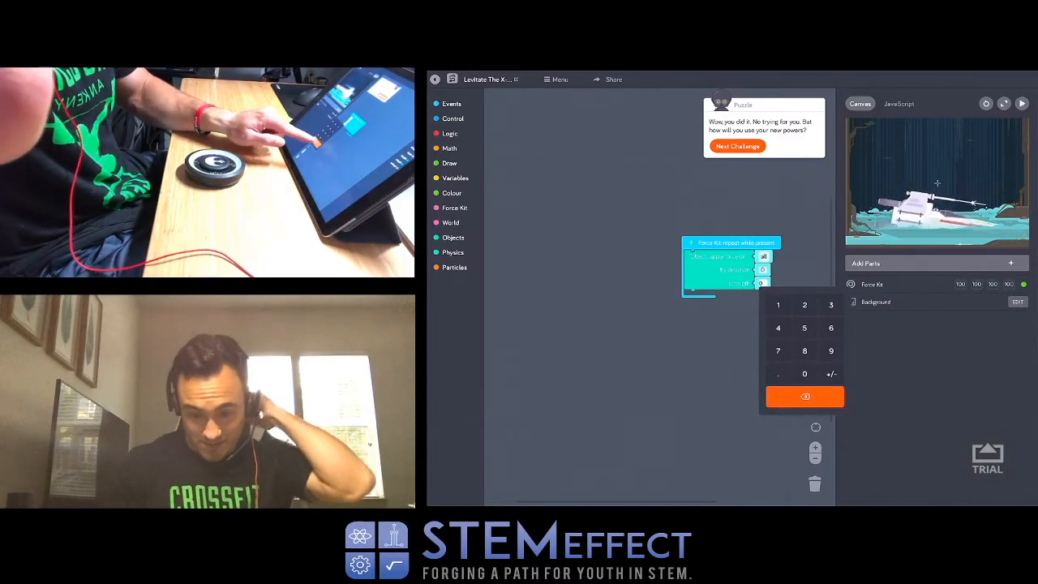
pyautogui.click(804, 305)
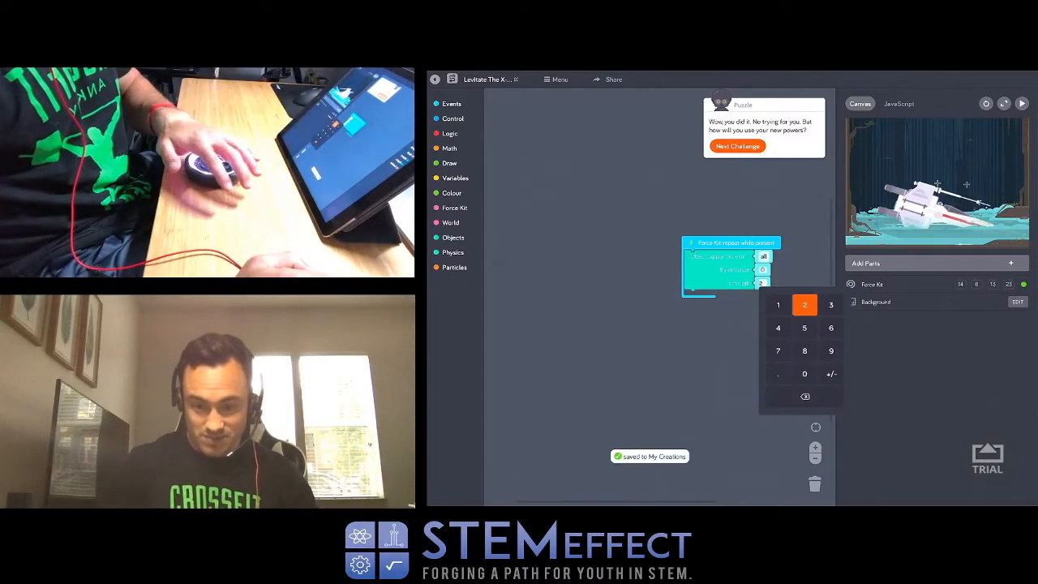
pyautogui.click(805, 396)
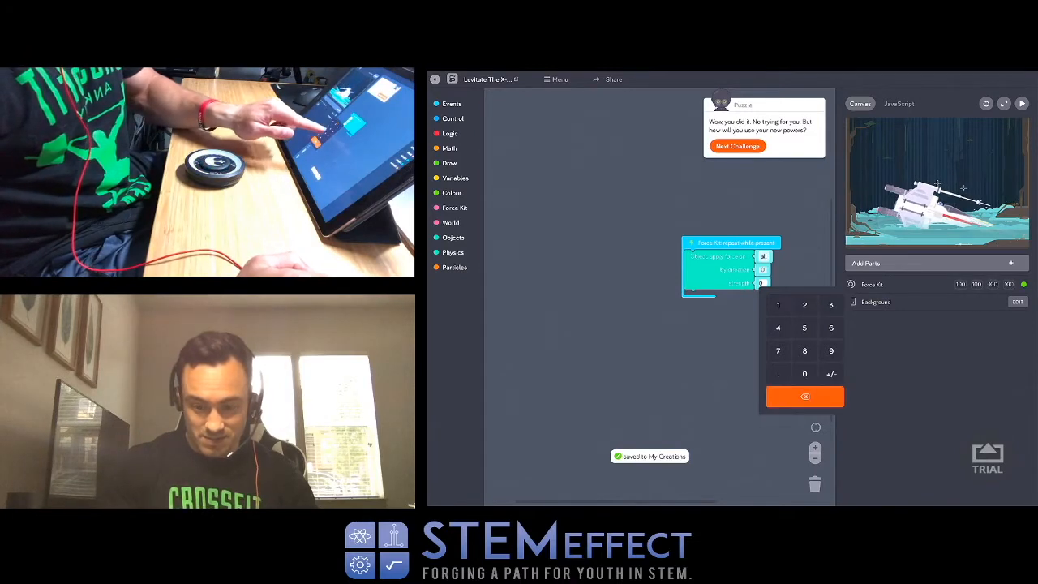
pyautogui.click(804, 373)
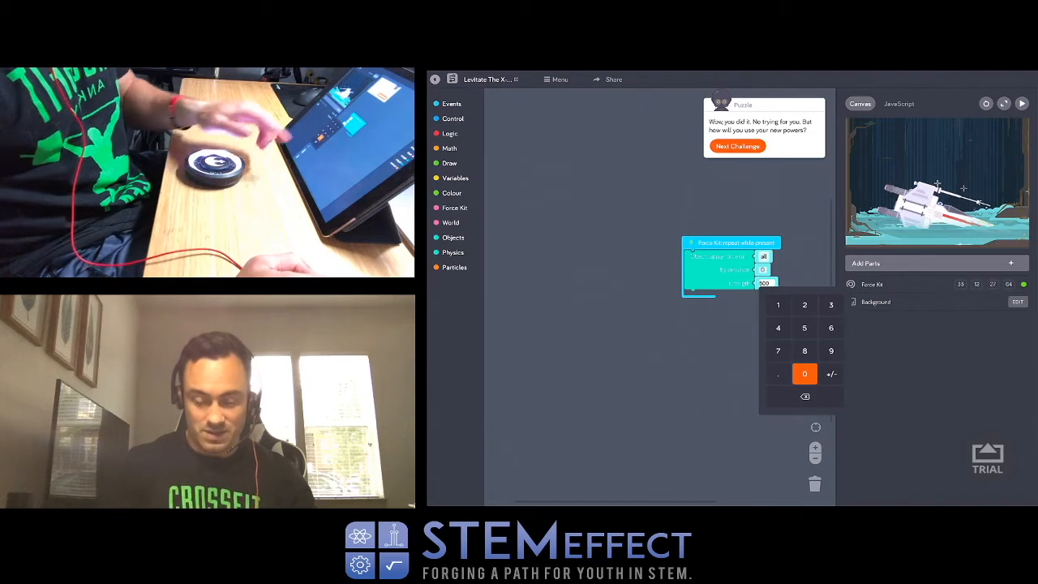
pyautogui.click(805, 374)
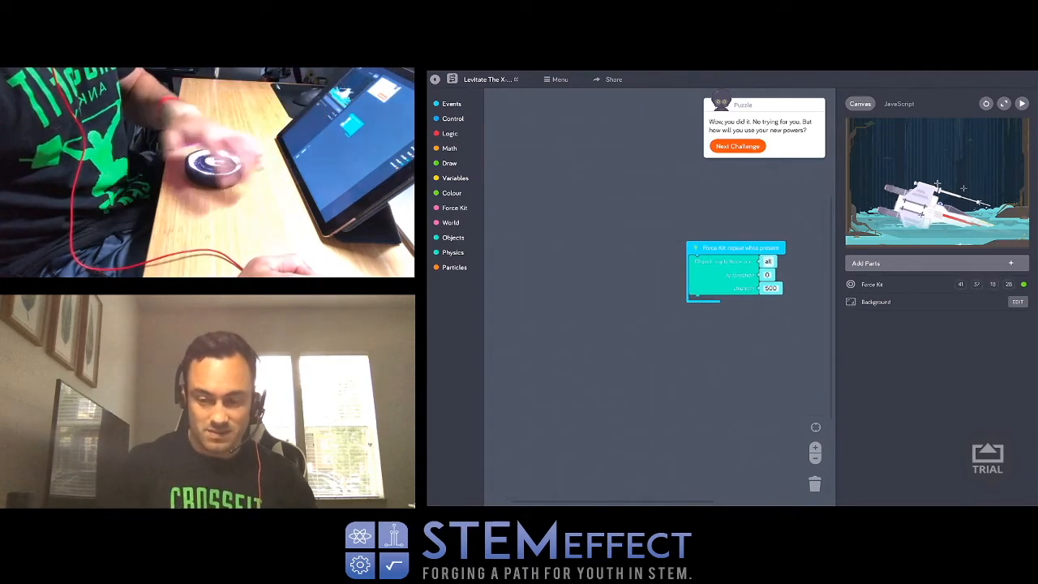
# - Rerun the trial, raise the strength to about 5000, and advance to the next challenge
pyautogui.click(985, 103)
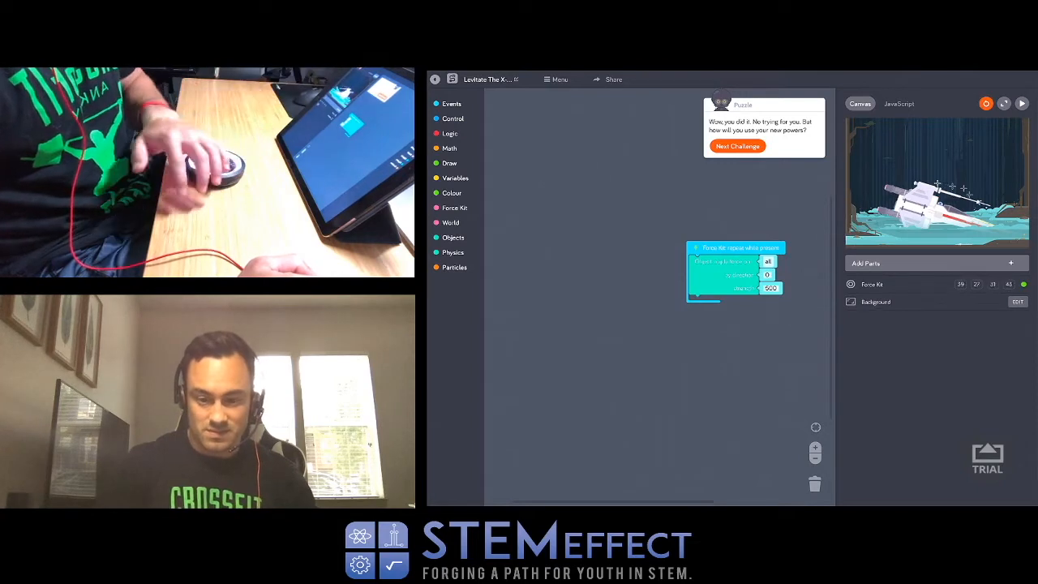
pyautogui.click(770, 288)
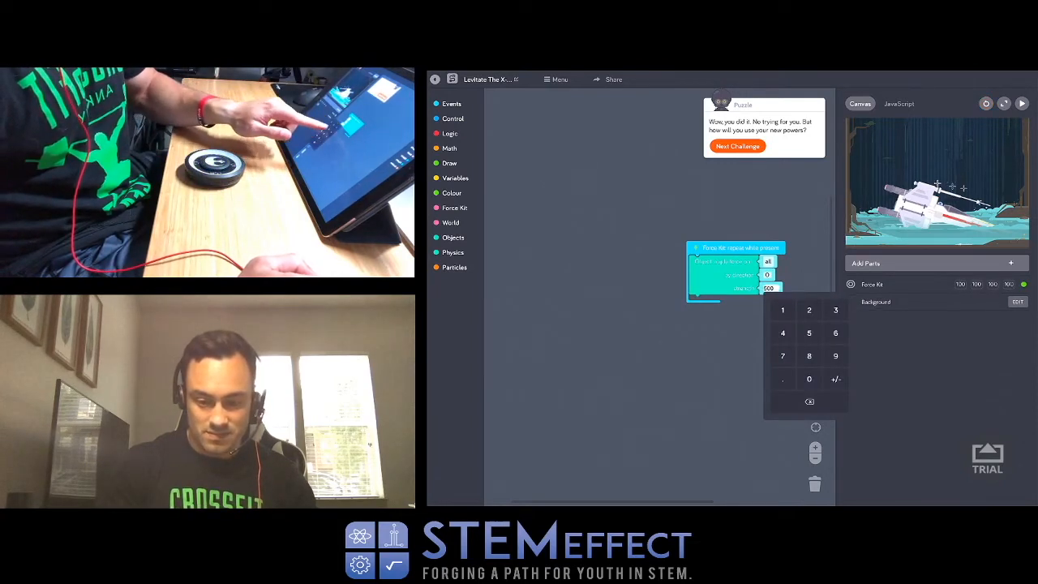
pyautogui.click(808, 379)
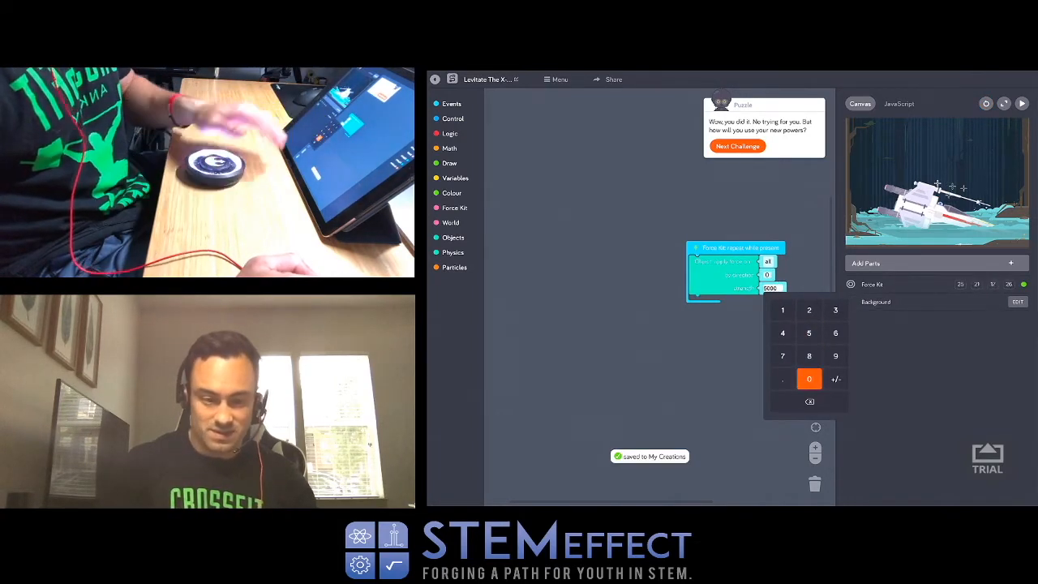
pyautogui.click(736, 146)
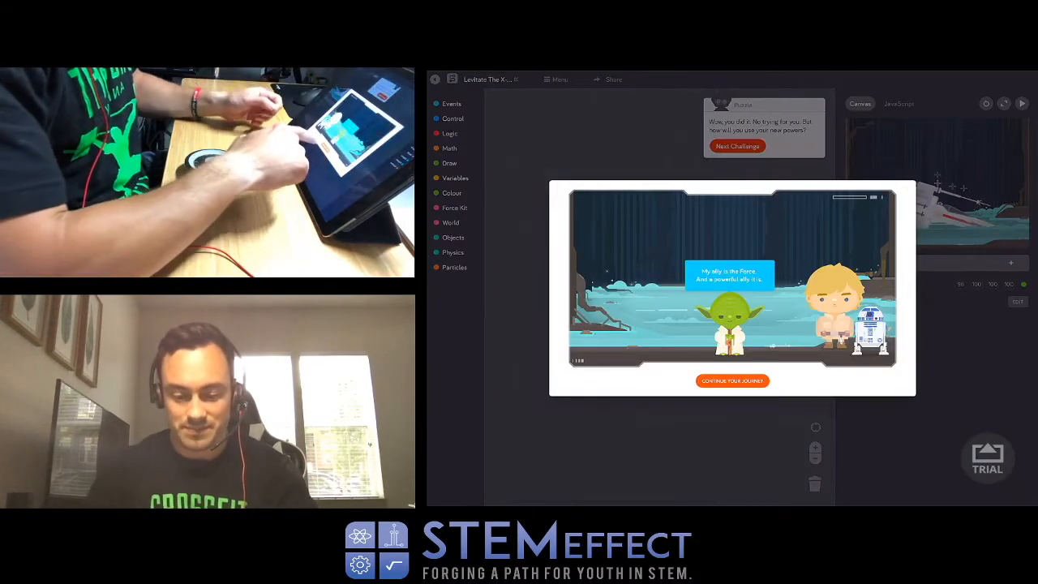
# - Continue past the Yoda scene, start Who Will You Levitate?, and continue past its intro
pyautogui.click(732, 380)
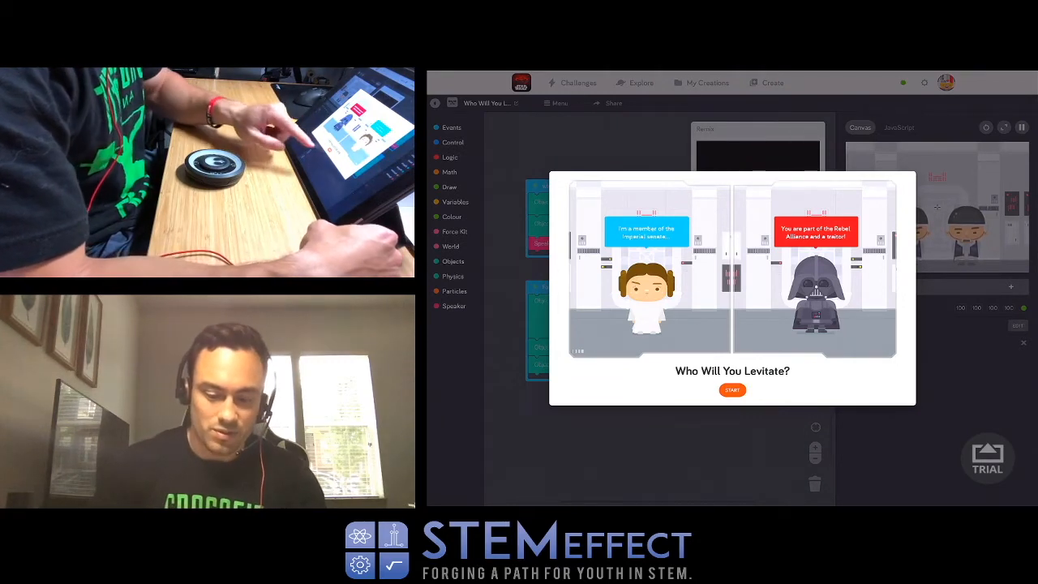
pyautogui.click(732, 390)
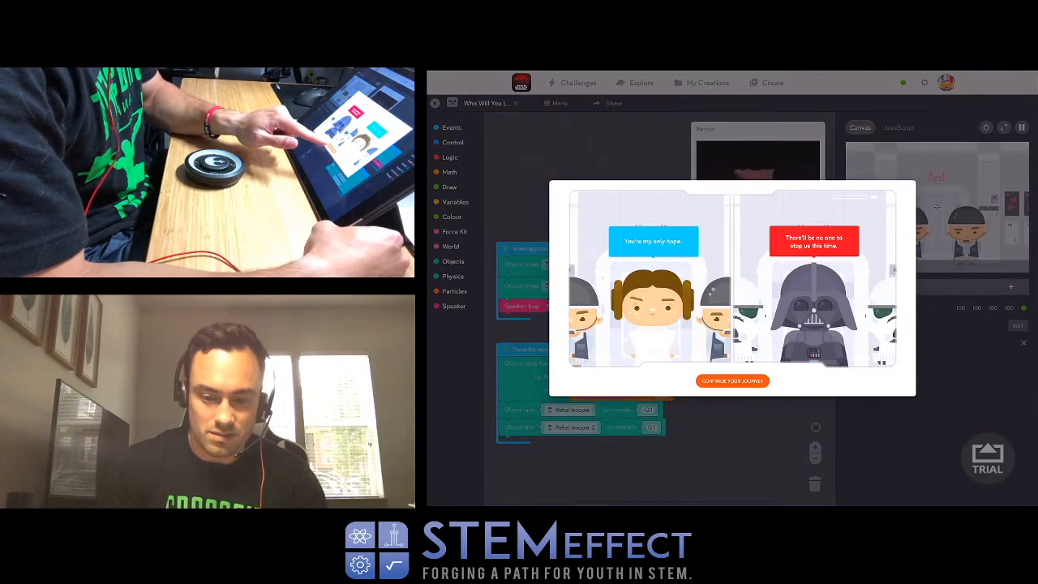
pyautogui.click(732, 381)
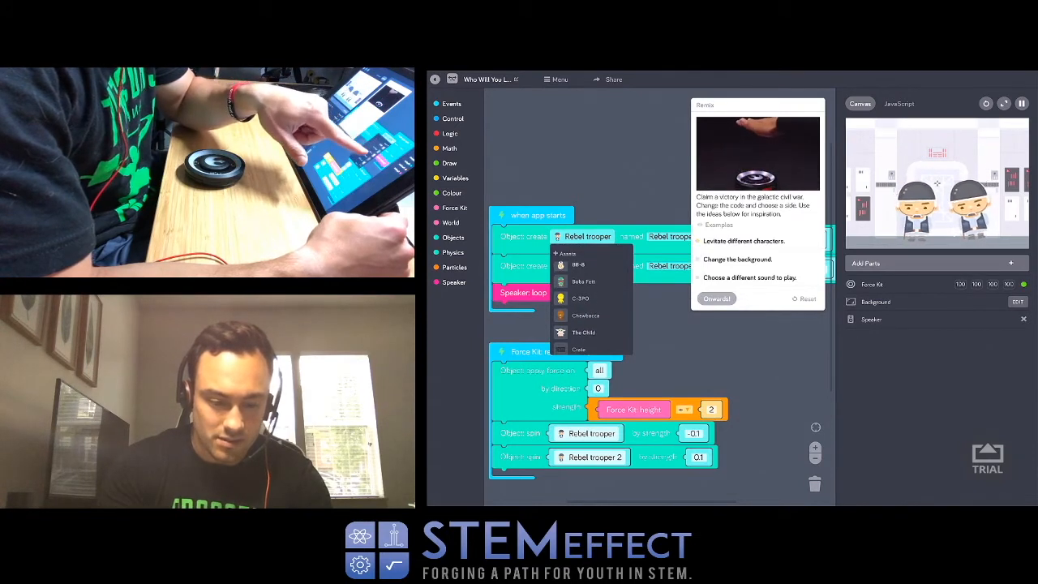
# - Try C-3PO and The Child, then settle on the TIE fighter pilot as the first character
pyautogui.click(580, 298)
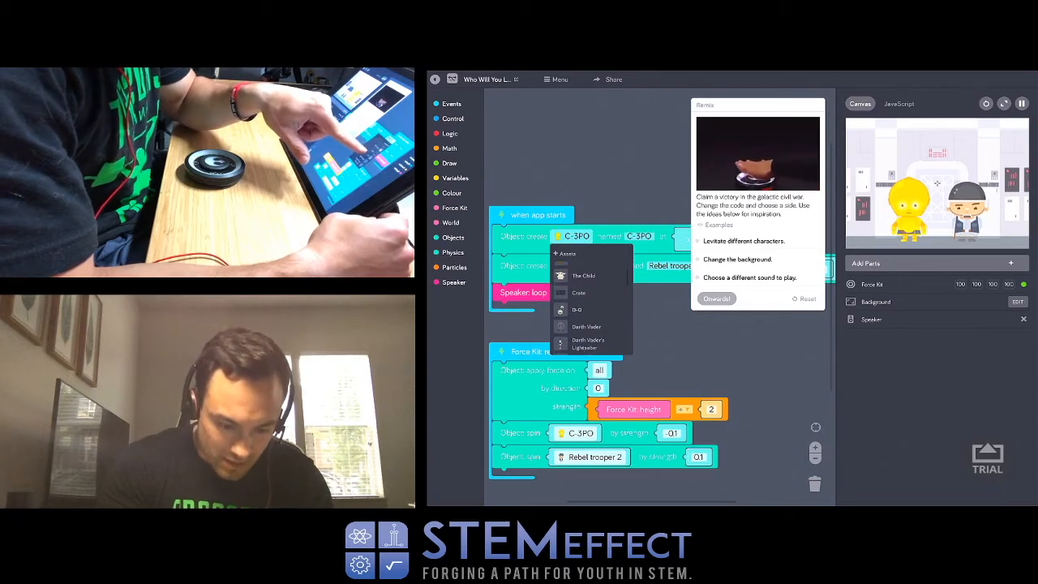
pyautogui.click(583, 276)
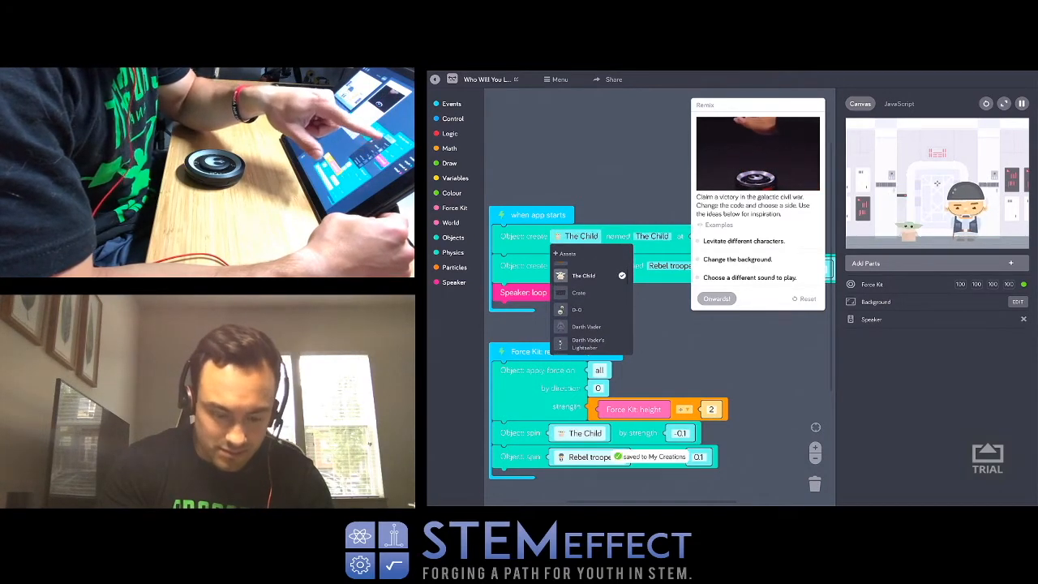
pyautogui.scroll(-3)
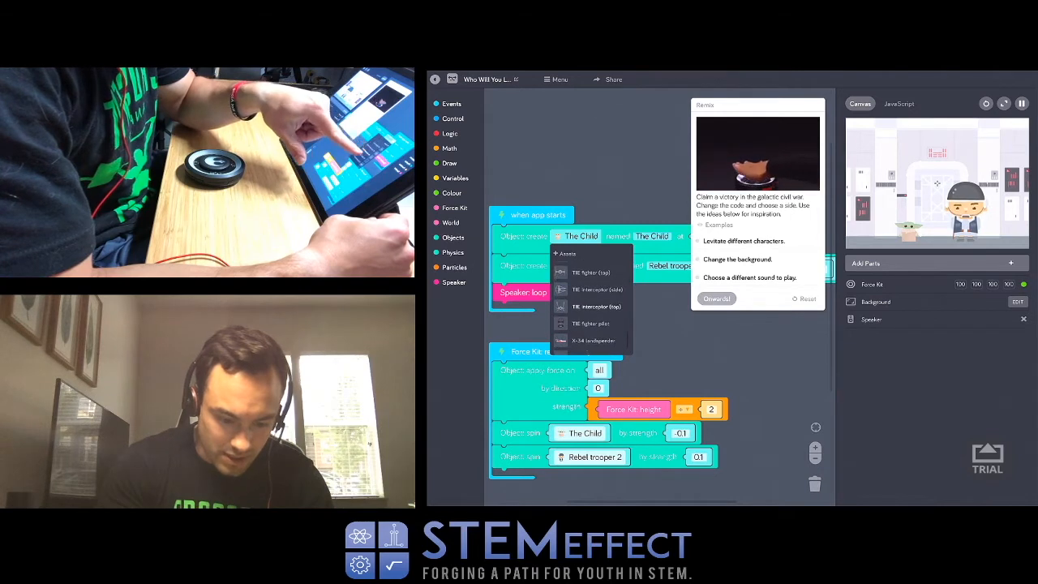
pyautogui.click(590, 323)
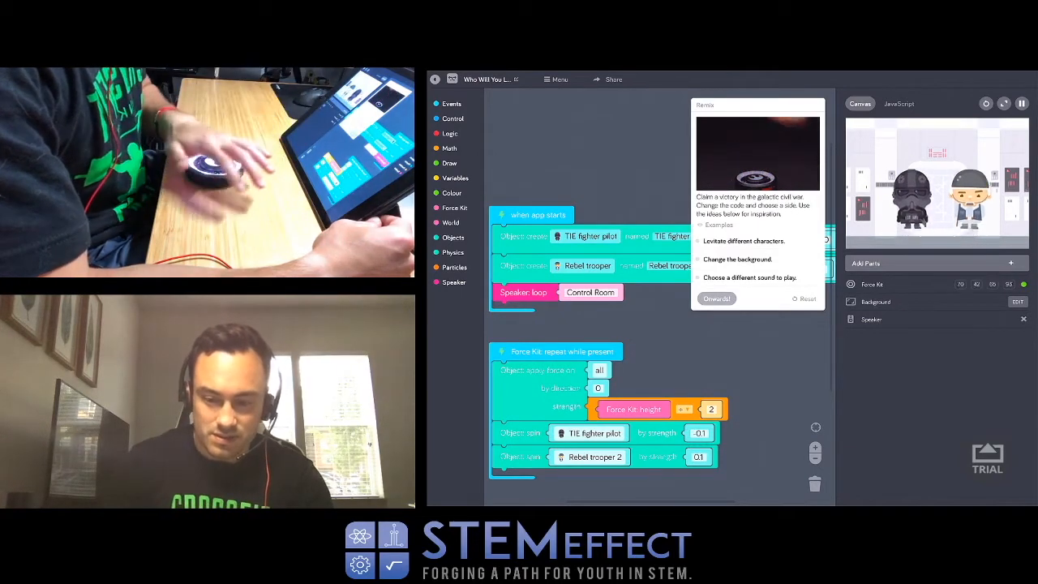
# - Audition the Death Star alarm and Sarlacc loop sounds, returning to Control Room
pyautogui.click(590, 292)
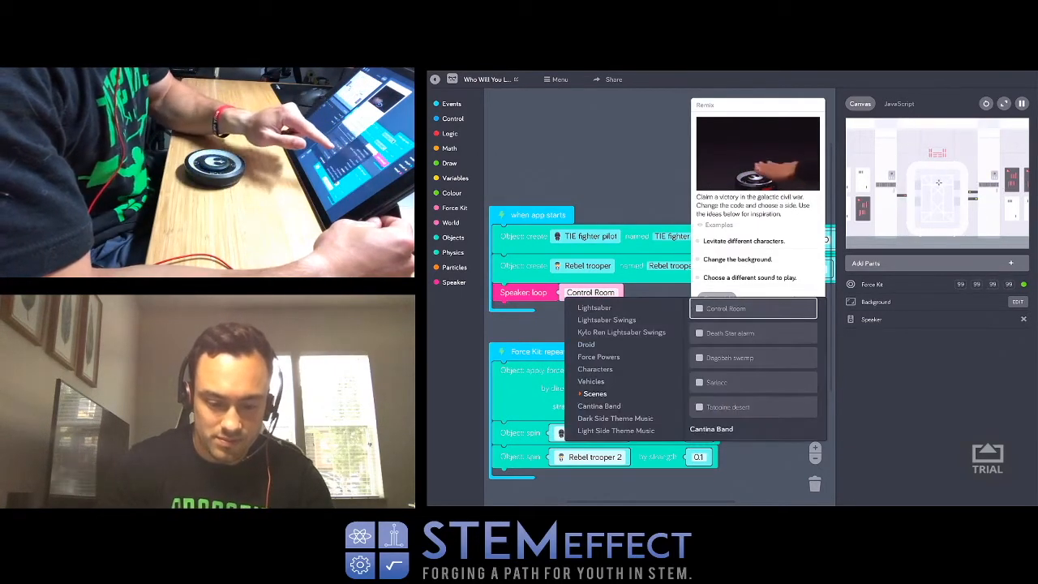
pyautogui.click(730, 333)
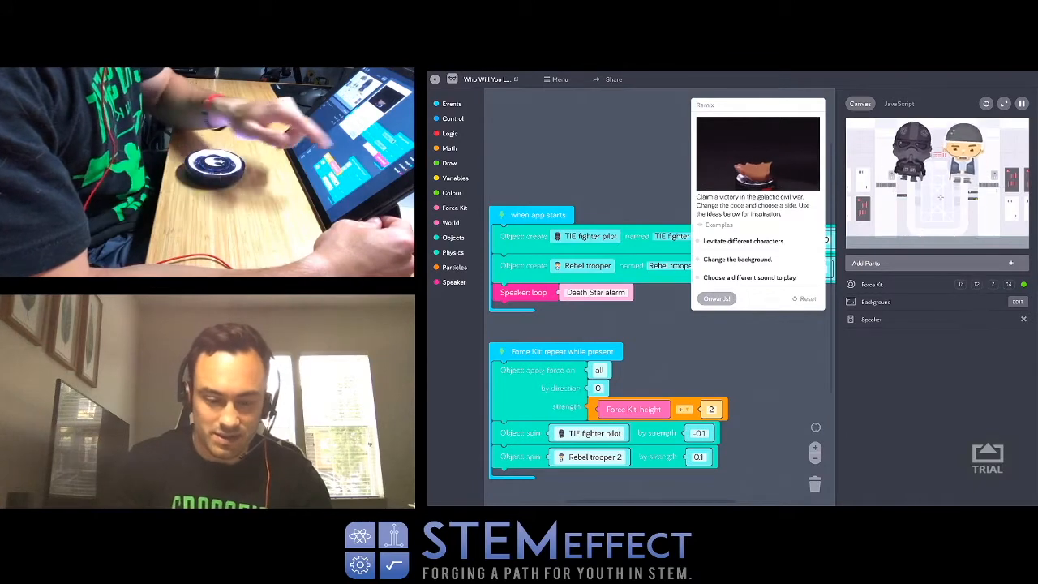
pyautogui.click(596, 292)
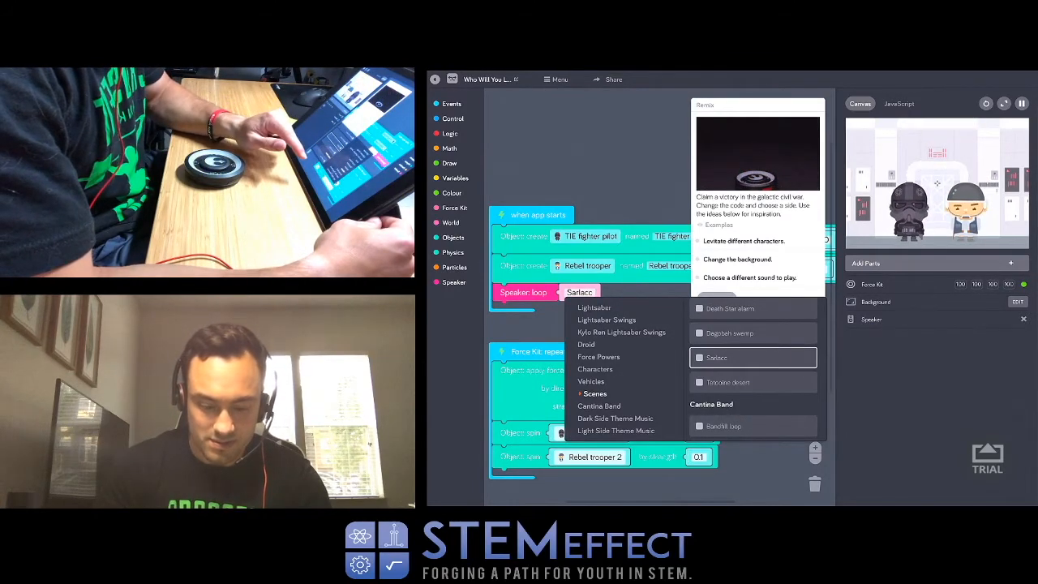
pyautogui.click(727, 382)
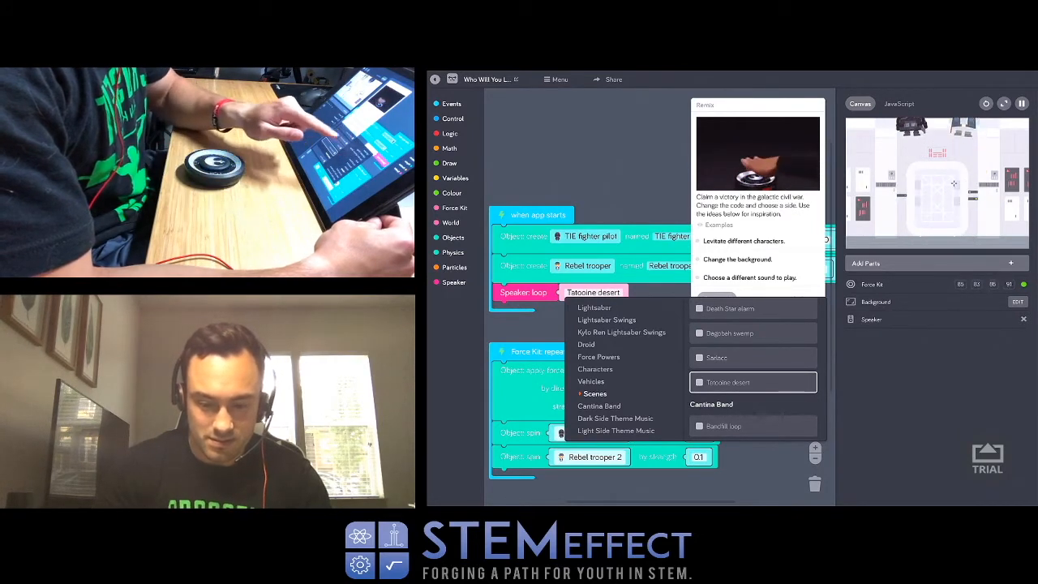
pyautogui.click(730, 308)
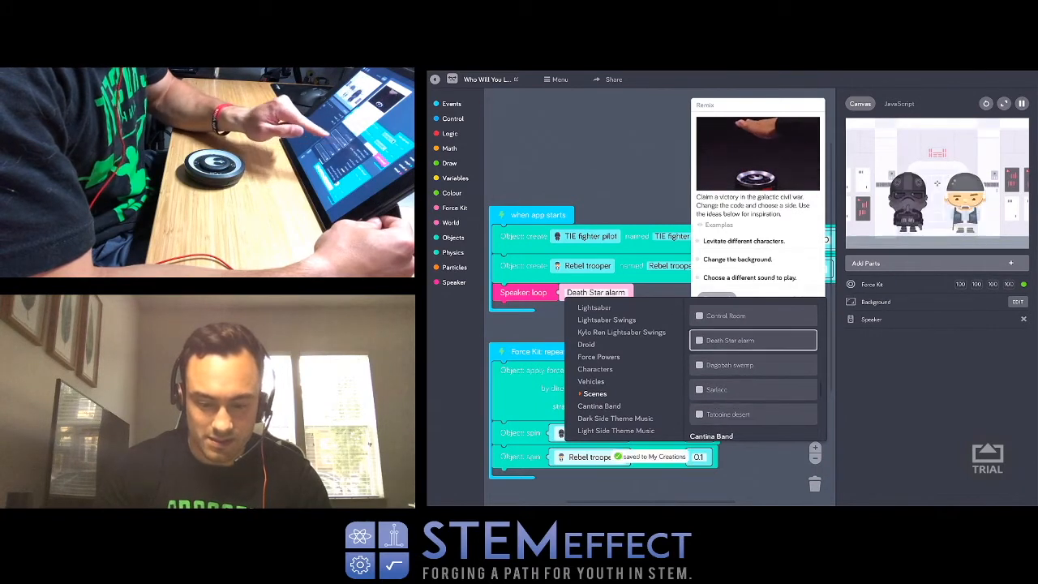
pyautogui.click(725, 315)
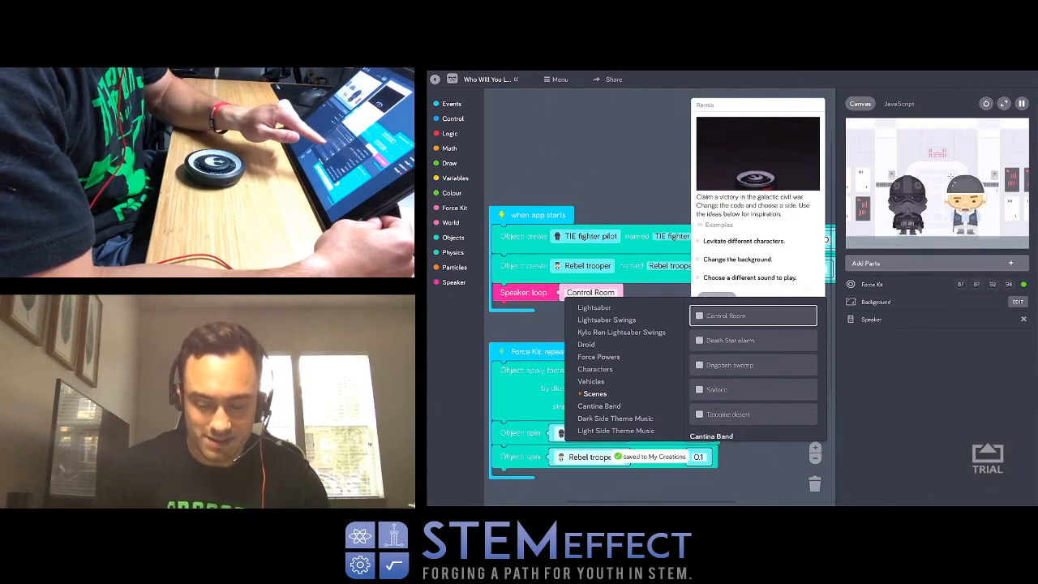
# - Browse the Vehicle and Cantina Band sounds and select Kloo horn intro
pyautogui.click(591, 381)
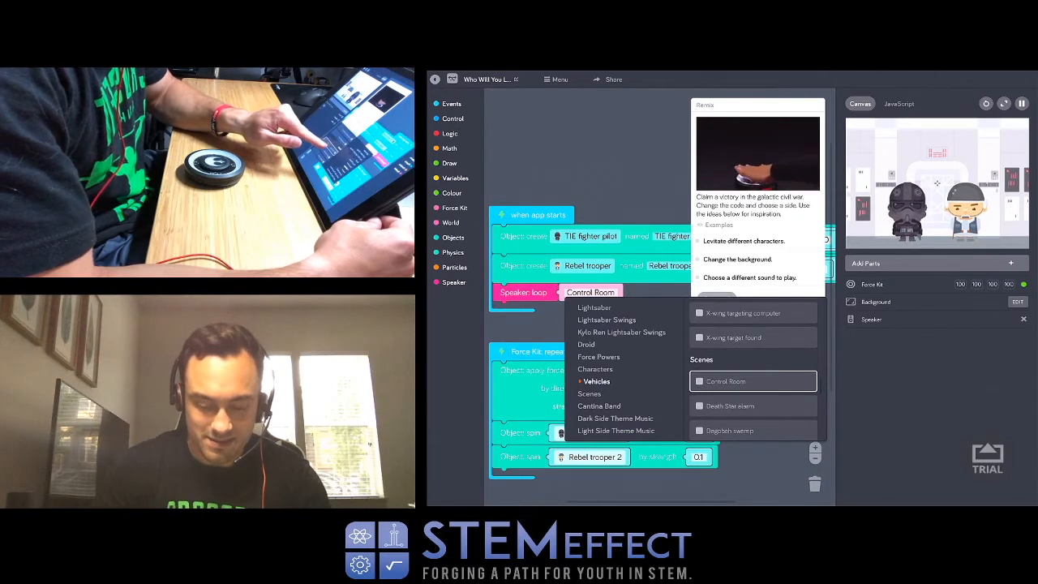
pyautogui.click(588, 393)
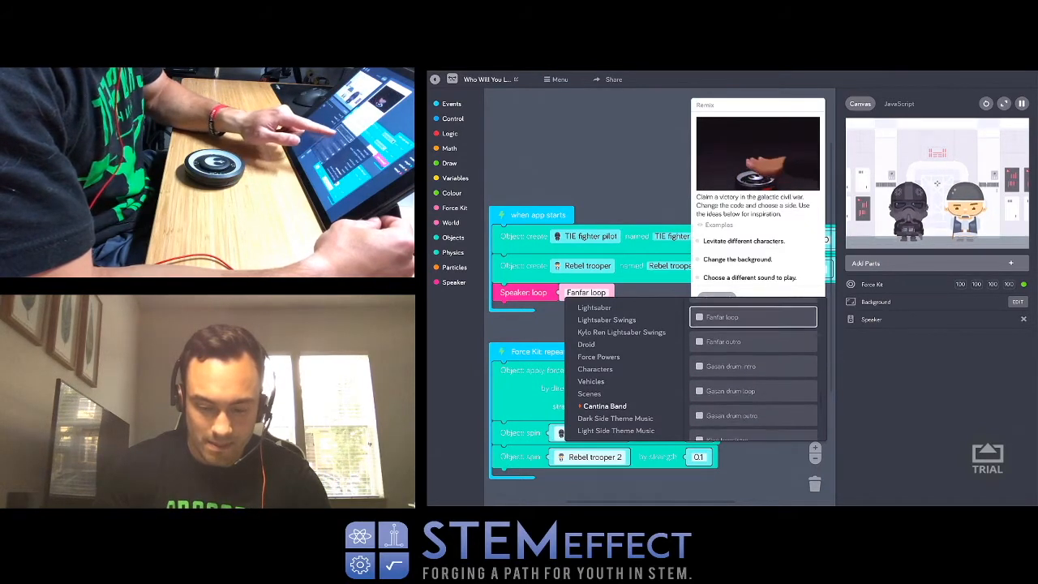
pyautogui.click(728, 373)
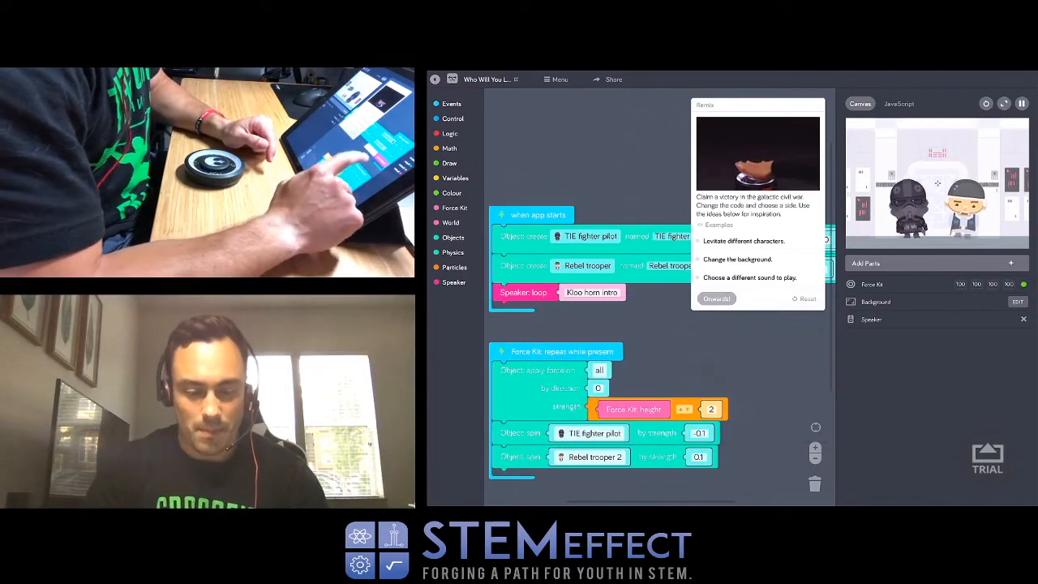
pyautogui.click(592, 292)
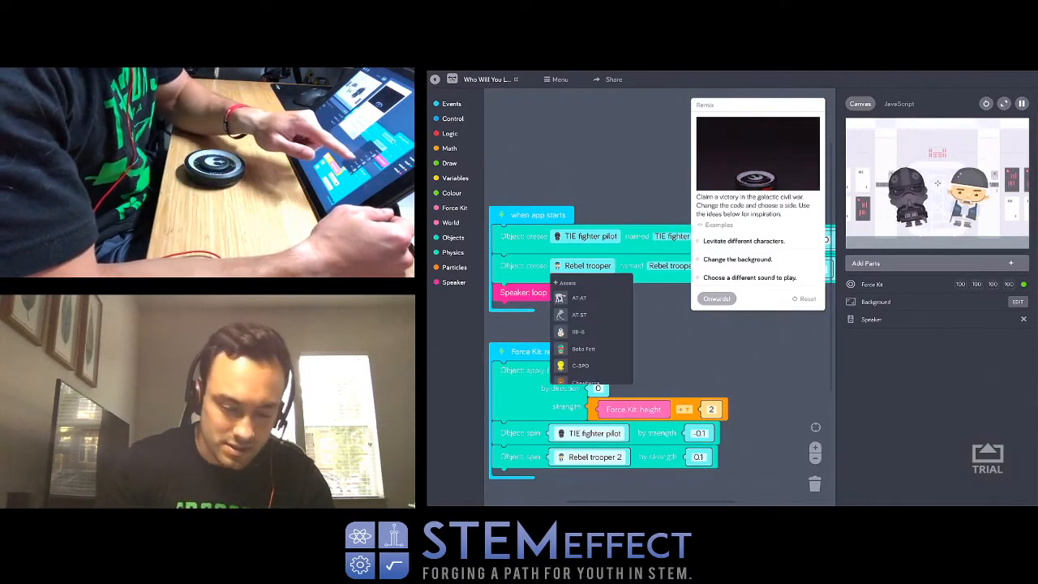
# - Set the second created character to the AT-ST
pyautogui.click(578, 314)
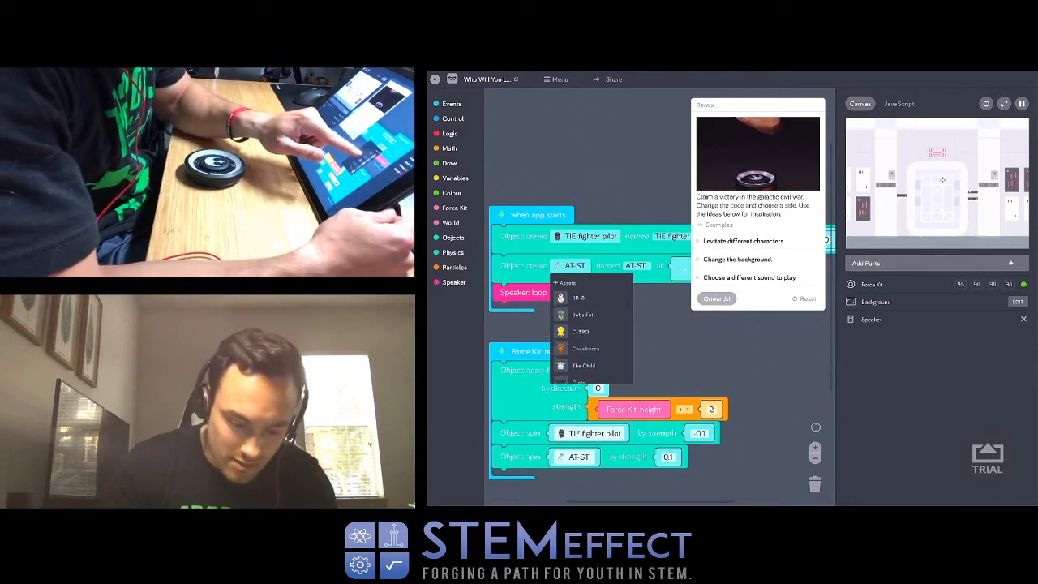
pyautogui.click(585, 348)
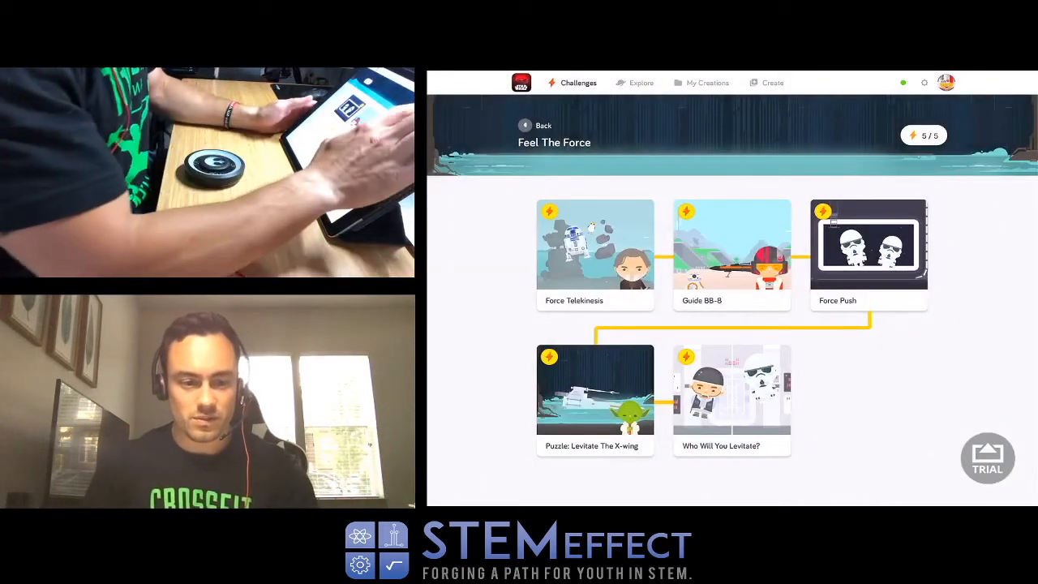
# - Return to the Challenges map, open Become a Pilot, and start Pilot an X-wing
pyautogui.click(524, 125)
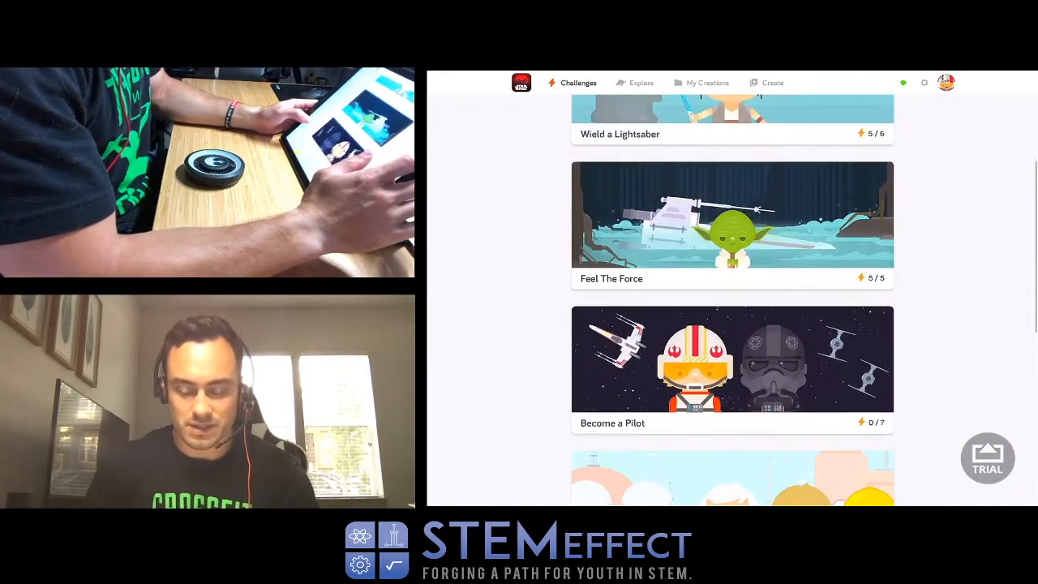
pyautogui.scroll(-3)
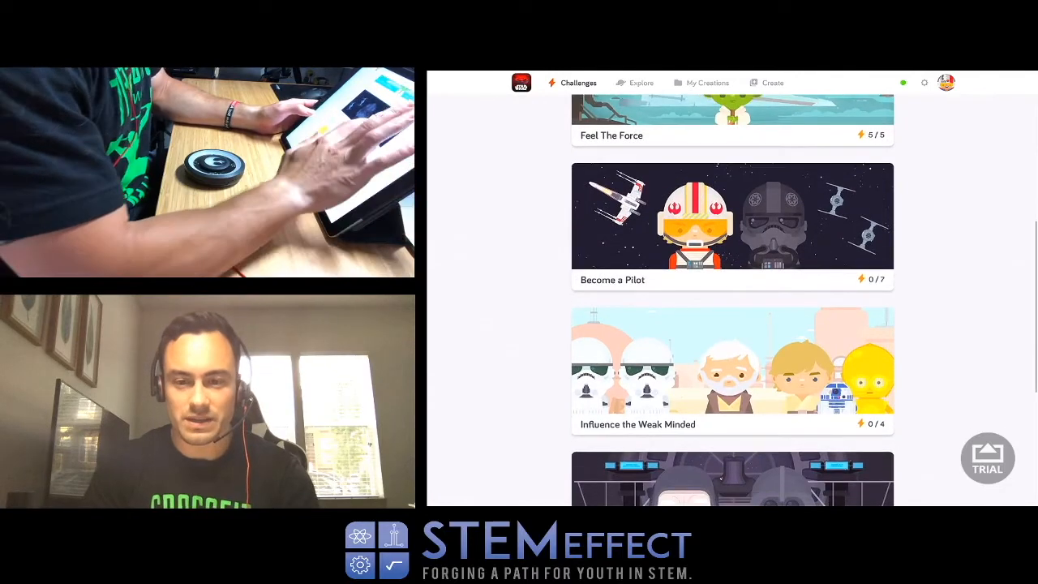
pyautogui.click(732, 225)
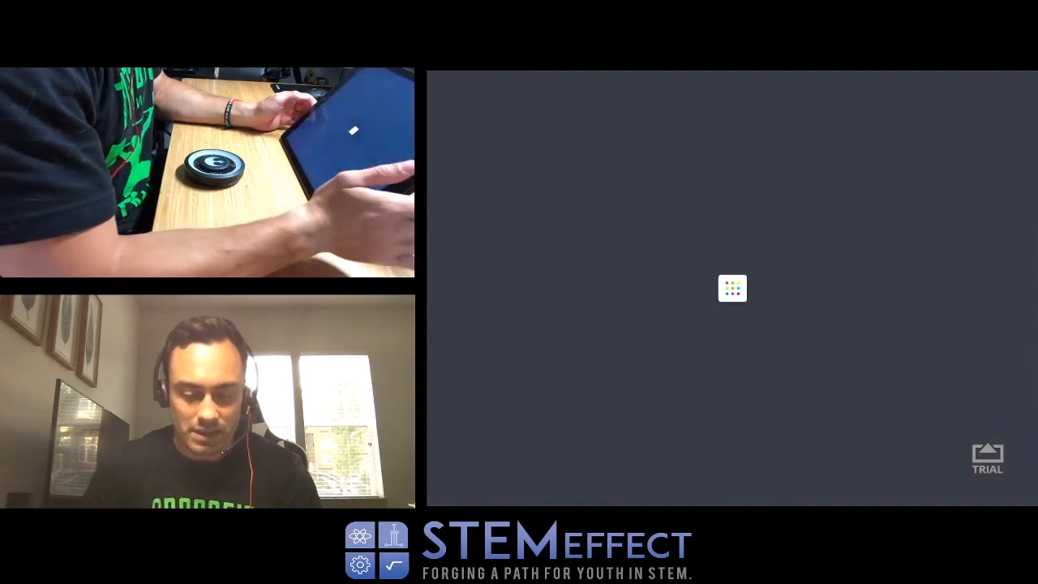
pyautogui.click(732, 288)
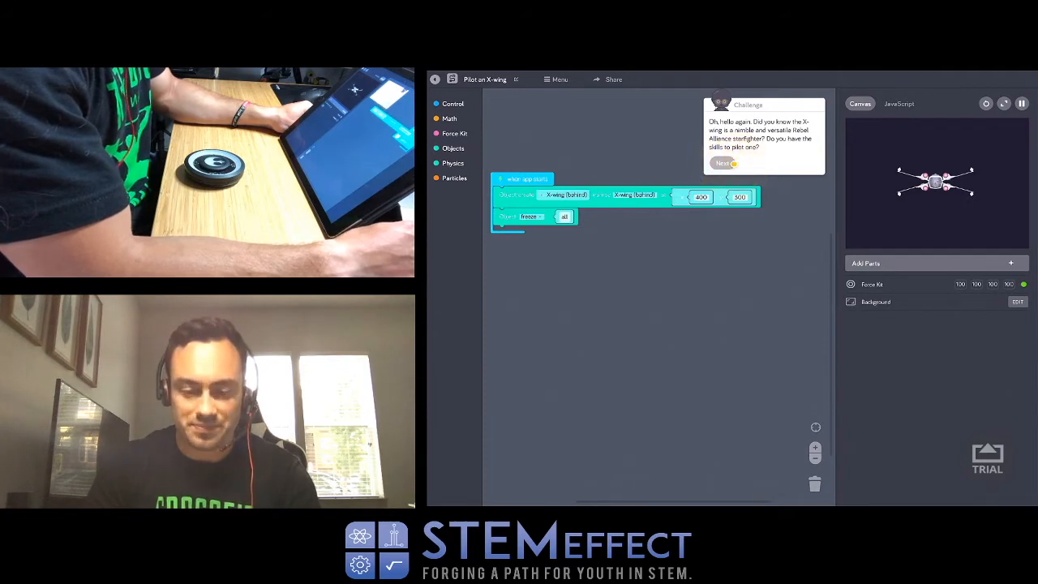
# - Add a Speaker part and place a Speaker: loop block under the freeze block
pyautogui.click(722, 163)
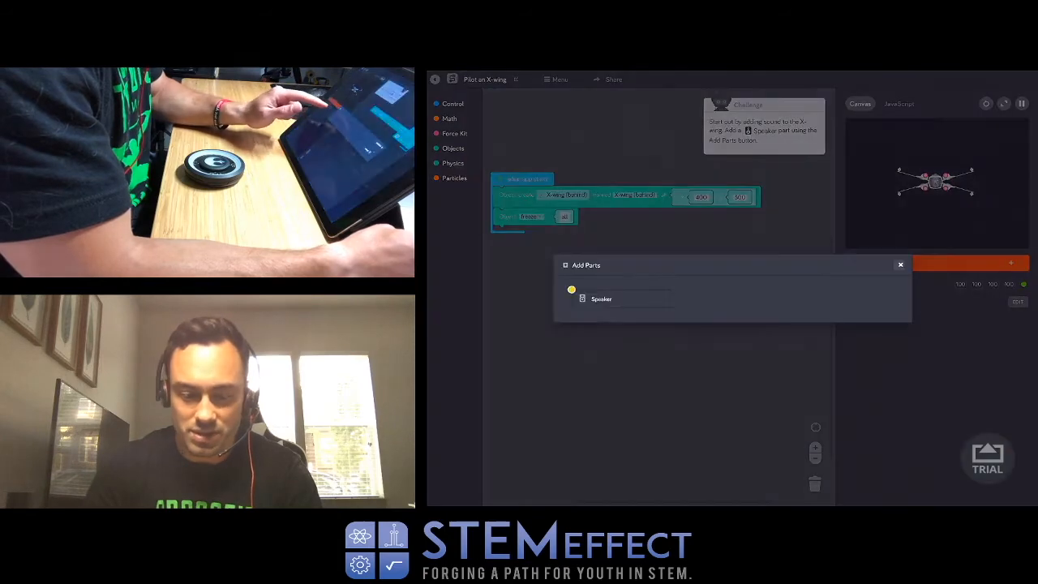
pyautogui.click(601, 298)
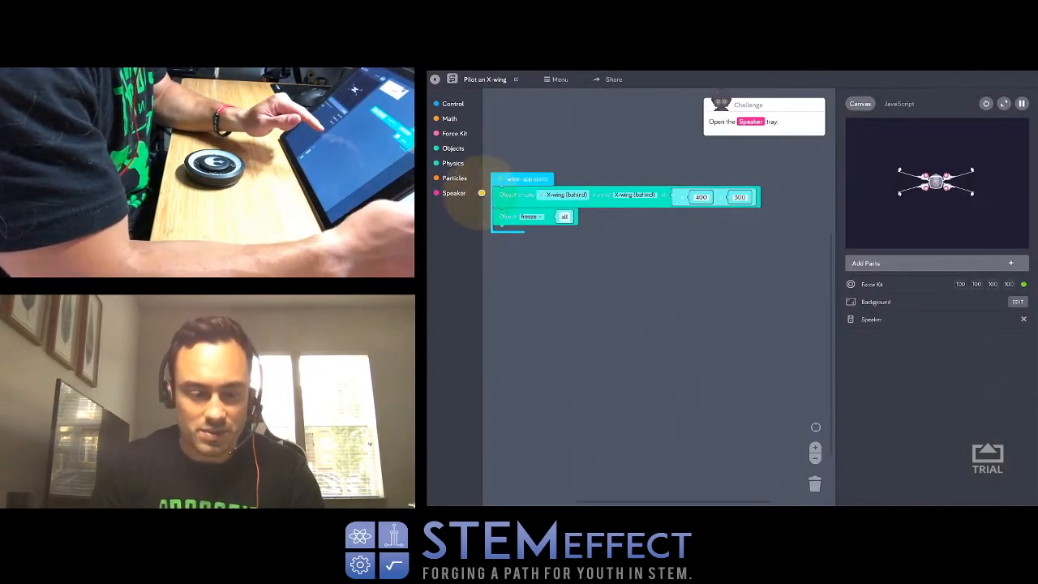
pyautogui.click(454, 192)
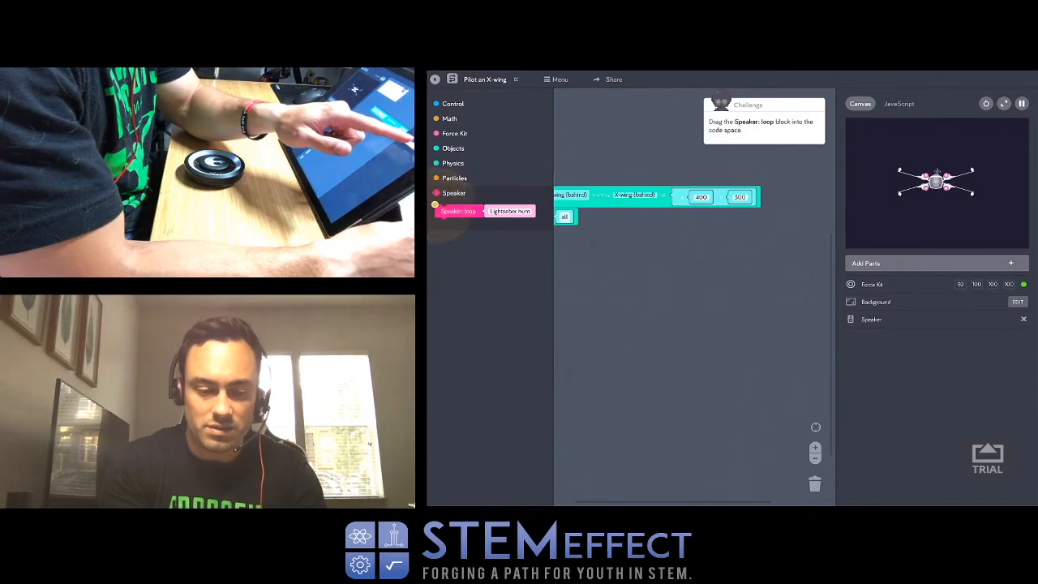
pyautogui.moveTo(458, 211); pyautogui.dragTo(535, 250)
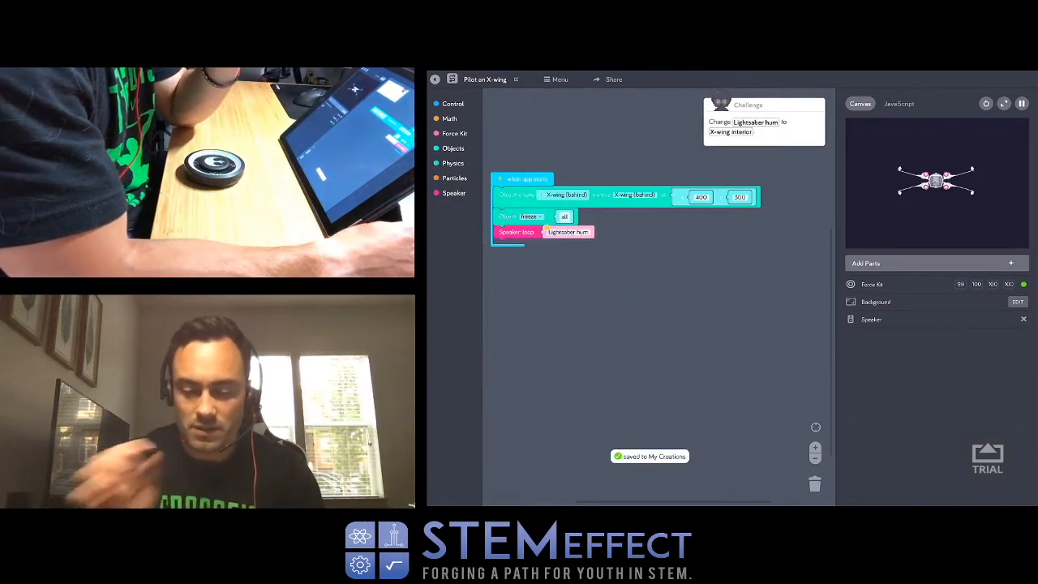
# - Set the speaker loop sound to X-wing interior
pyautogui.click(1011, 262)
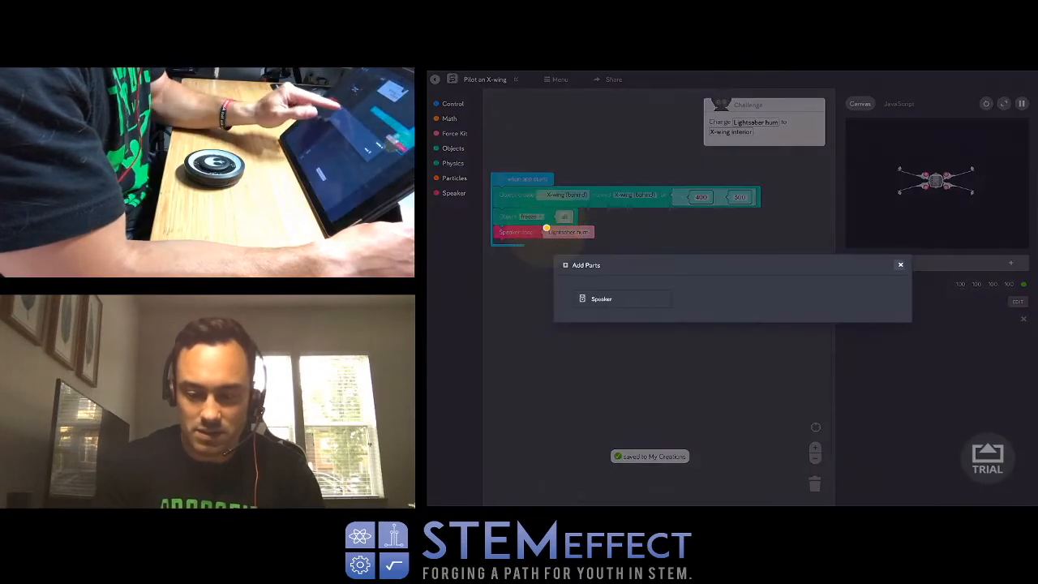
pyautogui.click(900, 265)
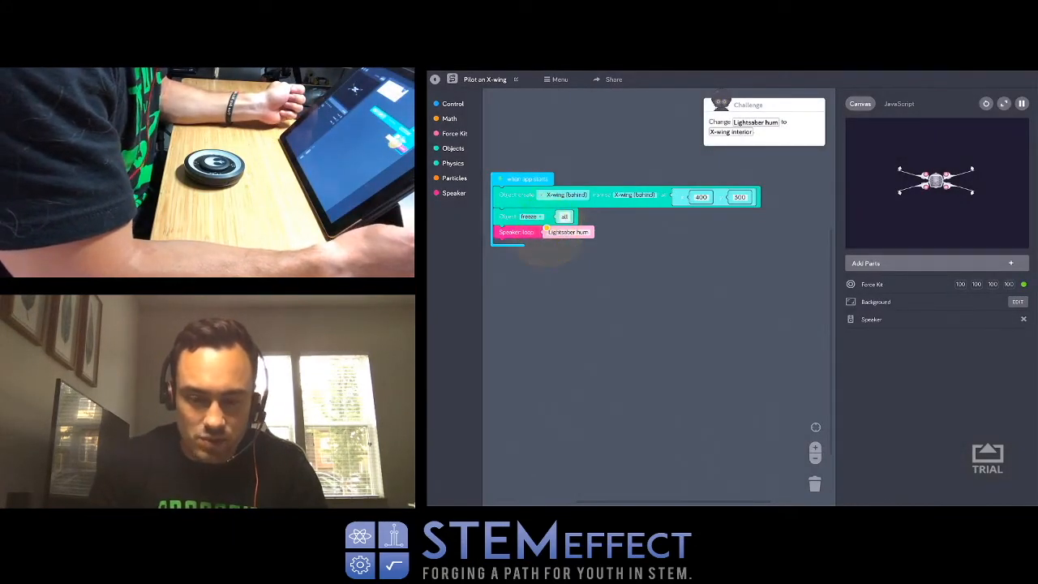
pyautogui.click(569, 232)
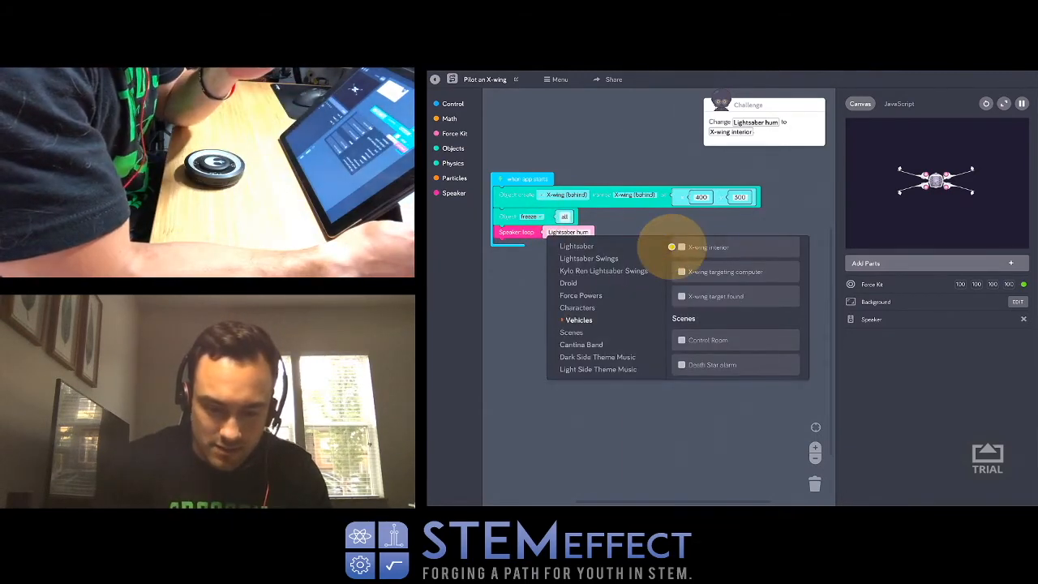
pyautogui.click(707, 247)
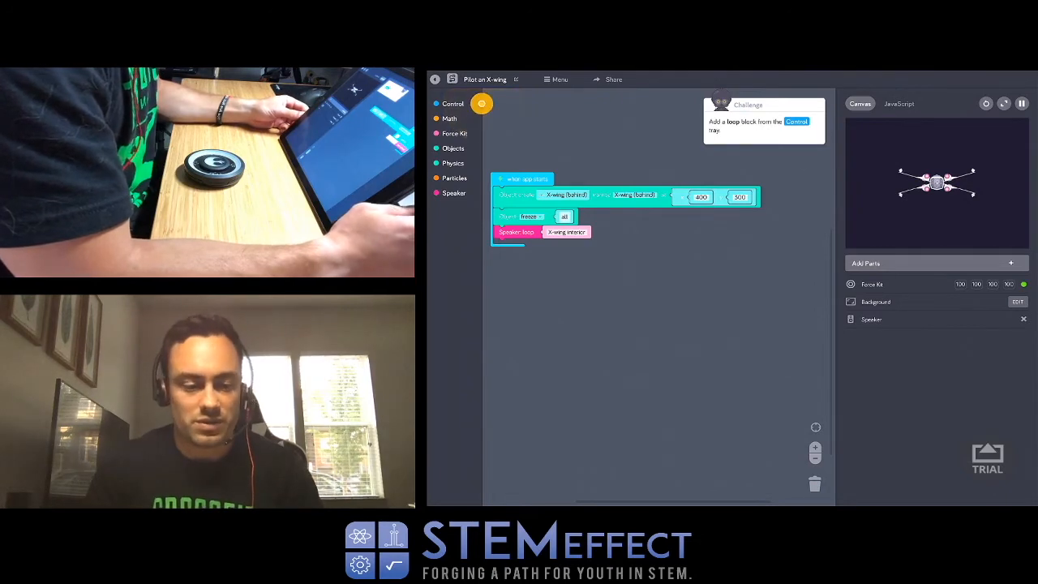
# - Add a Control loop and change it to run every 1 frame
pyautogui.click(453, 103)
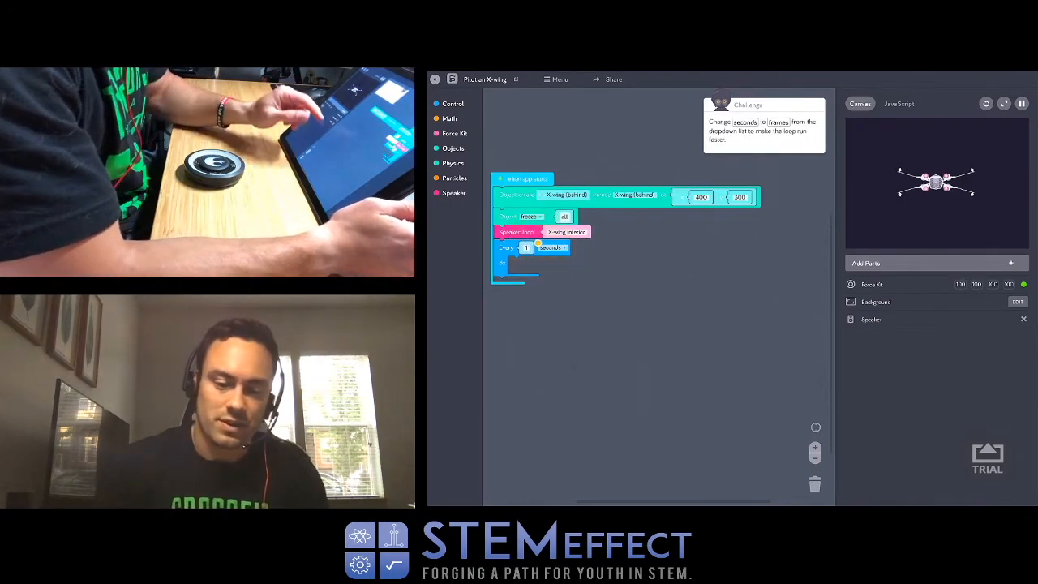
pyautogui.click(553, 247)
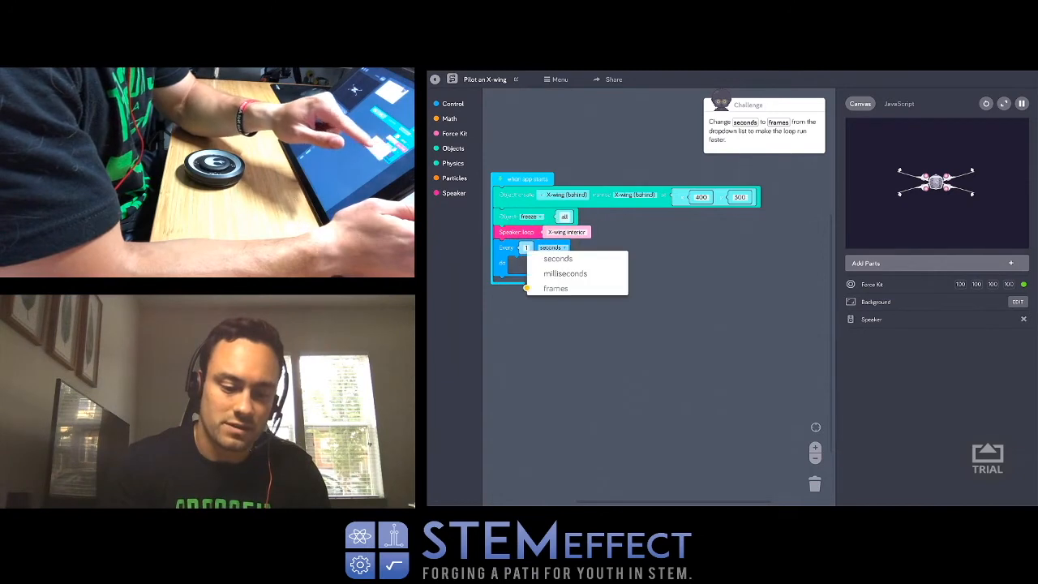
pyautogui.click(555, 287)
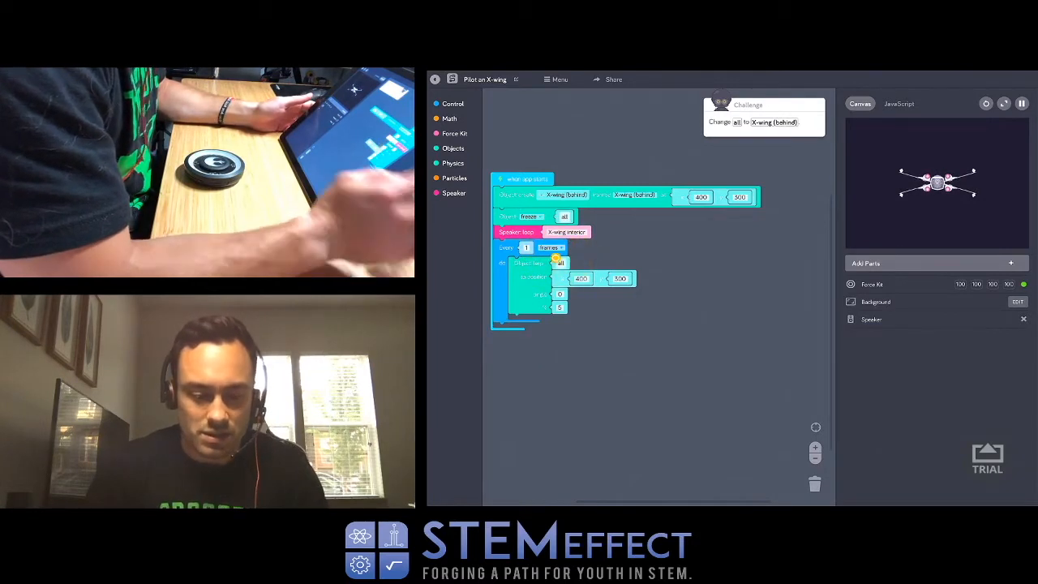
# - Target the lerp at X-wing (behind), add Force Kit pointer x, and set smoothing to 2%
pyautogui.rightClick(551, 259)
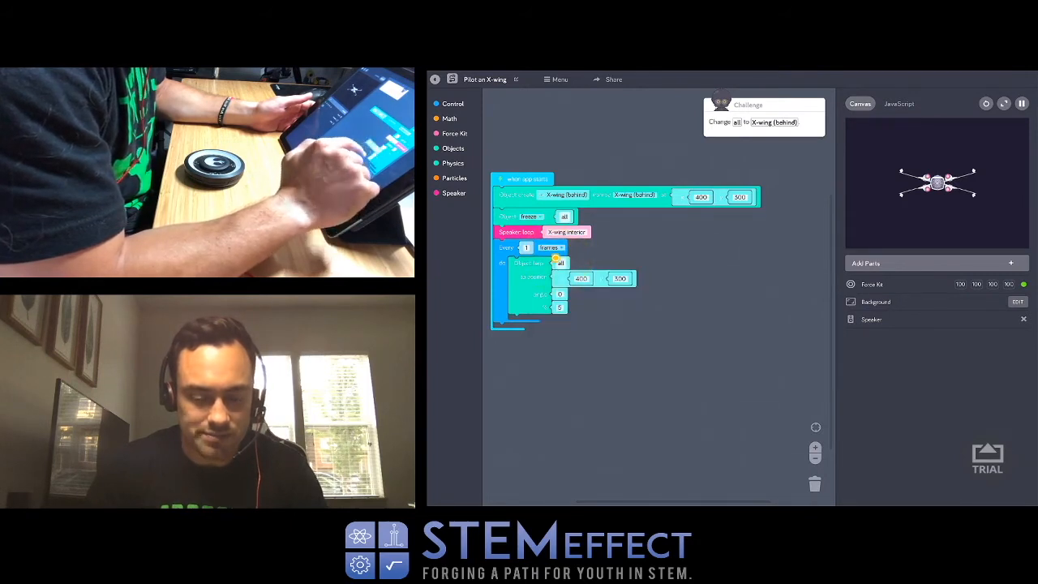
pyautogui.rightClick(560, 260)
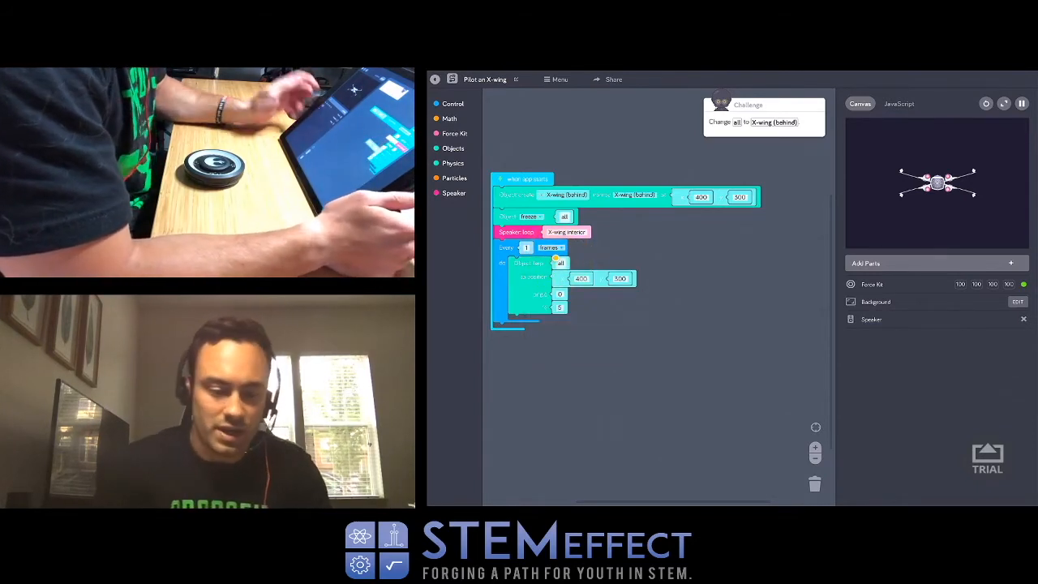
pyautogui.click(561, 262)
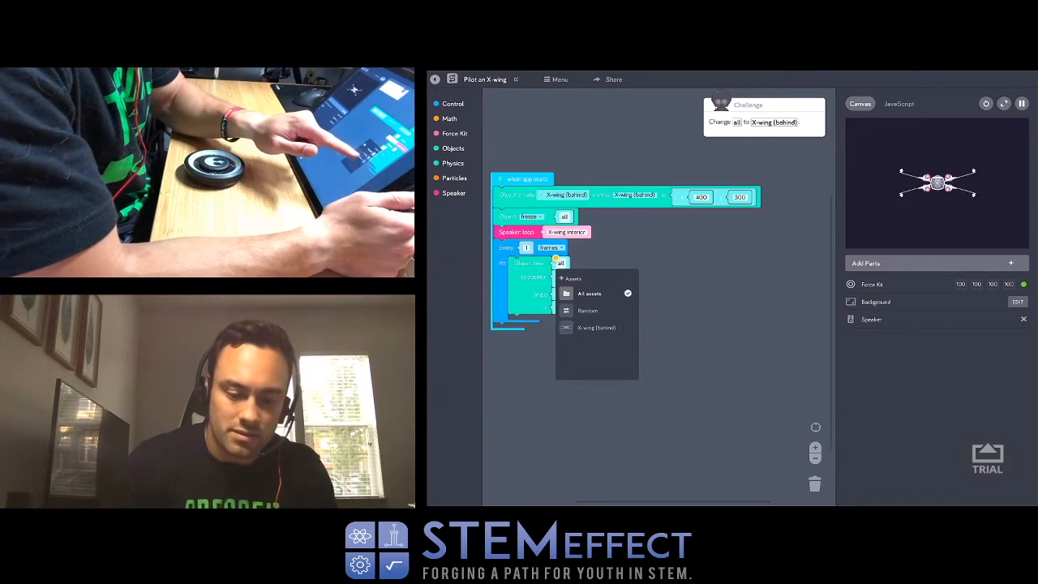
pyautogui.click(596, 327)
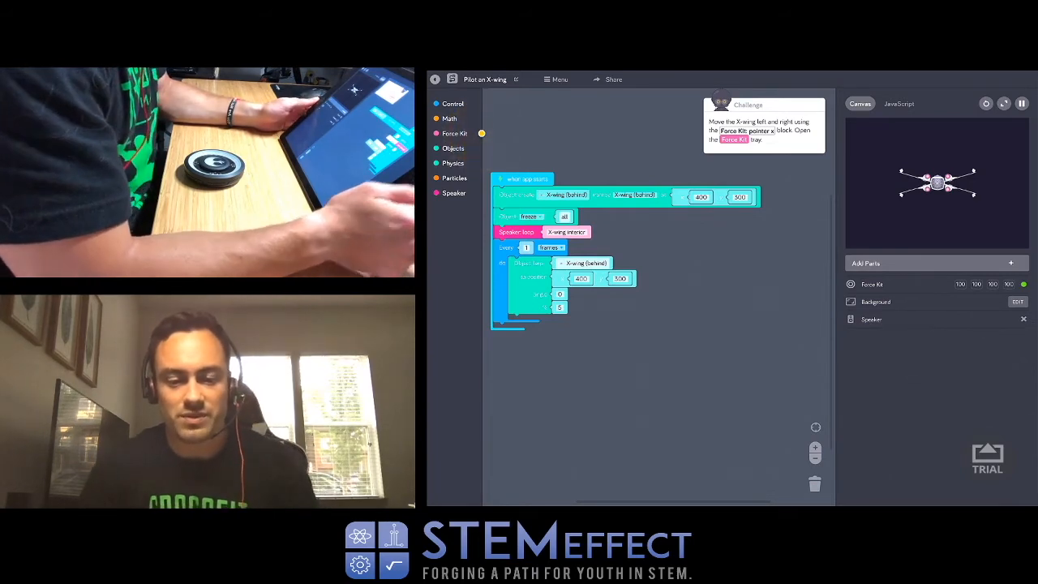
pyautogui.click(455, 133)
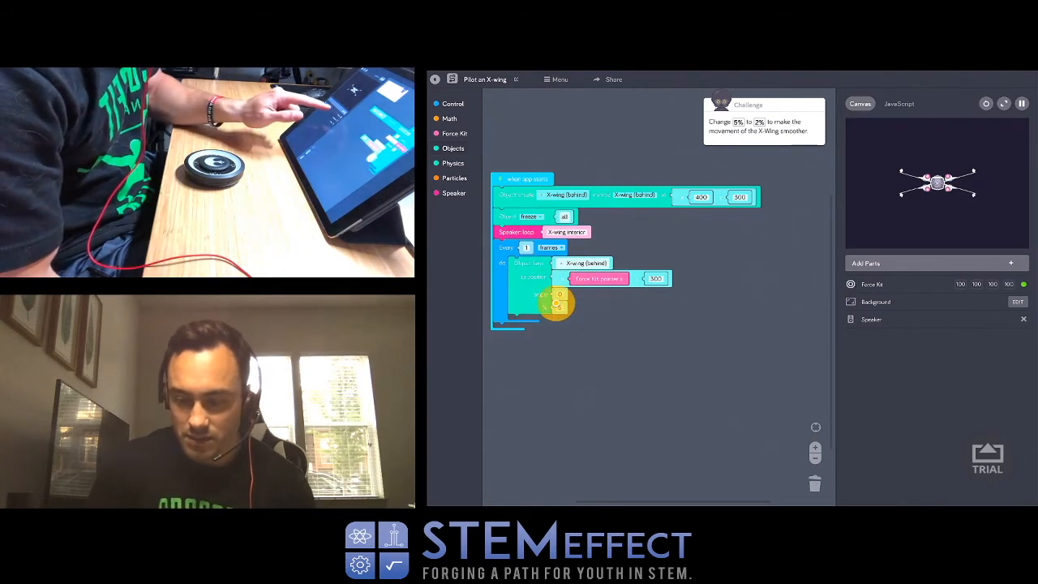
pyautogui.click(872, 284)
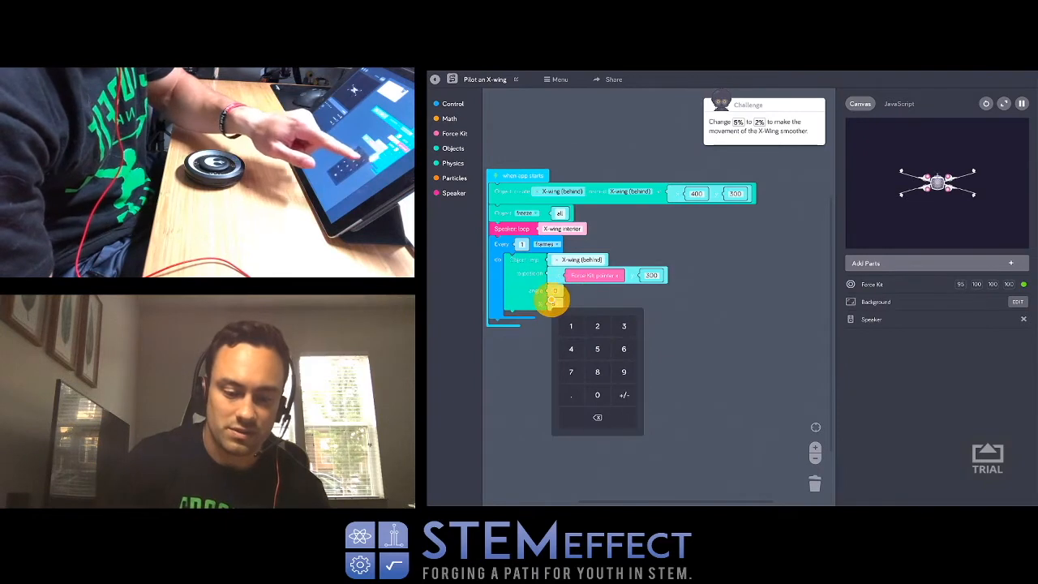
pyautogui.click(597, 325)
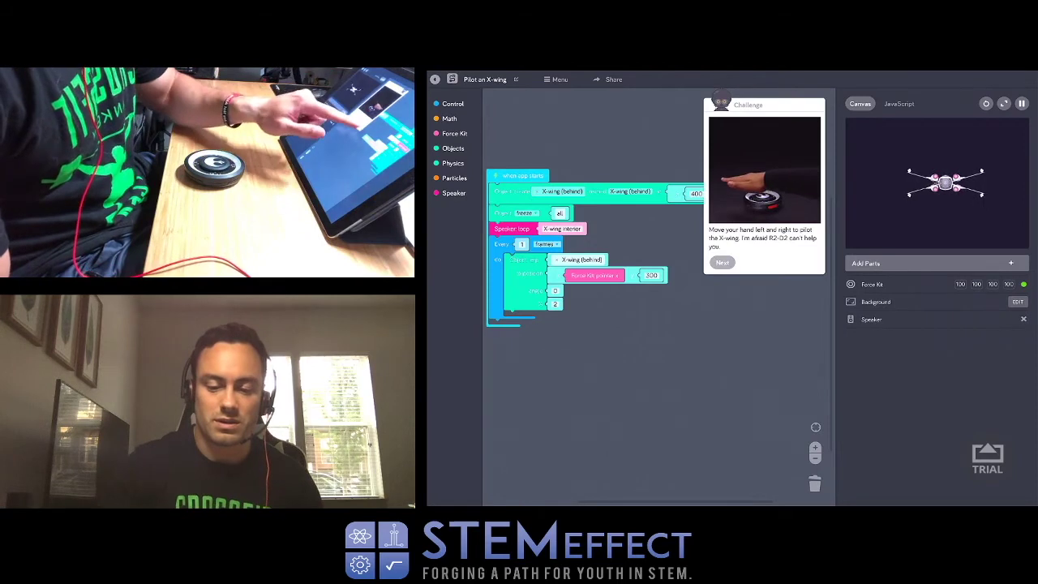
# - Reach the banking instructions, add a Math map block, and map 10 to -10
pyautogui.click(721, 262)
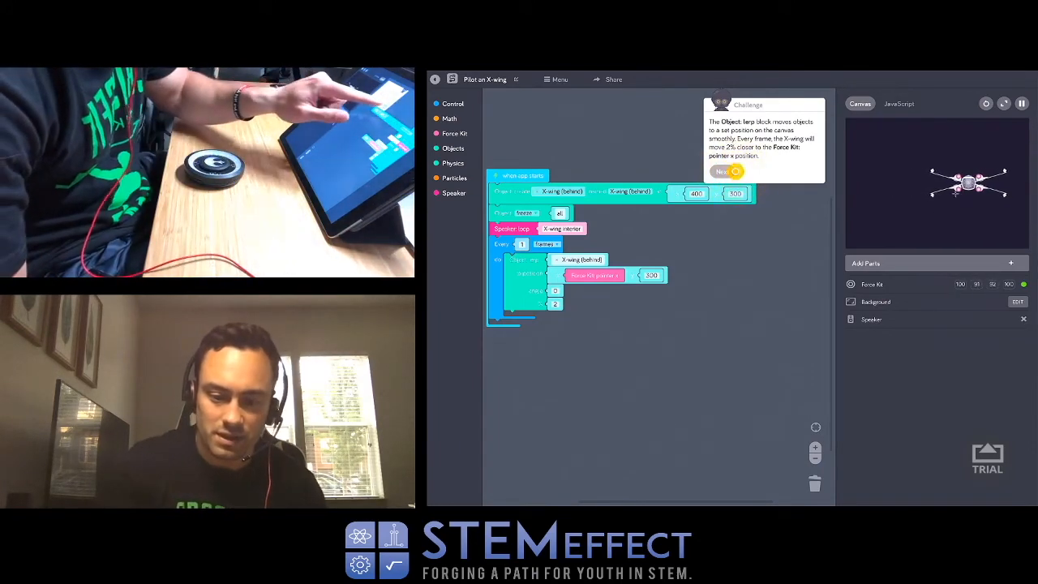
pyautogui.click(725, 171)
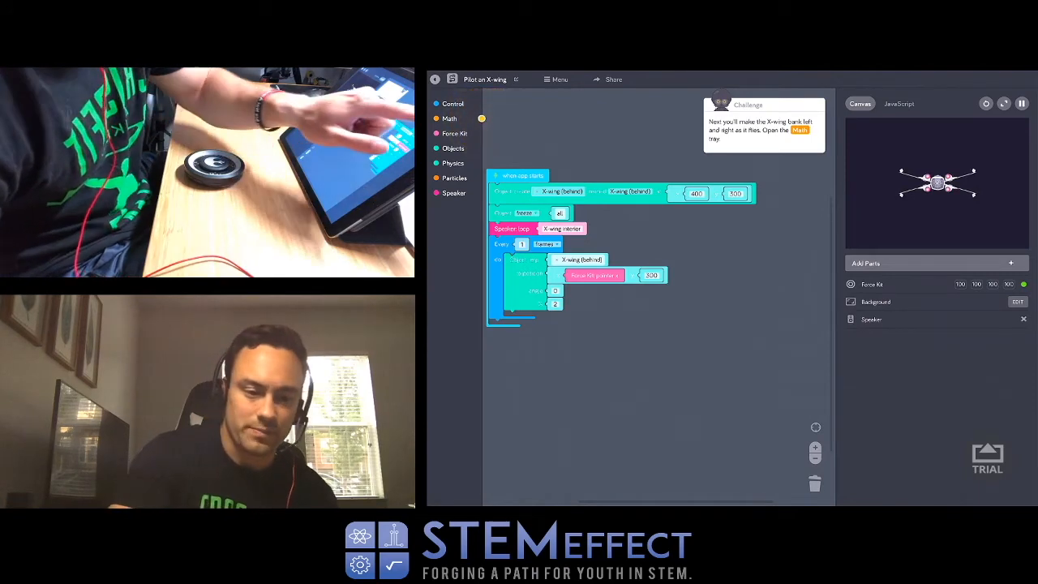
pyautogui.click(449, 119)
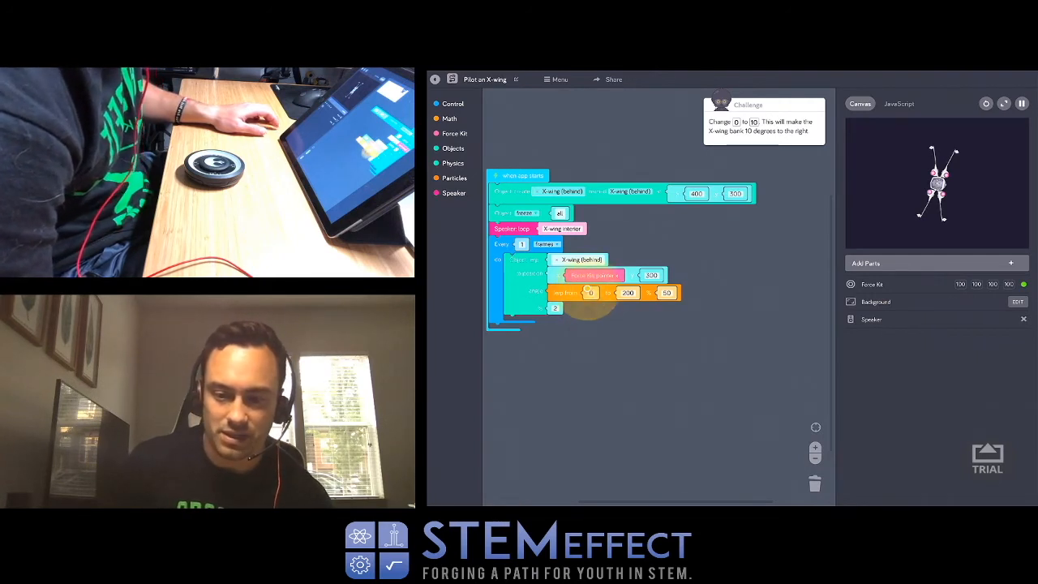
pyautogui.click(589, 292)
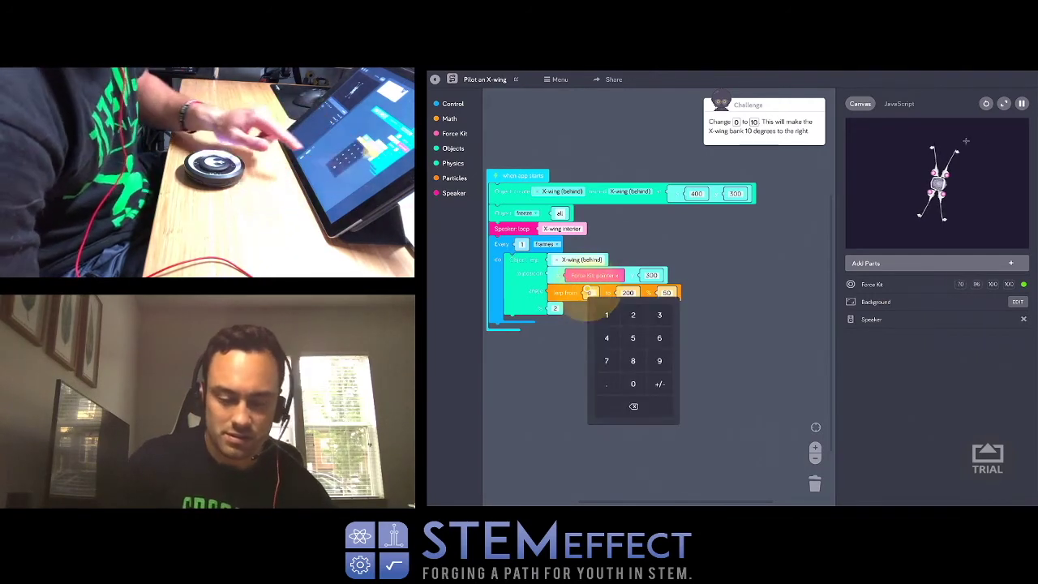
pyautogui.click(634, 315)
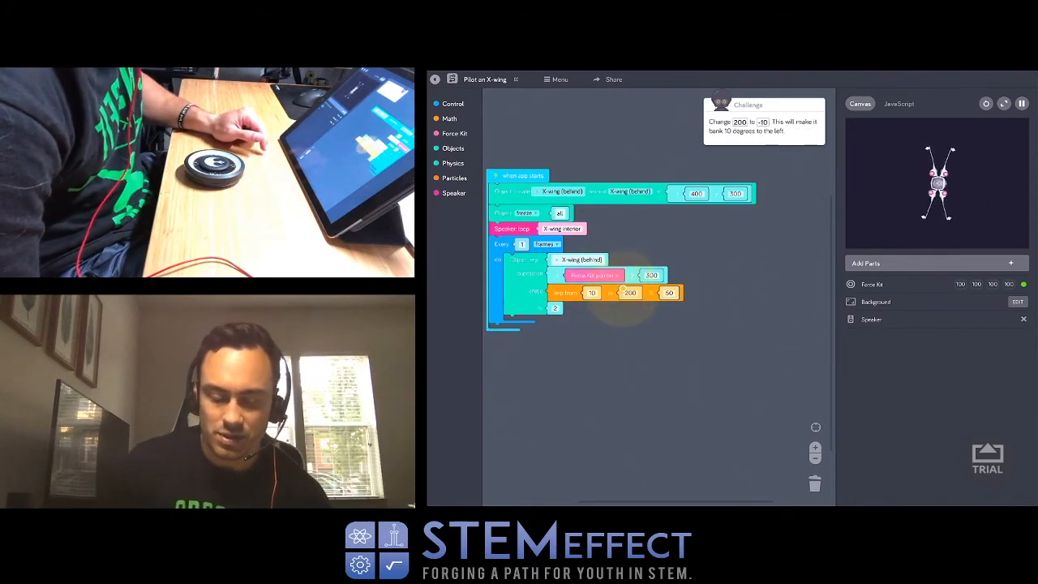
pyautogui.click(630, 292)
pyautogui.write('-10')
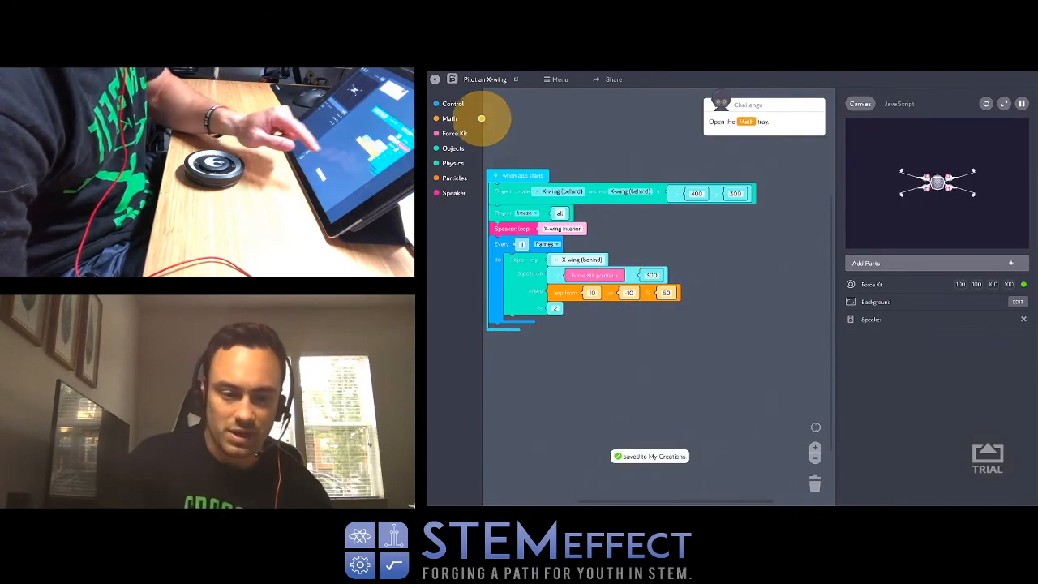
# - Bank the X-wing using Force Kit pointer y divided by 8, then advance the challenge
pyautogui.click(449, 119)
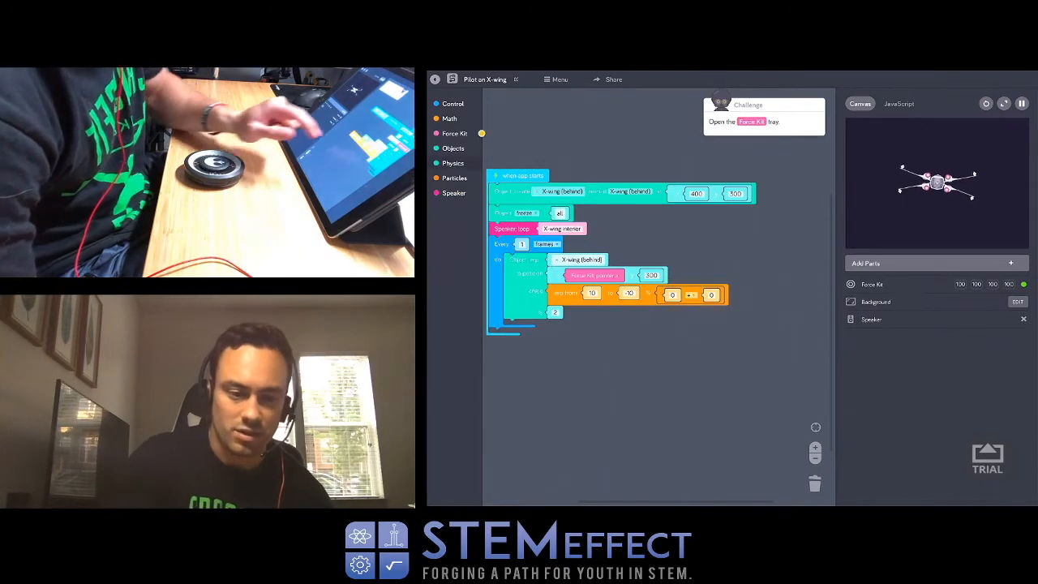
pyautogui.click(455, 133)
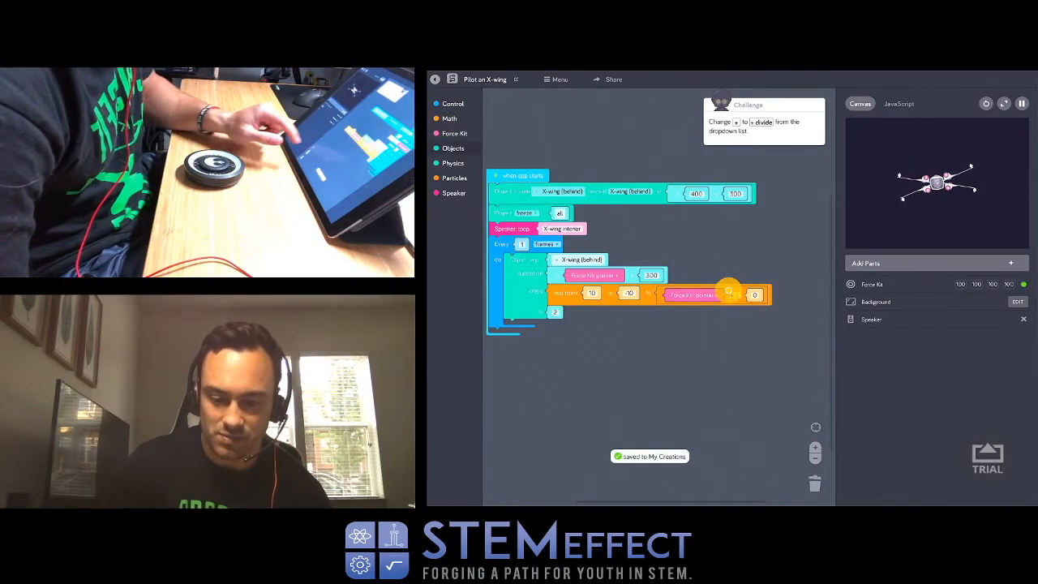
pyautogui.click(728, 290)
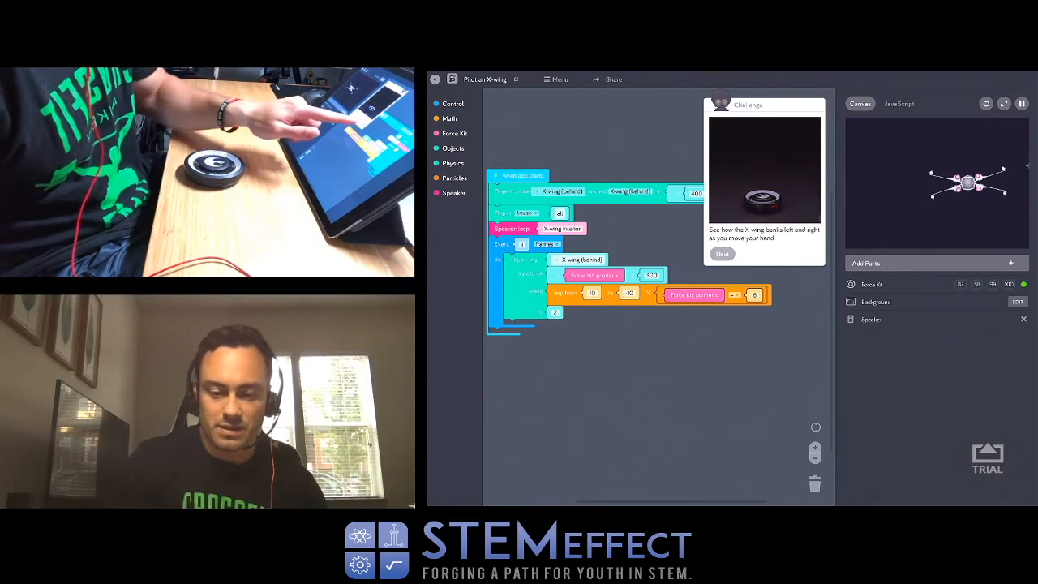
pyautogui.click(721, 254)
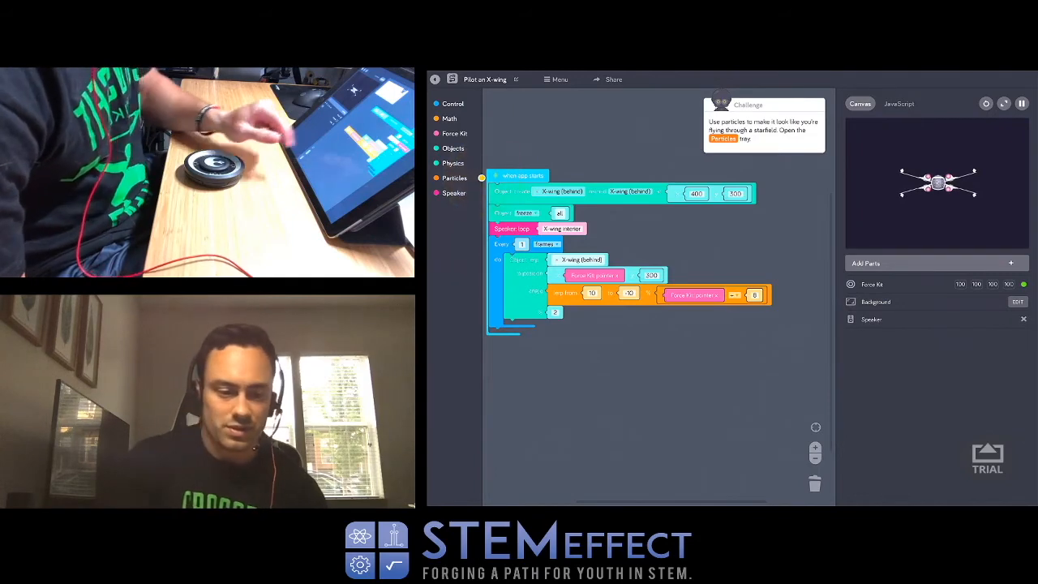
# - Add starfield particles created at 400, 300 with start size 0 and end size 5
pyautogui.click(454, 177)
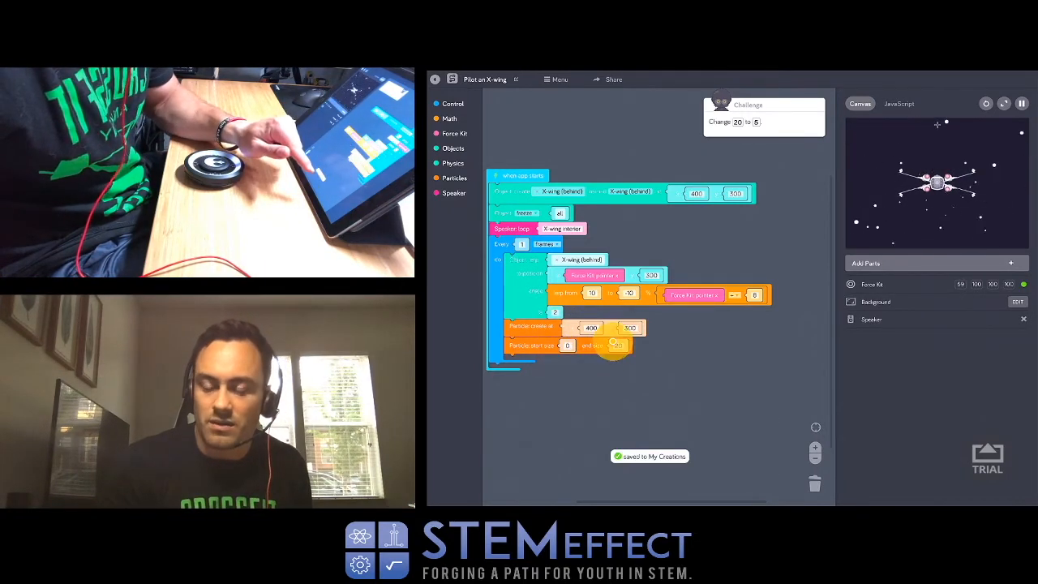
pyautogui.click(616, 344)
pyautogui.write('5')
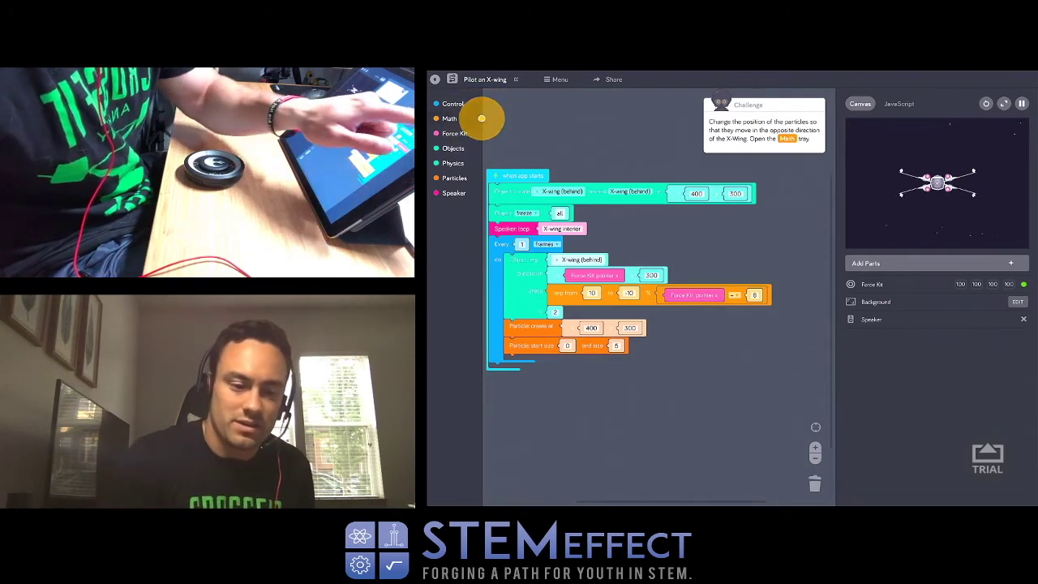
# - Set the particle spawn x to 800 minus the X-wing's x position
pyautogui.click(449, 119)
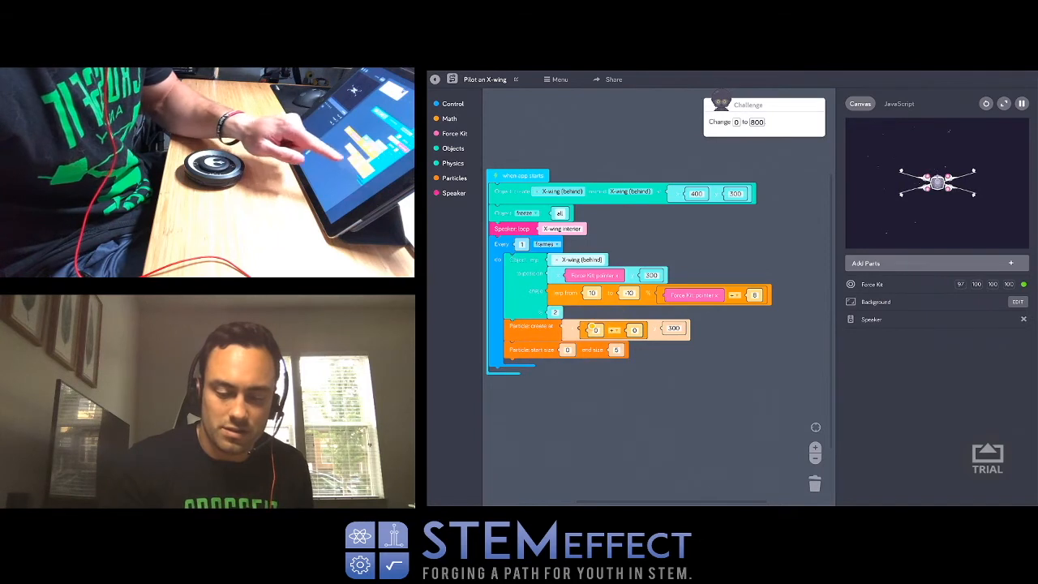
pyautogui.click(594, 329)
pyautogui.write('800')
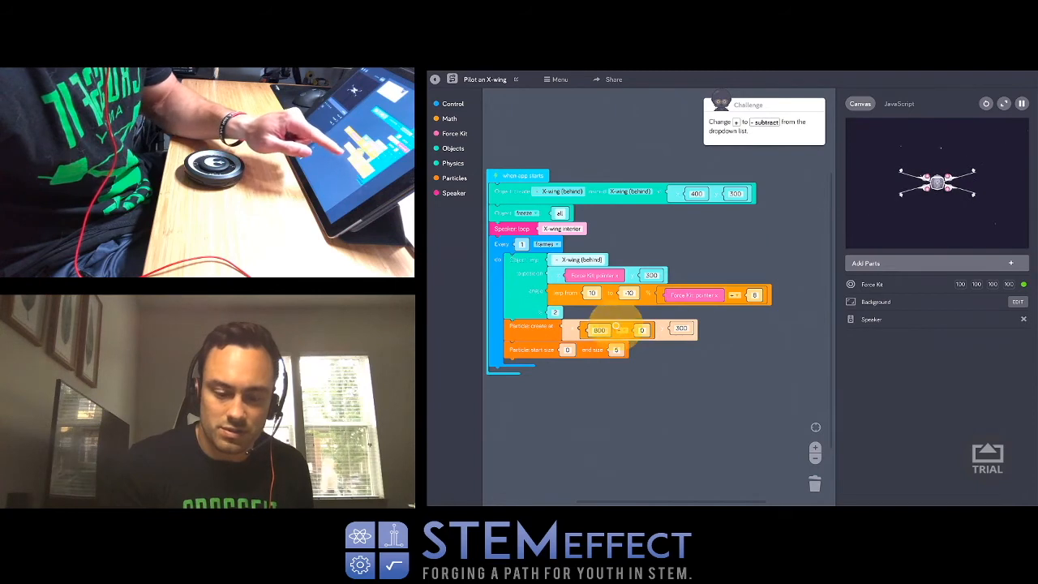
pyautogui.click(618, 330)
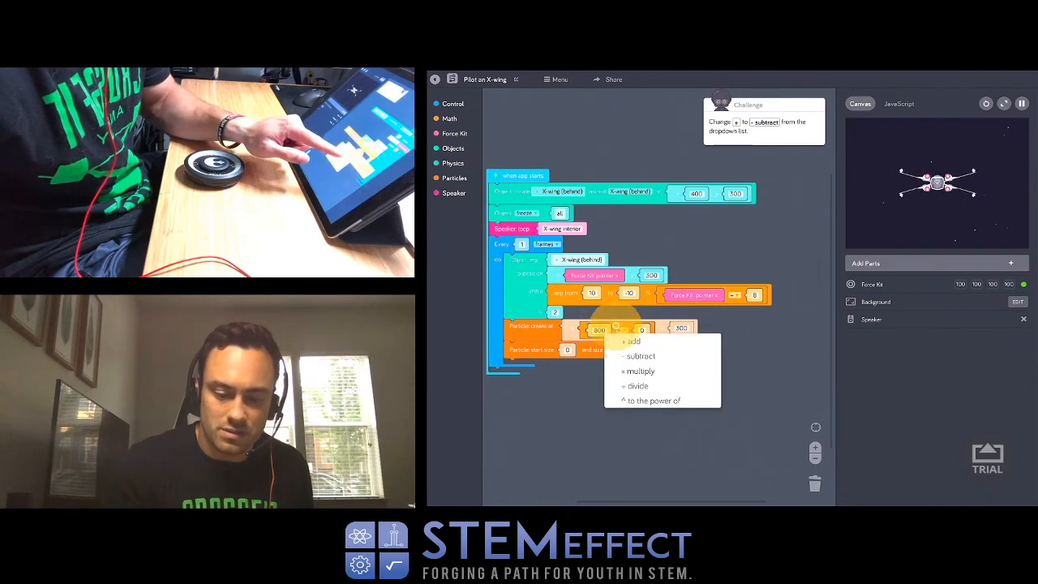
pyautogui.click(640, 356)
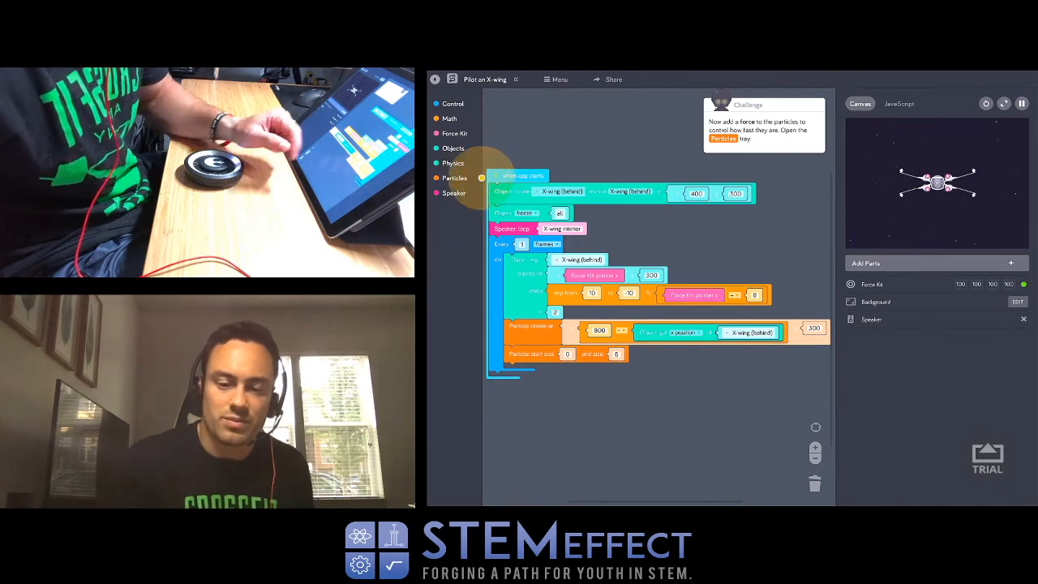
# - Add a particles force at random direction 0–360 with strength 10
pyautogui.click(455, 177)
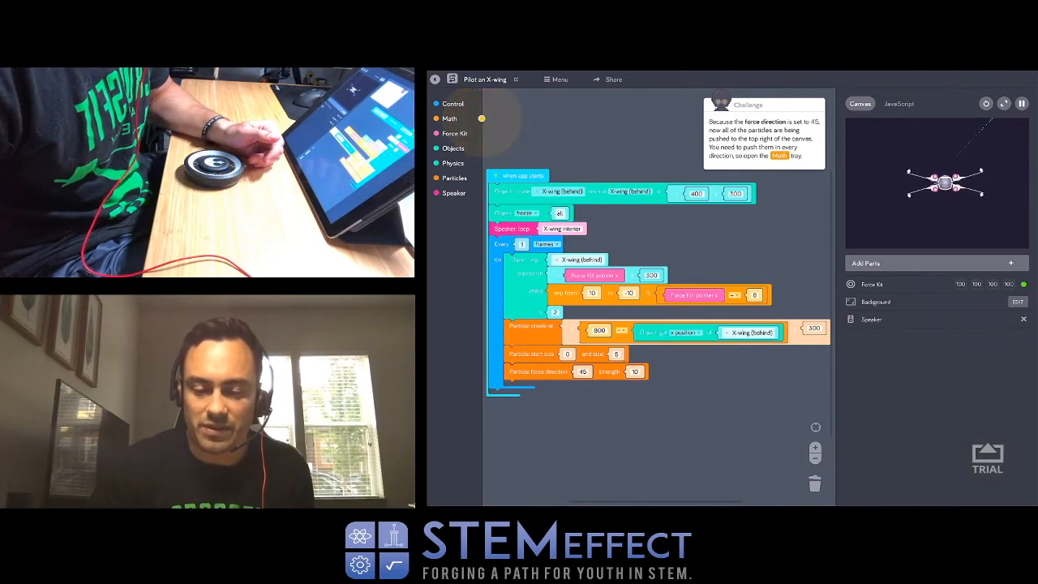
pyautogui.click(449, 119)
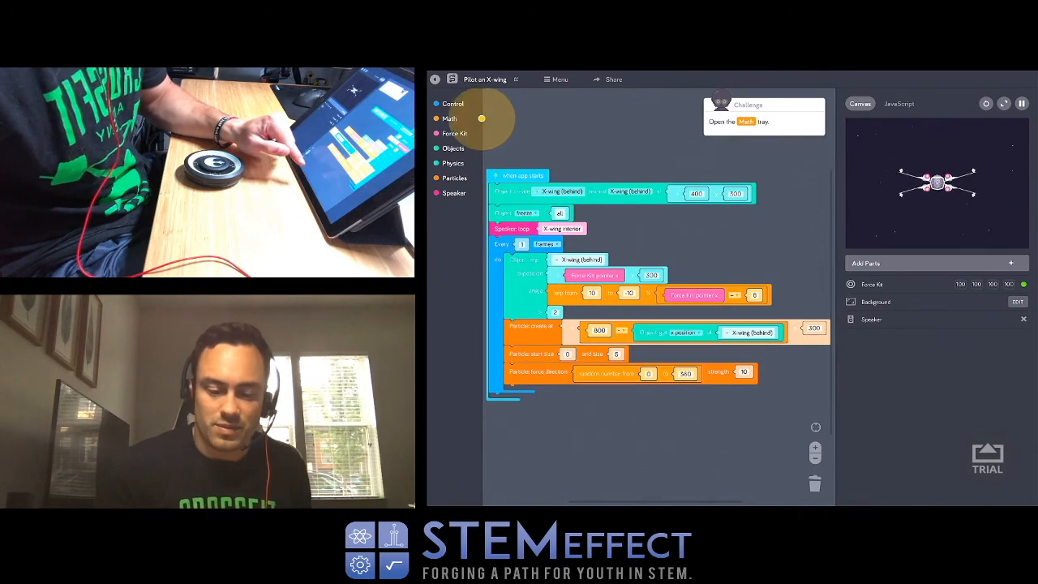
# - Set particle strength to a random 10–20 driven by the Force Kit sensor reading
pyautogui.click(449, 119)
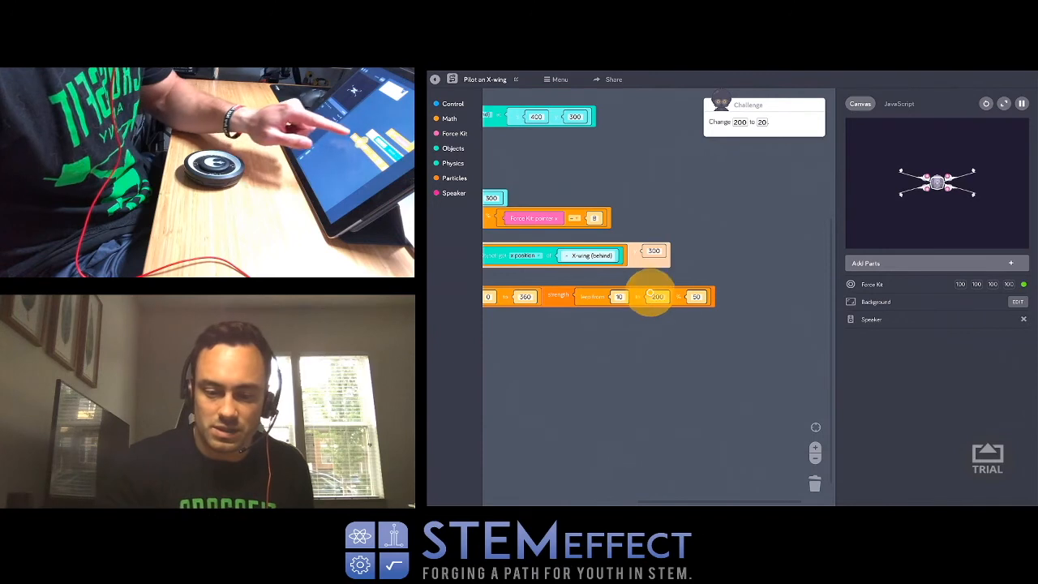
pyautogui.click(655, 296)
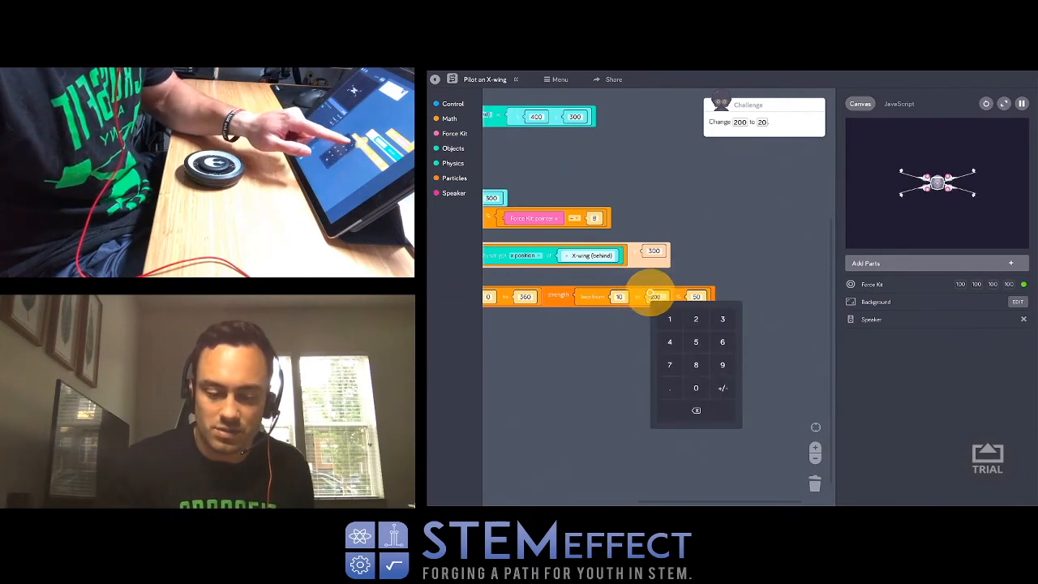
pyautogui.click(695, 317)
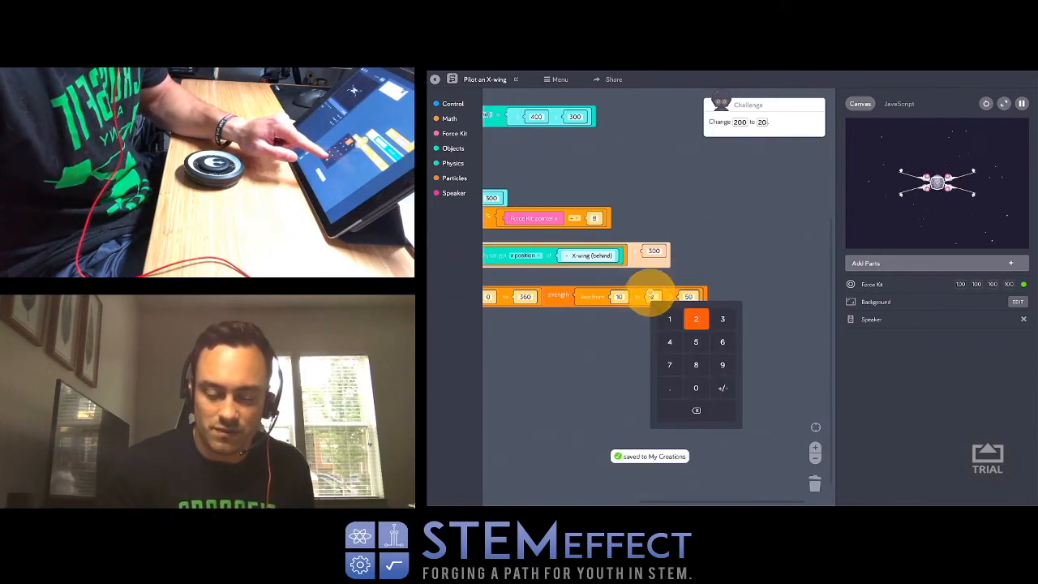
pyautogui.click(696, 318)
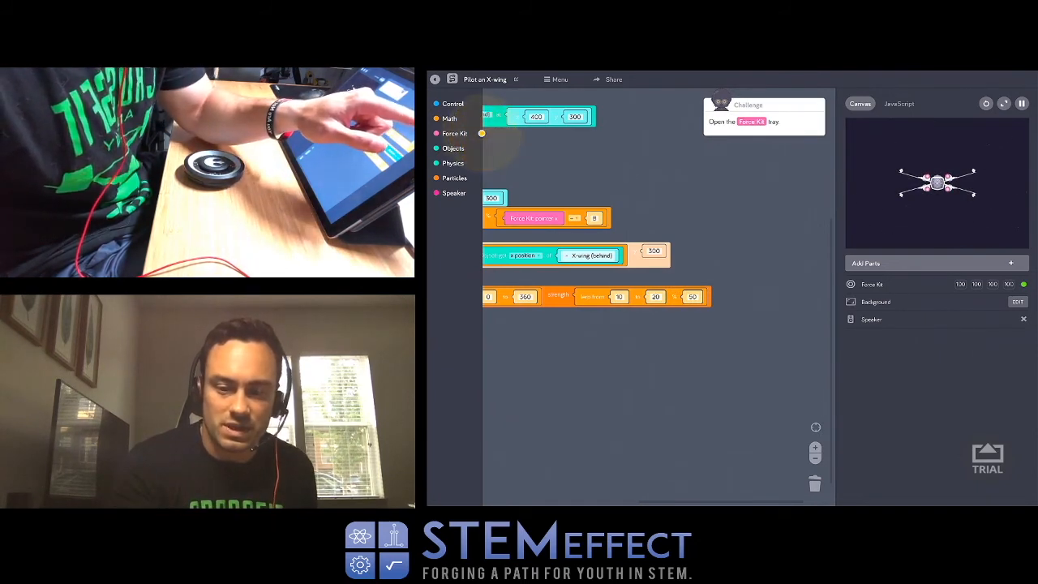
pyautogui.click(455, 133)
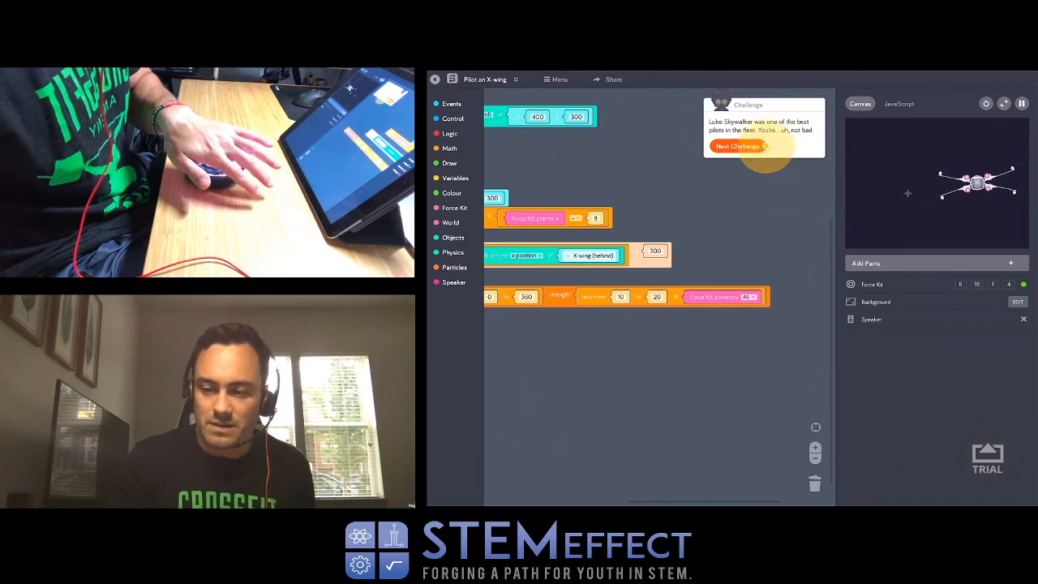
# - Finish the X-wing challenge to show the "Fighter's coming in!" scene
pyautogui.click(1004, 103)
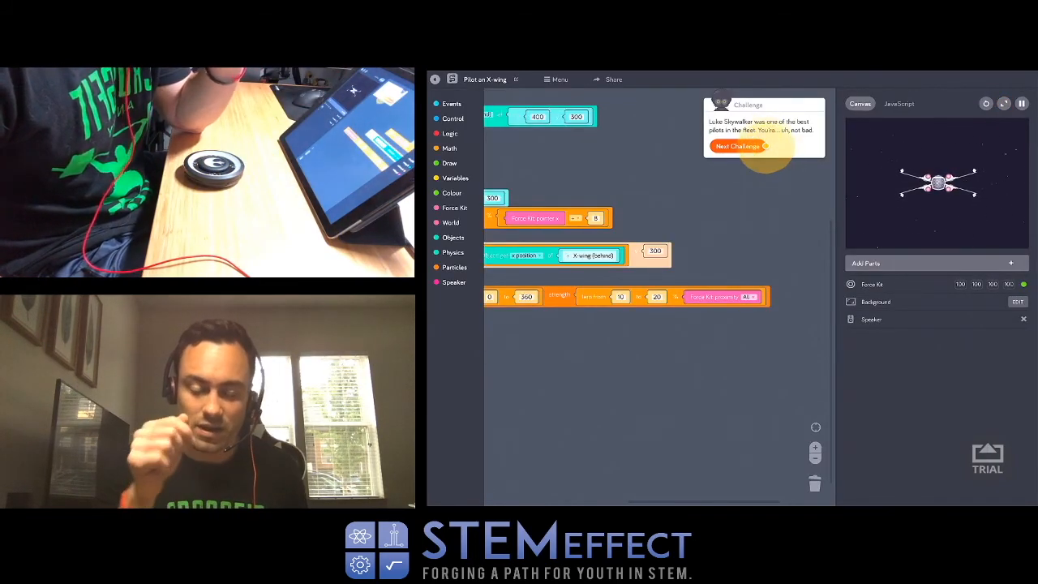
pyautogui.click(739, 146)
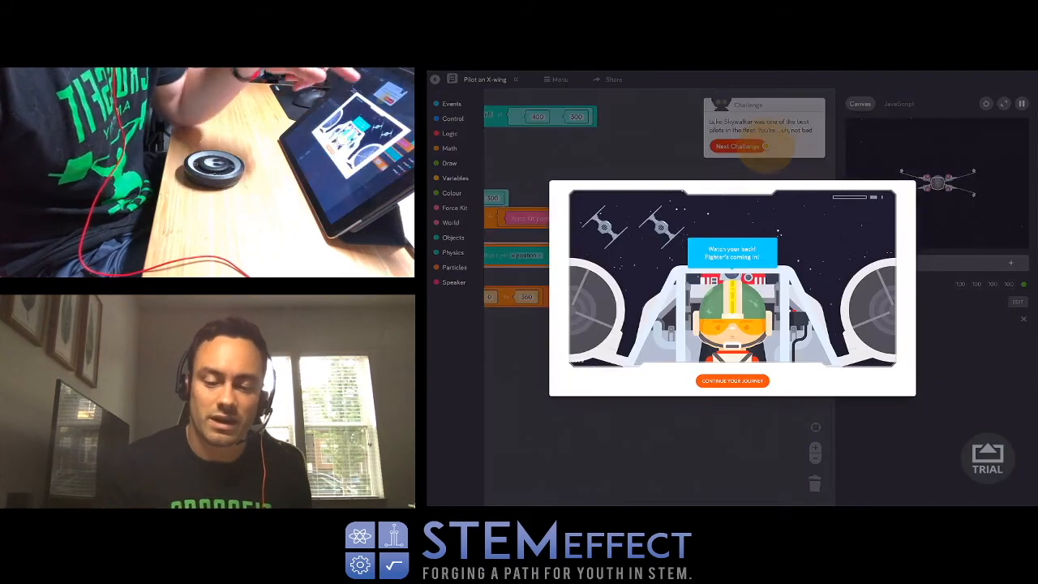
# - Continue past the completion message and return from Become a Pilot to the Challenges list
pyautogui.click(732, 380)
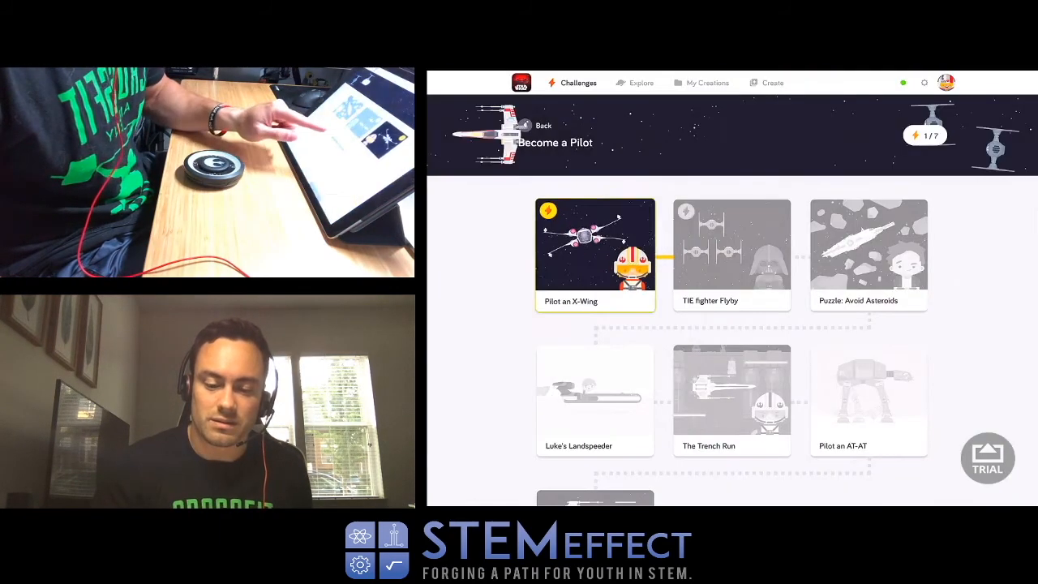
pyautogui.click(595, 244)
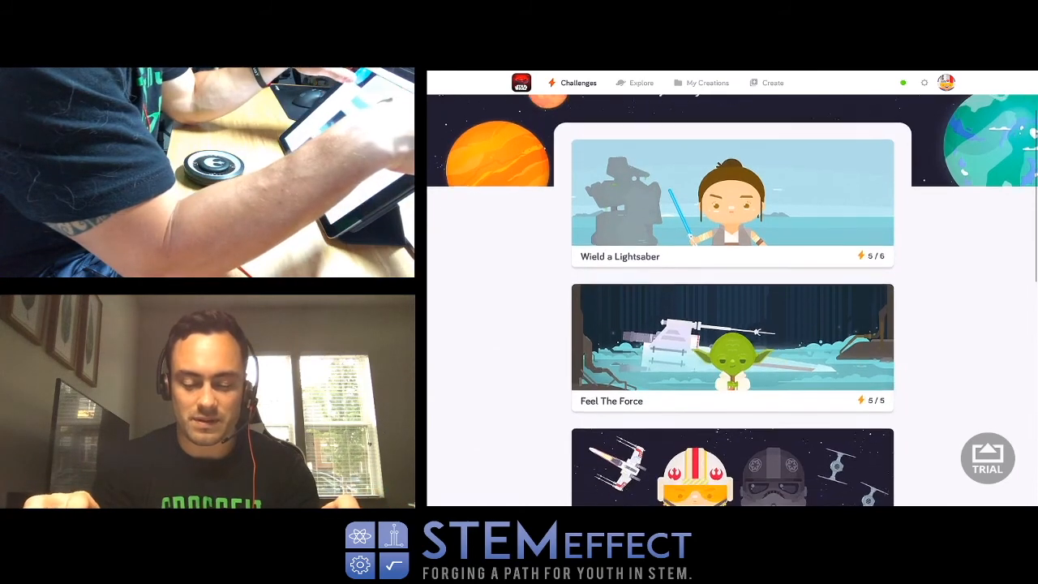
pyautogui.scroll(-3)
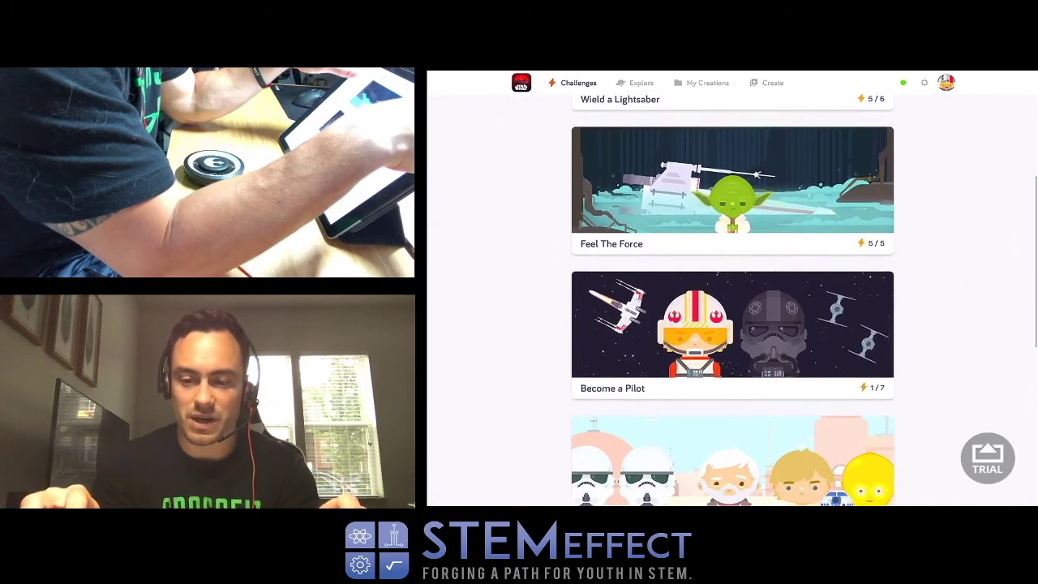
pyautogui.scroll(-3)
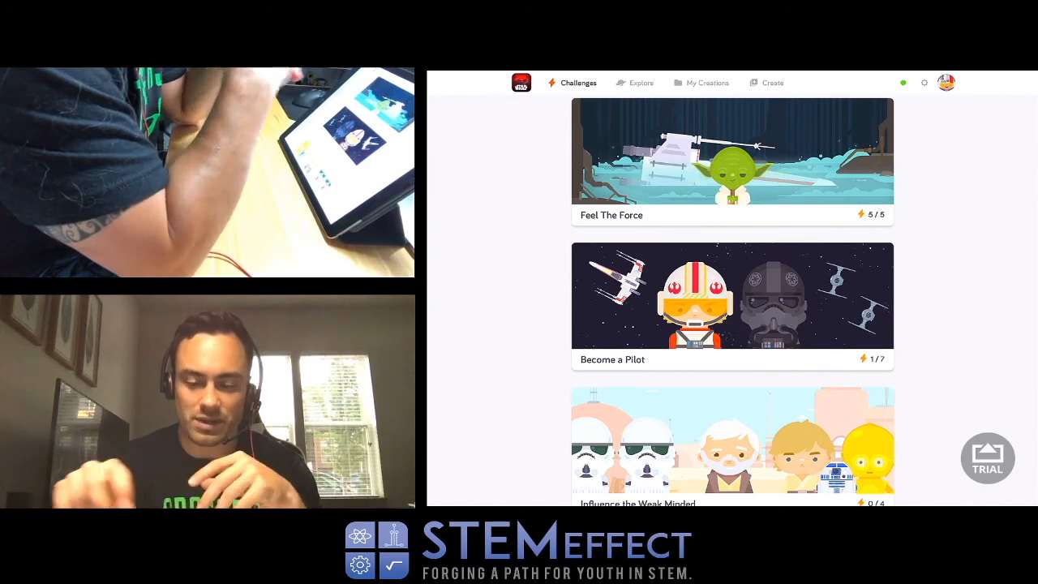
pyautogui.scroll(-3)
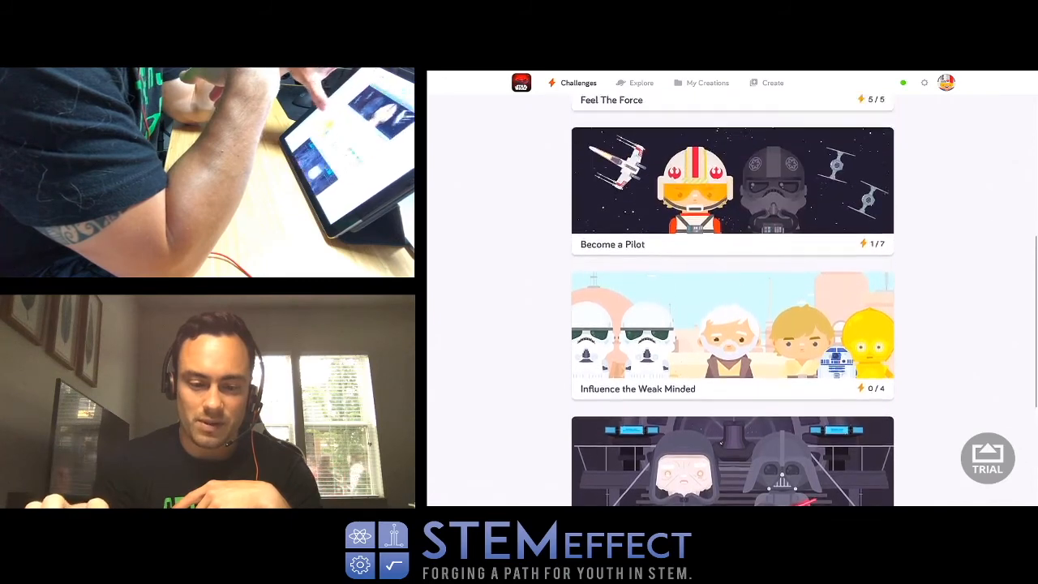
pyautogui.scroll(3)
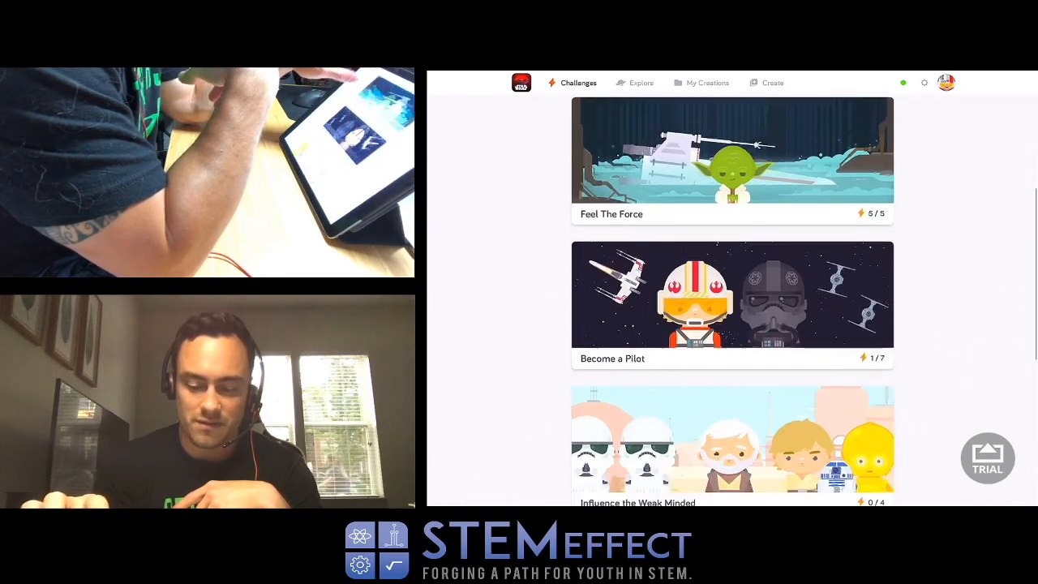
pyautogui.scroll(-3)
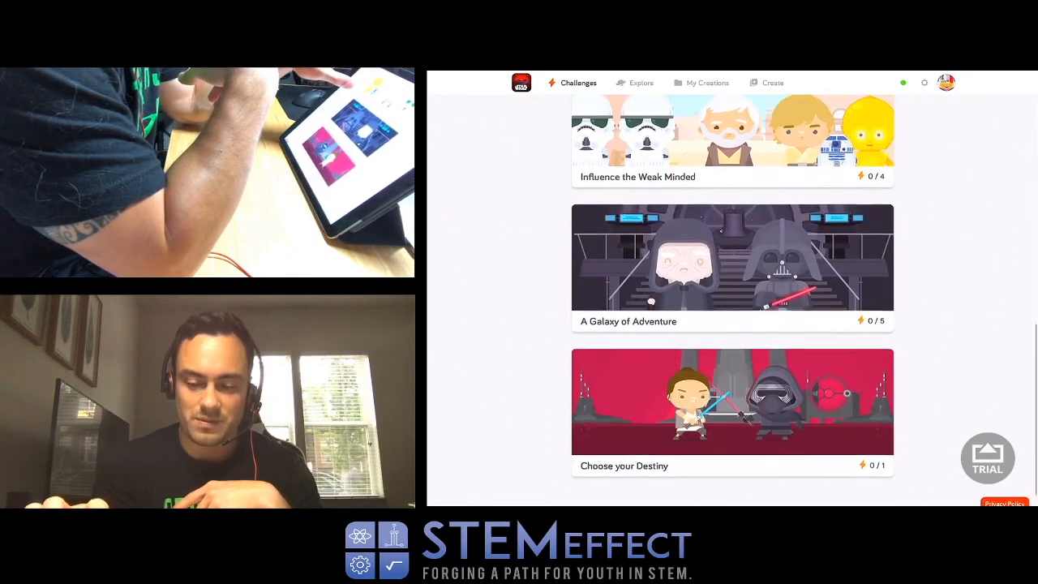
pyautogui.scroll(3)
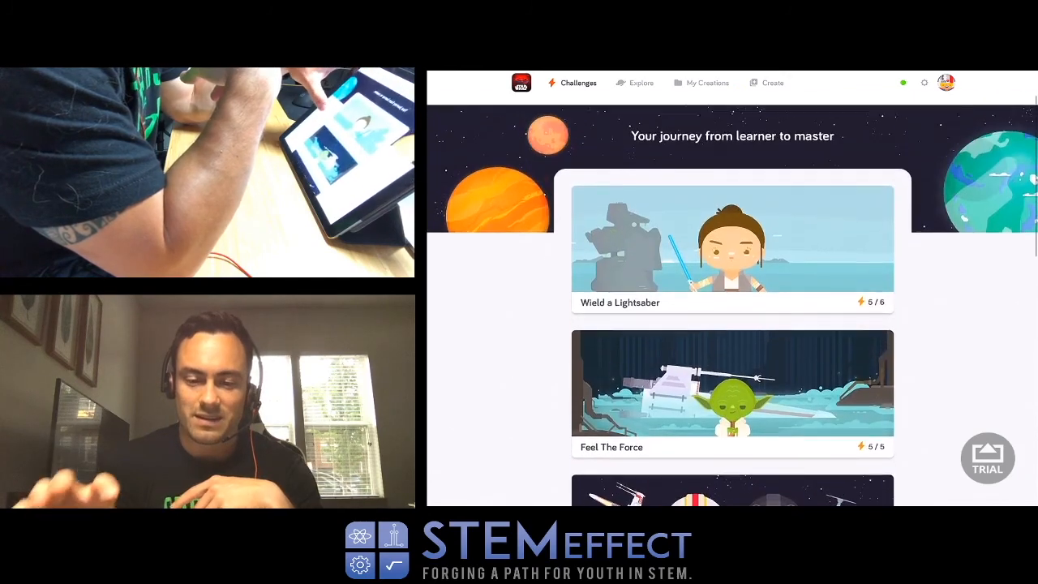
pyautogui.scroll(3)
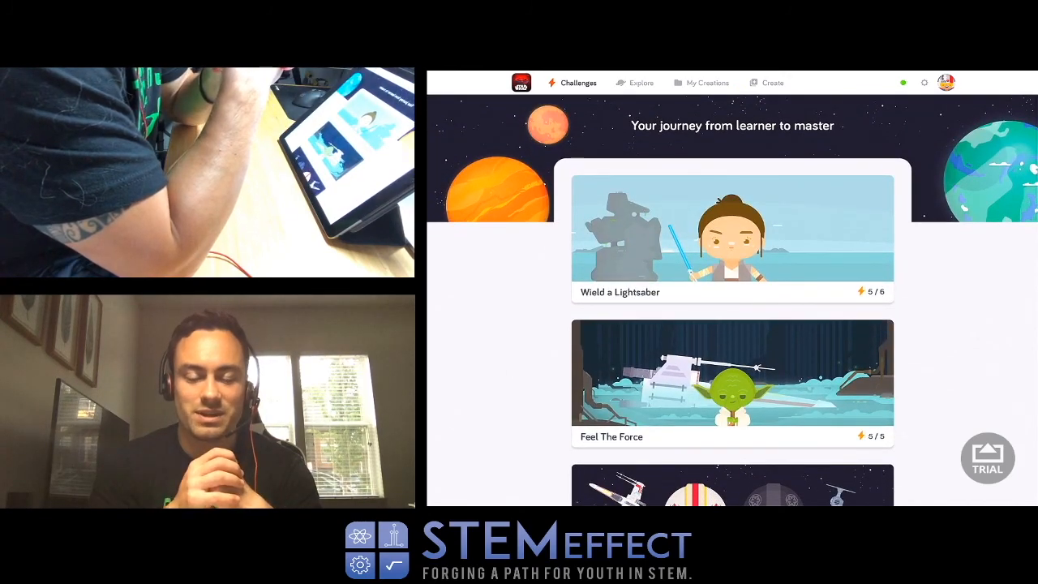